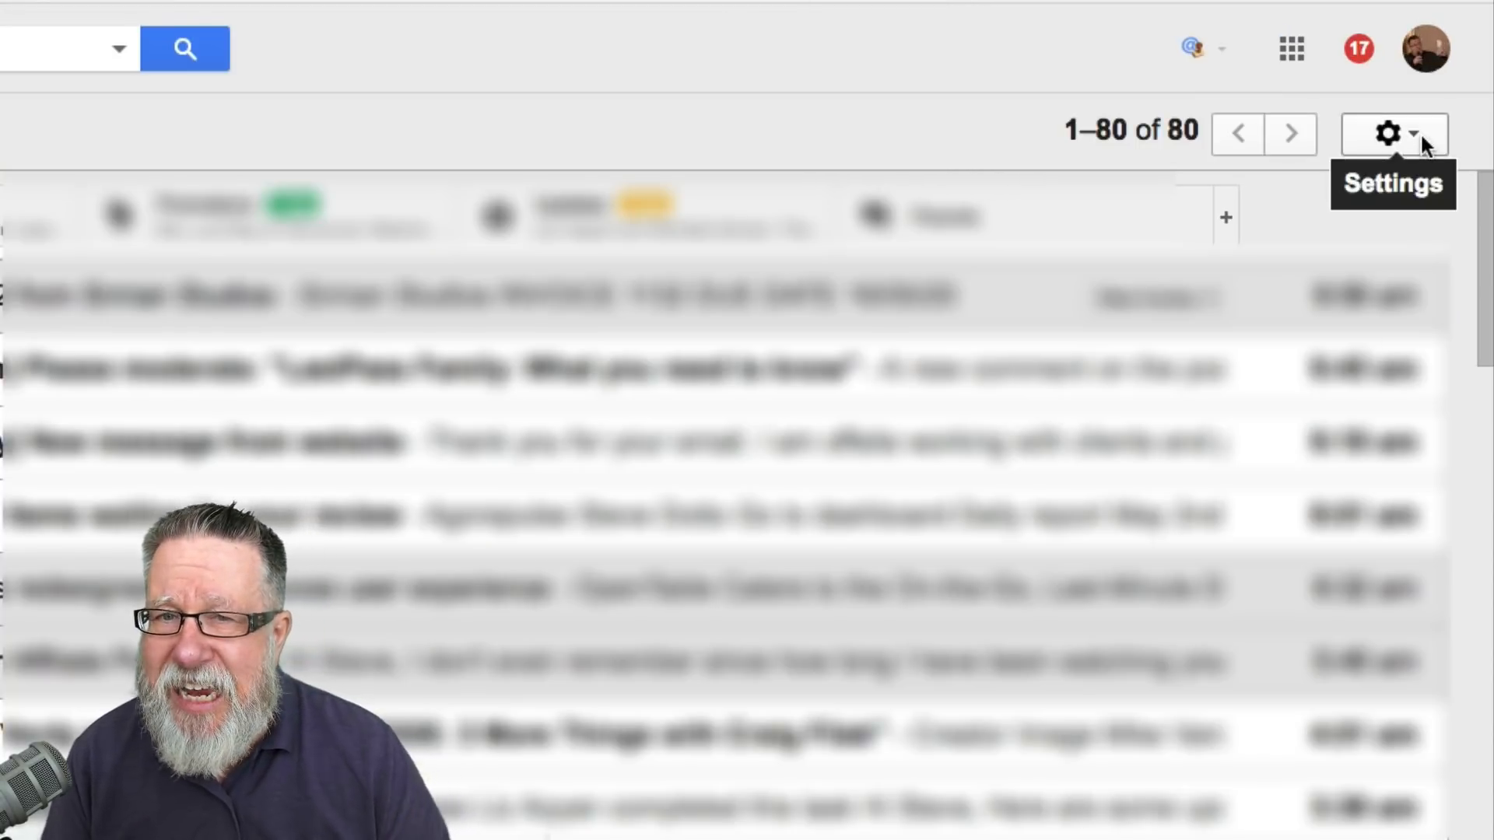
Switch Gmail from the classic design to the new Gmail interface via Settings
click(1389, 132)
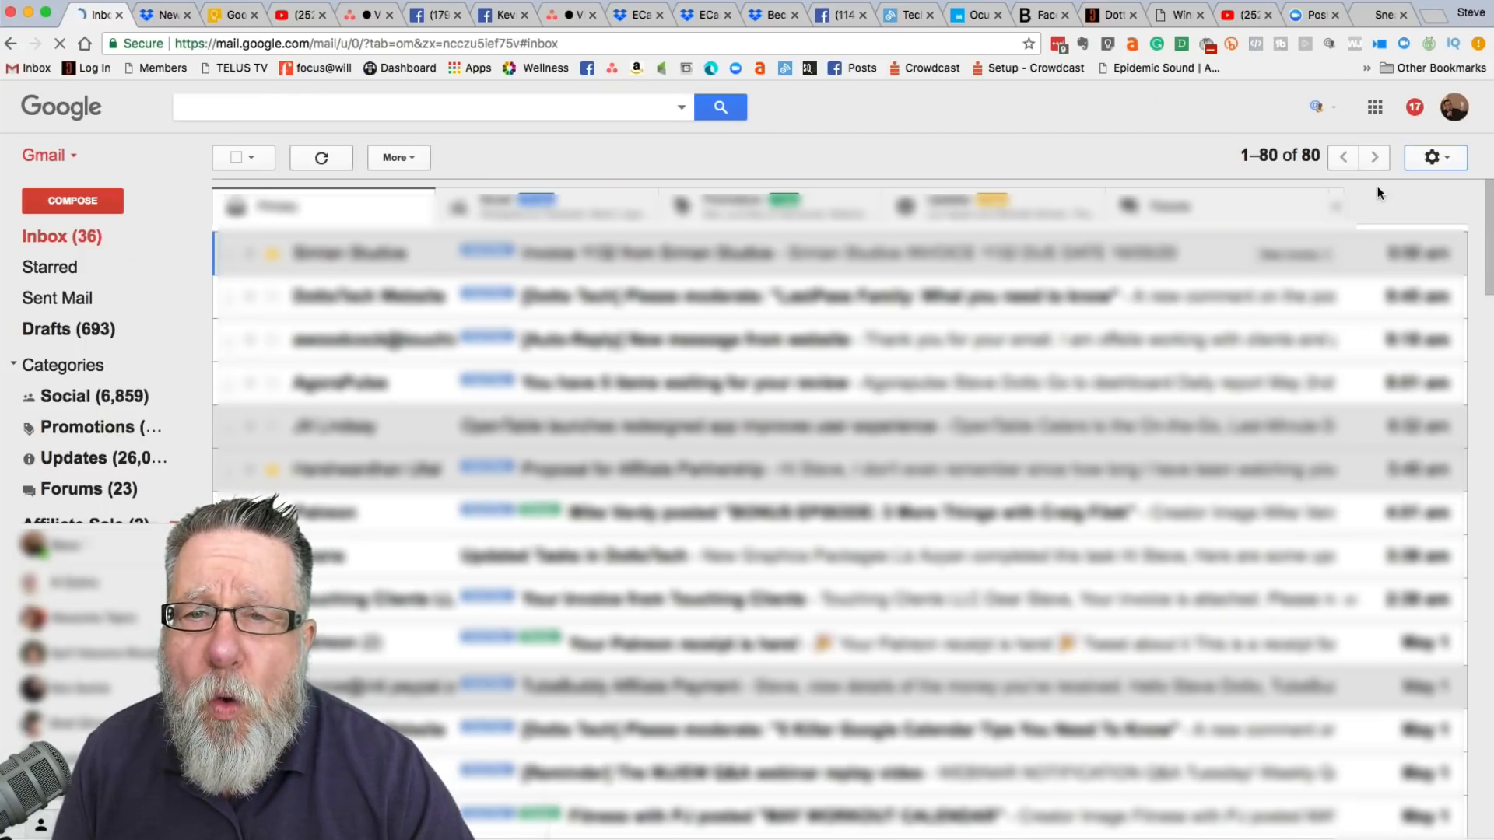
click(322, 157)
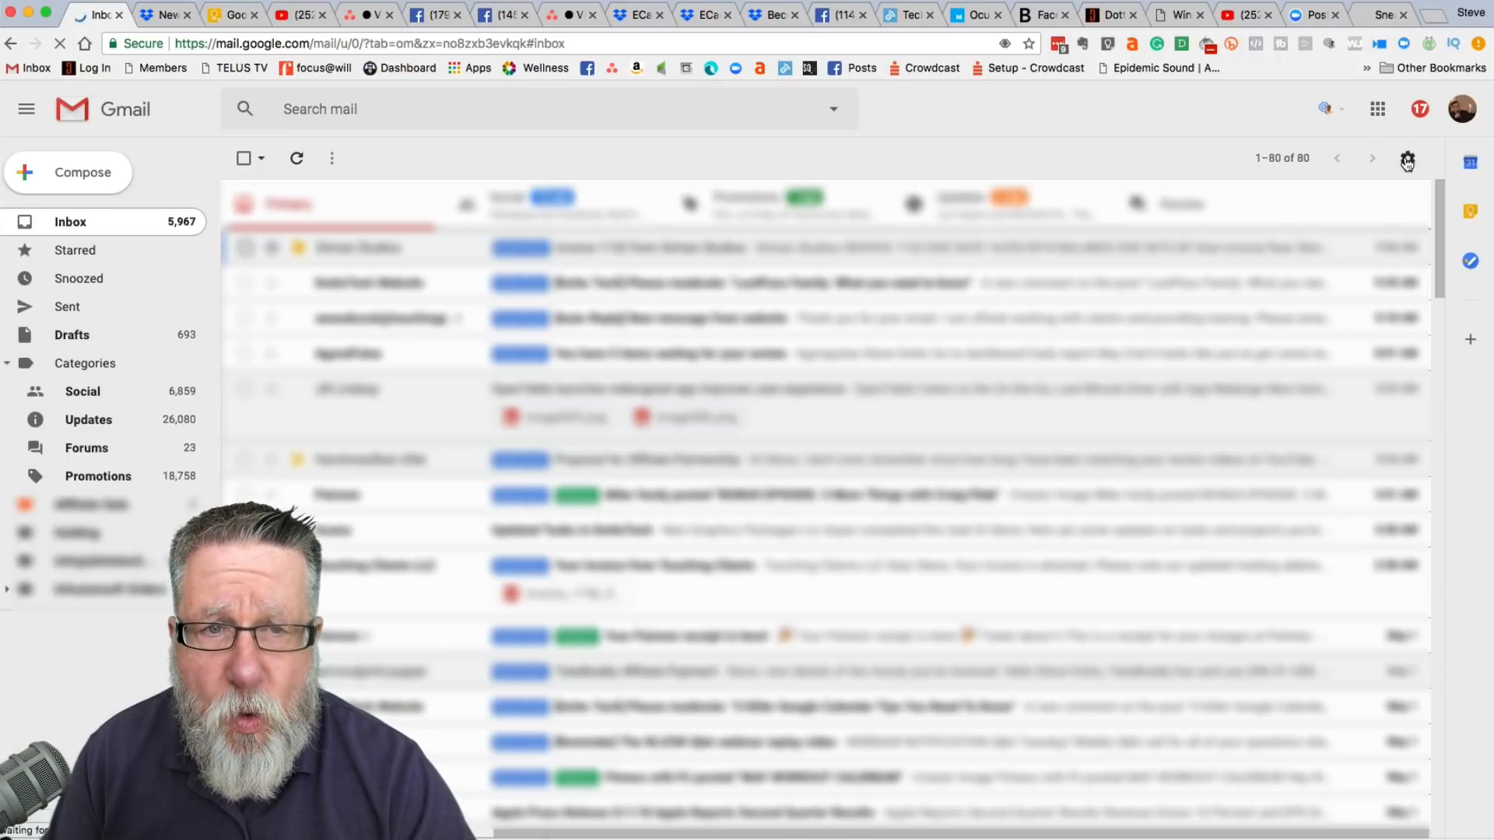
click(1408, 161)
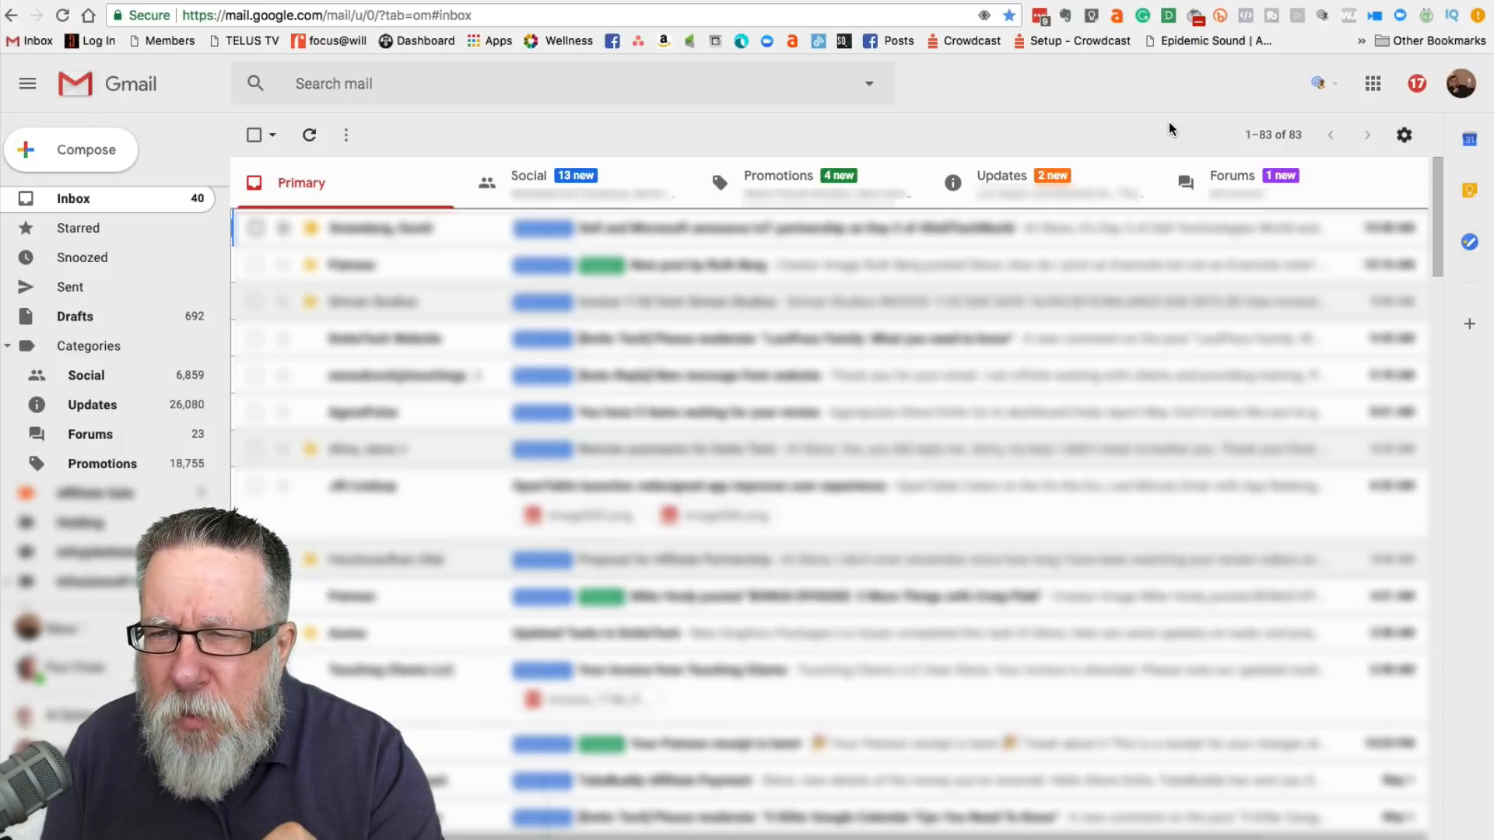
mouse_move(989, 303)
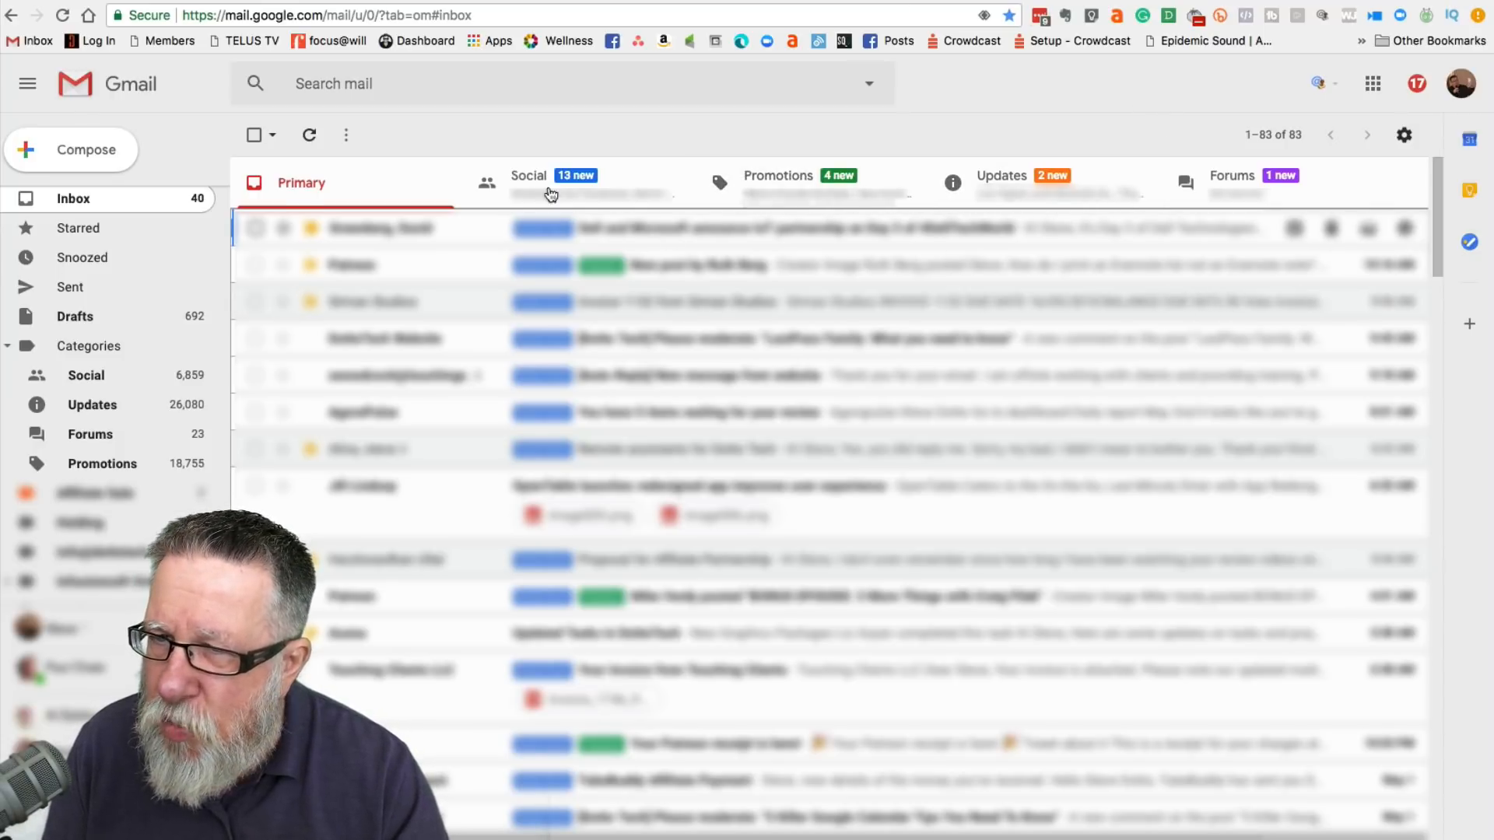
mouse_move(548, 355)
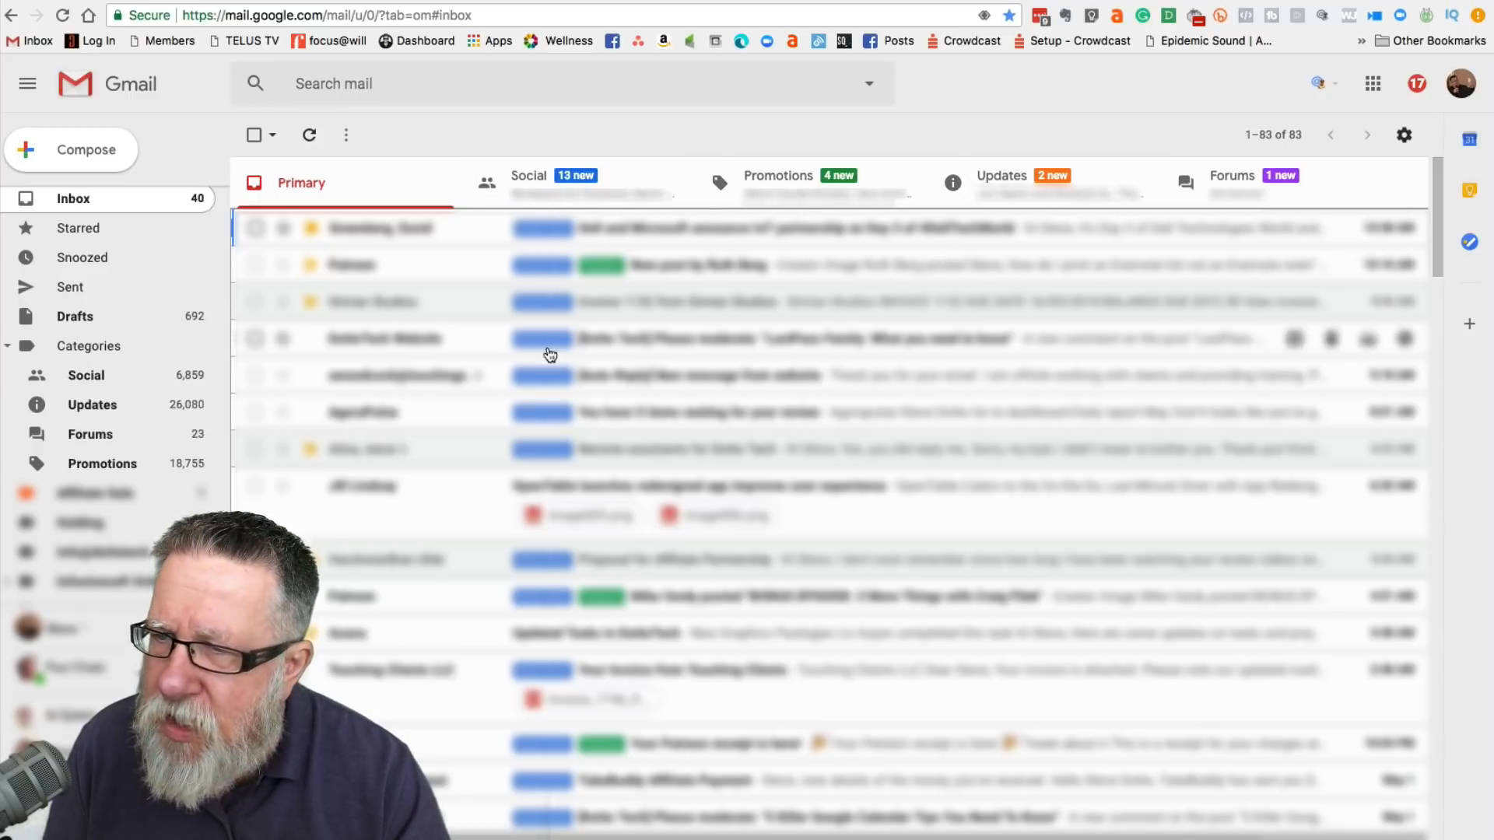
mouse_move(750, 329)
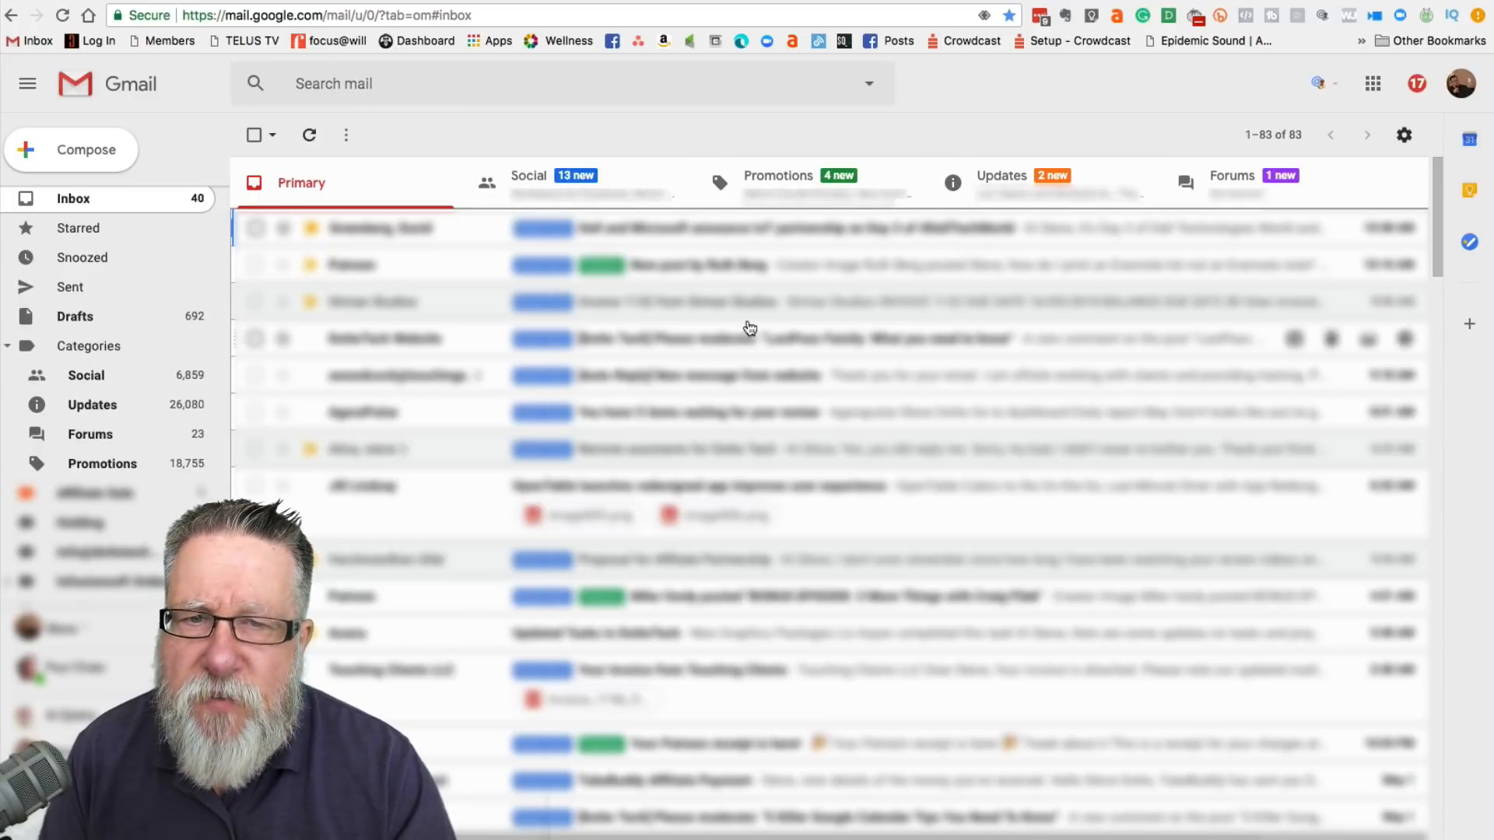
mouse_move(847, 226)
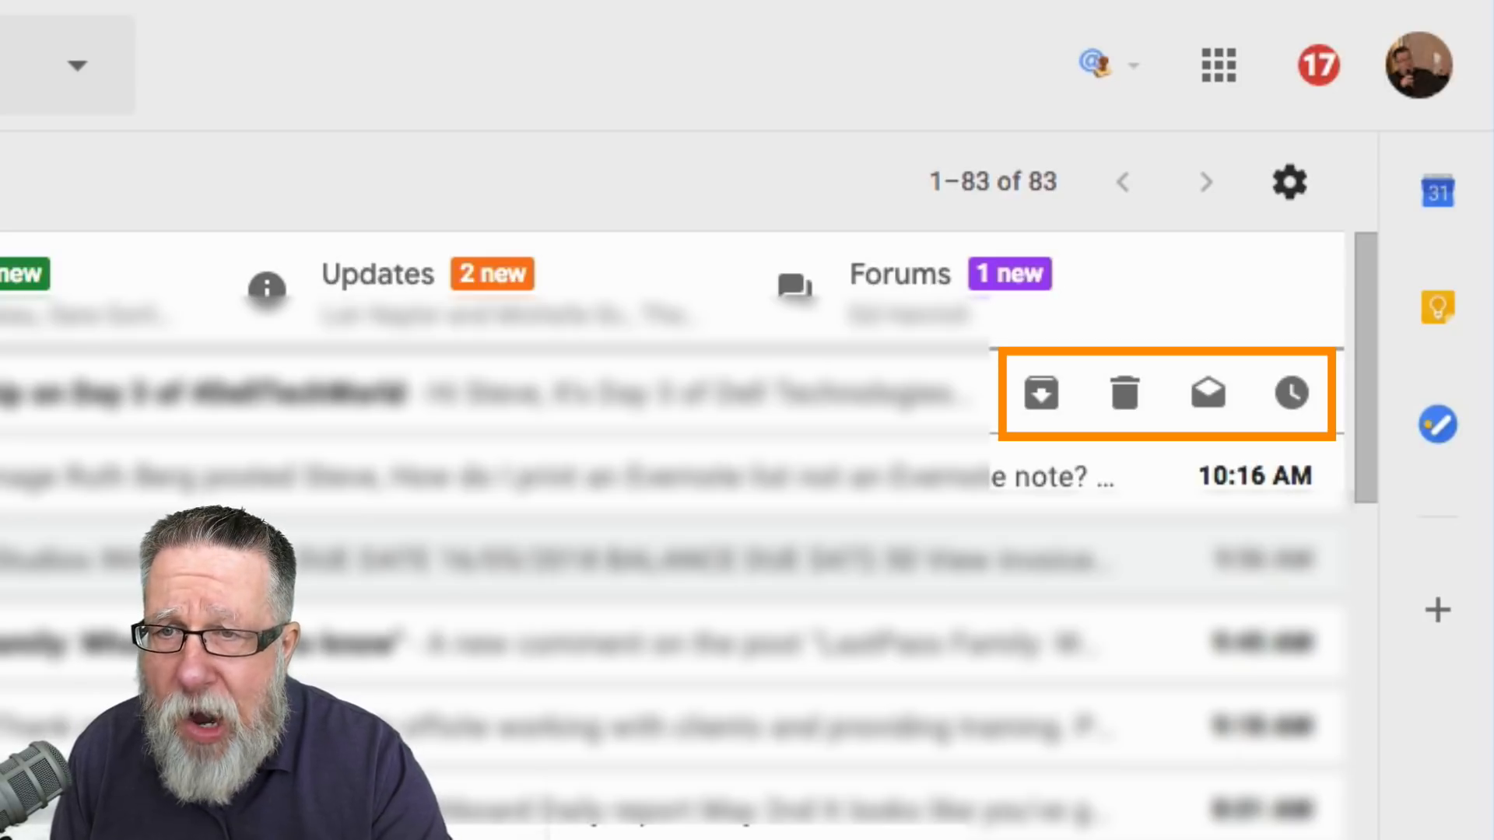
mouse_move(551, 389)
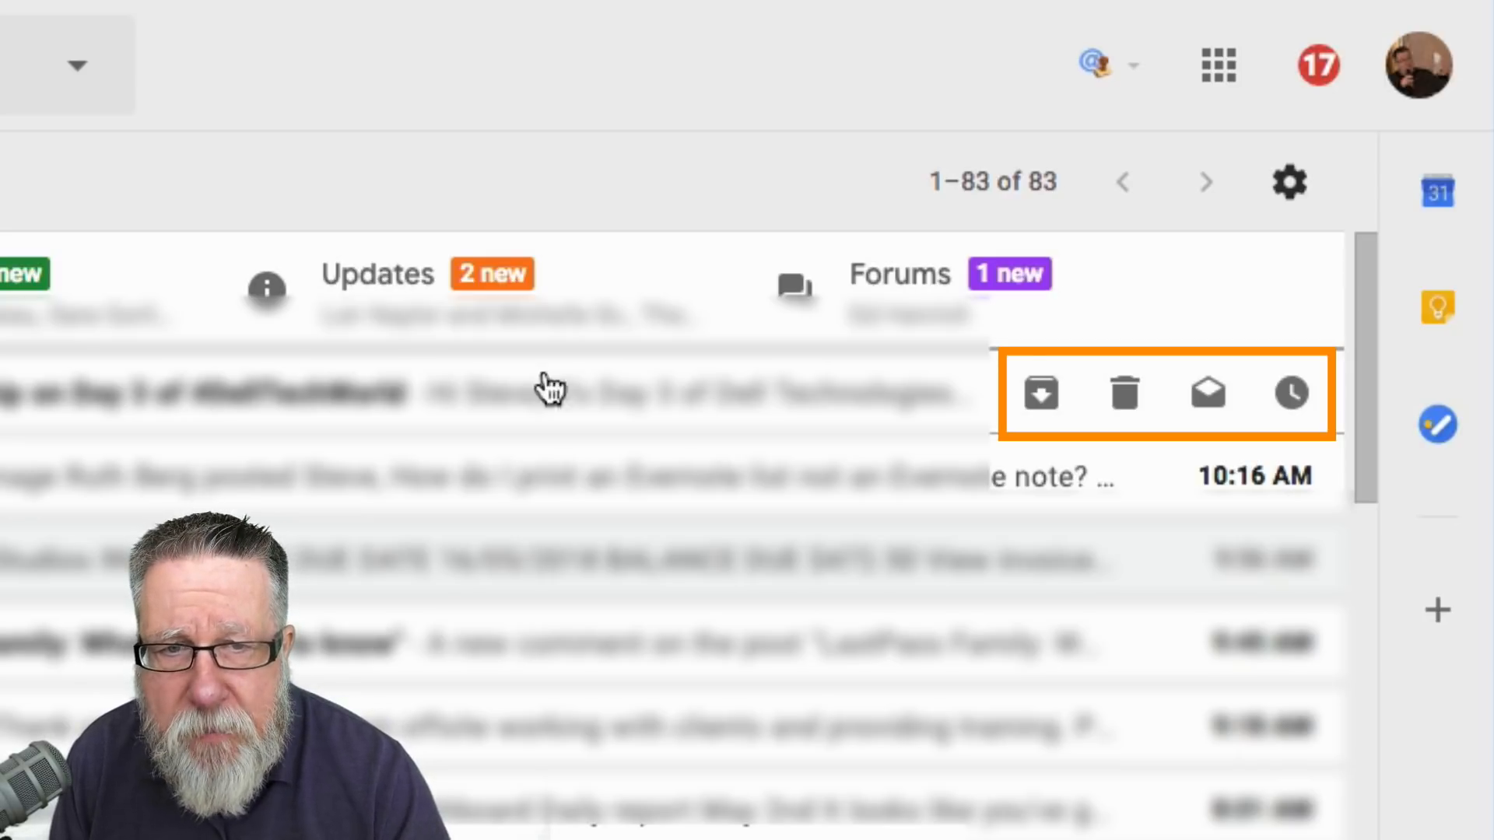
mouse_move(1039, 394)
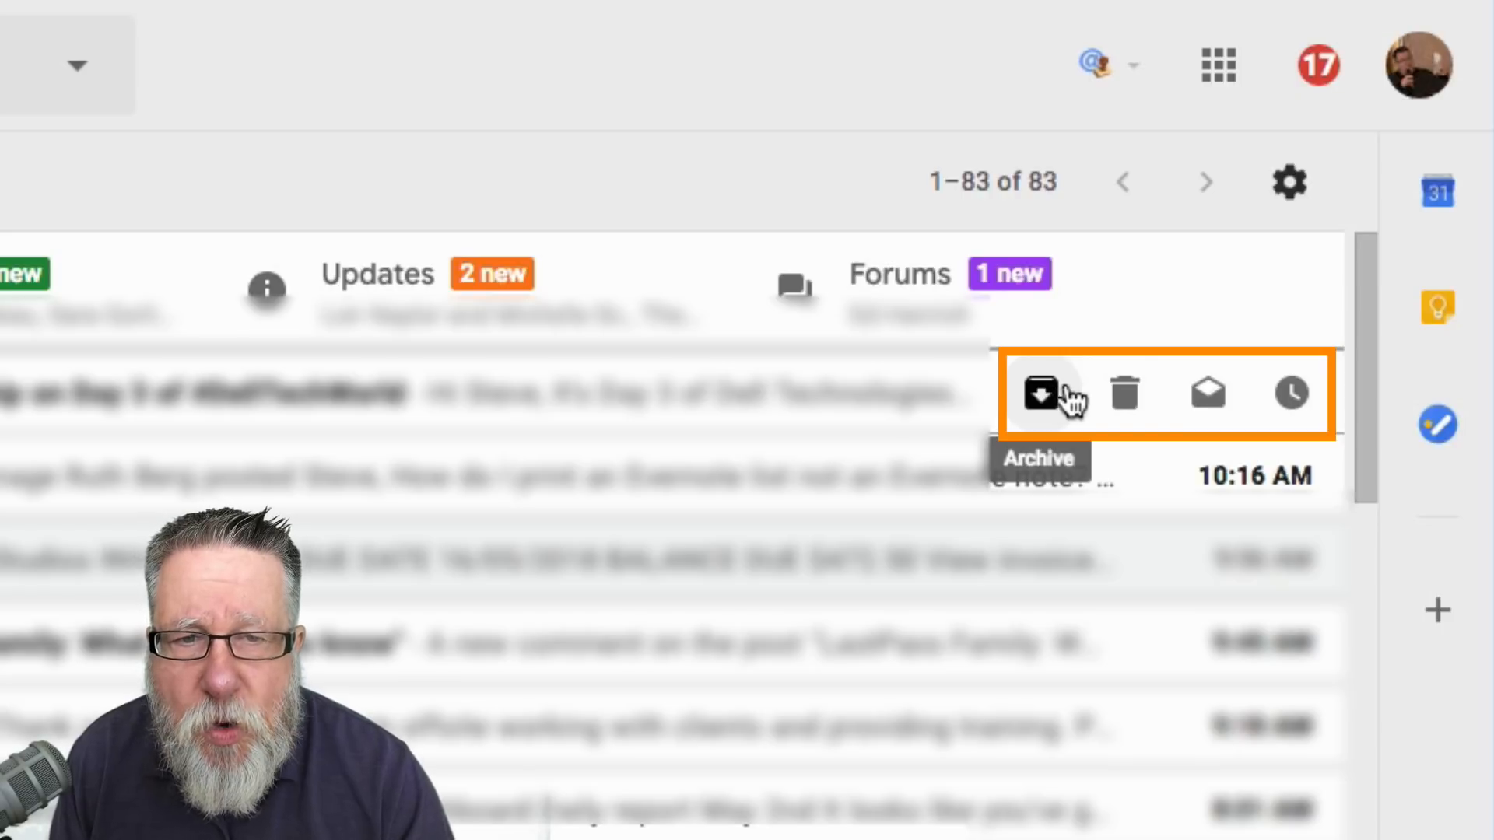
mouse_move(1206, 394)
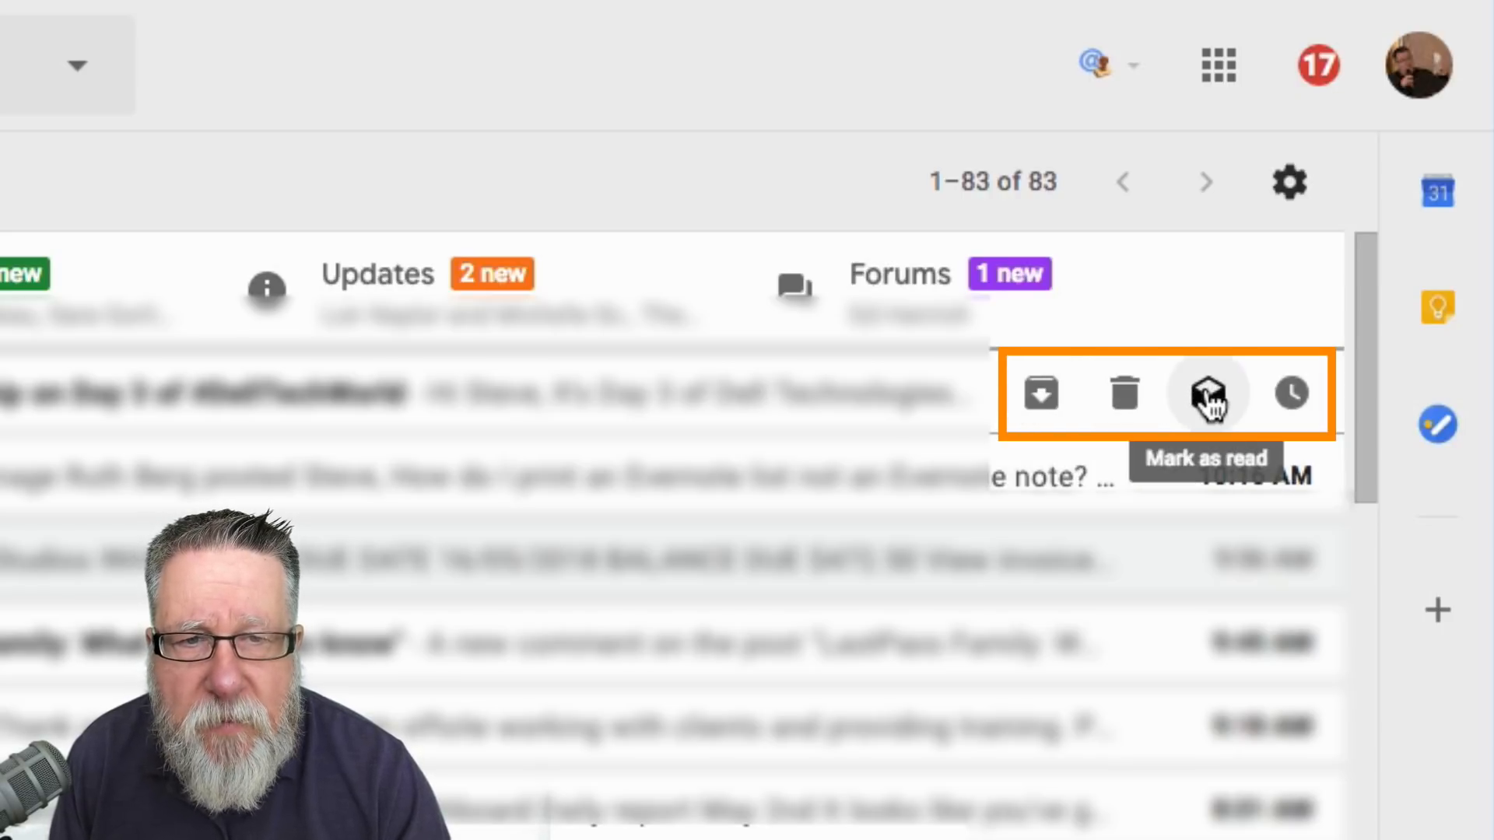
mouse_move(1289, 392)
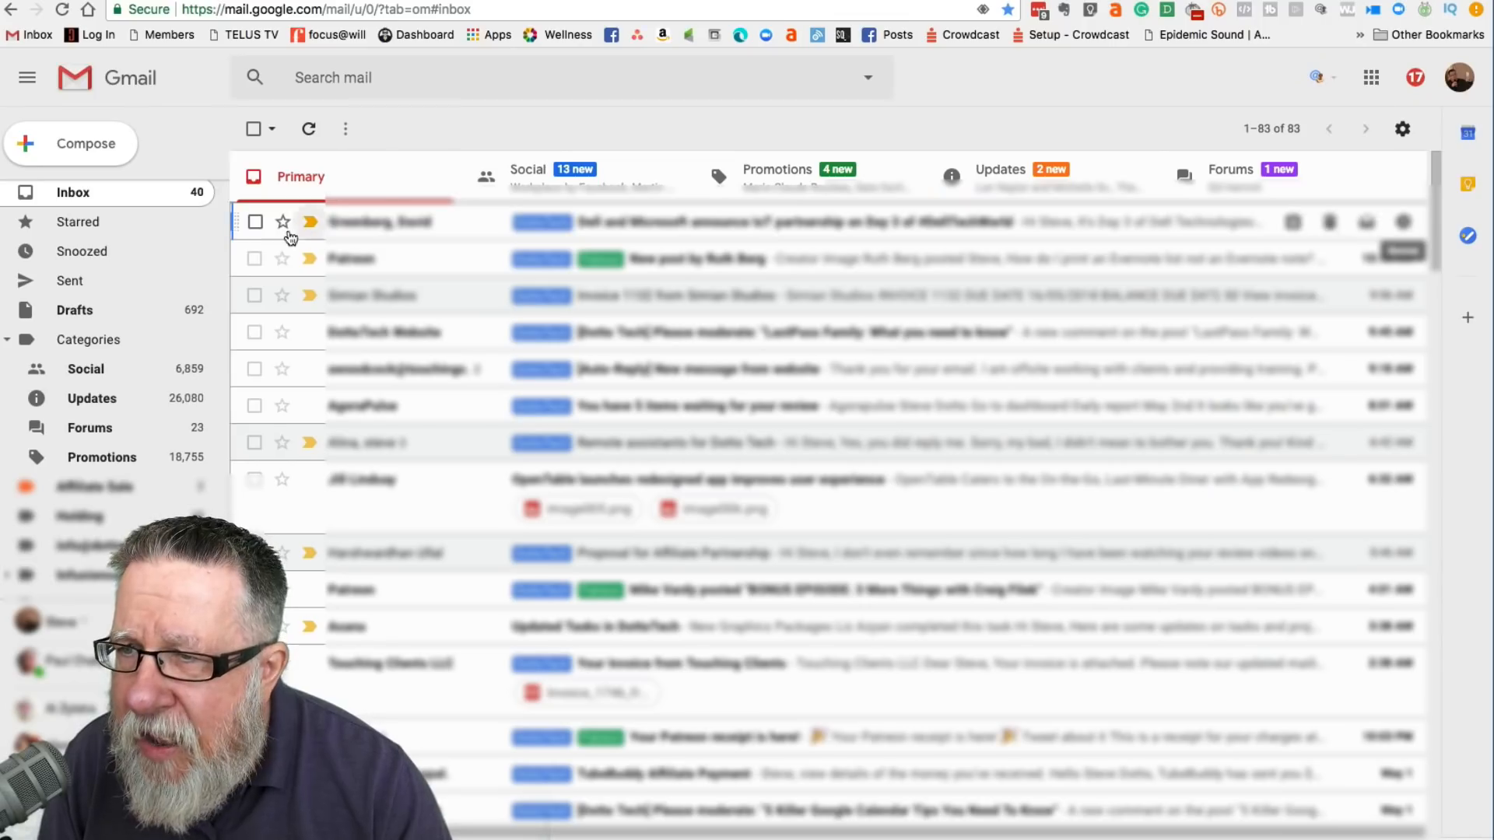
mouse_move(785, 136)
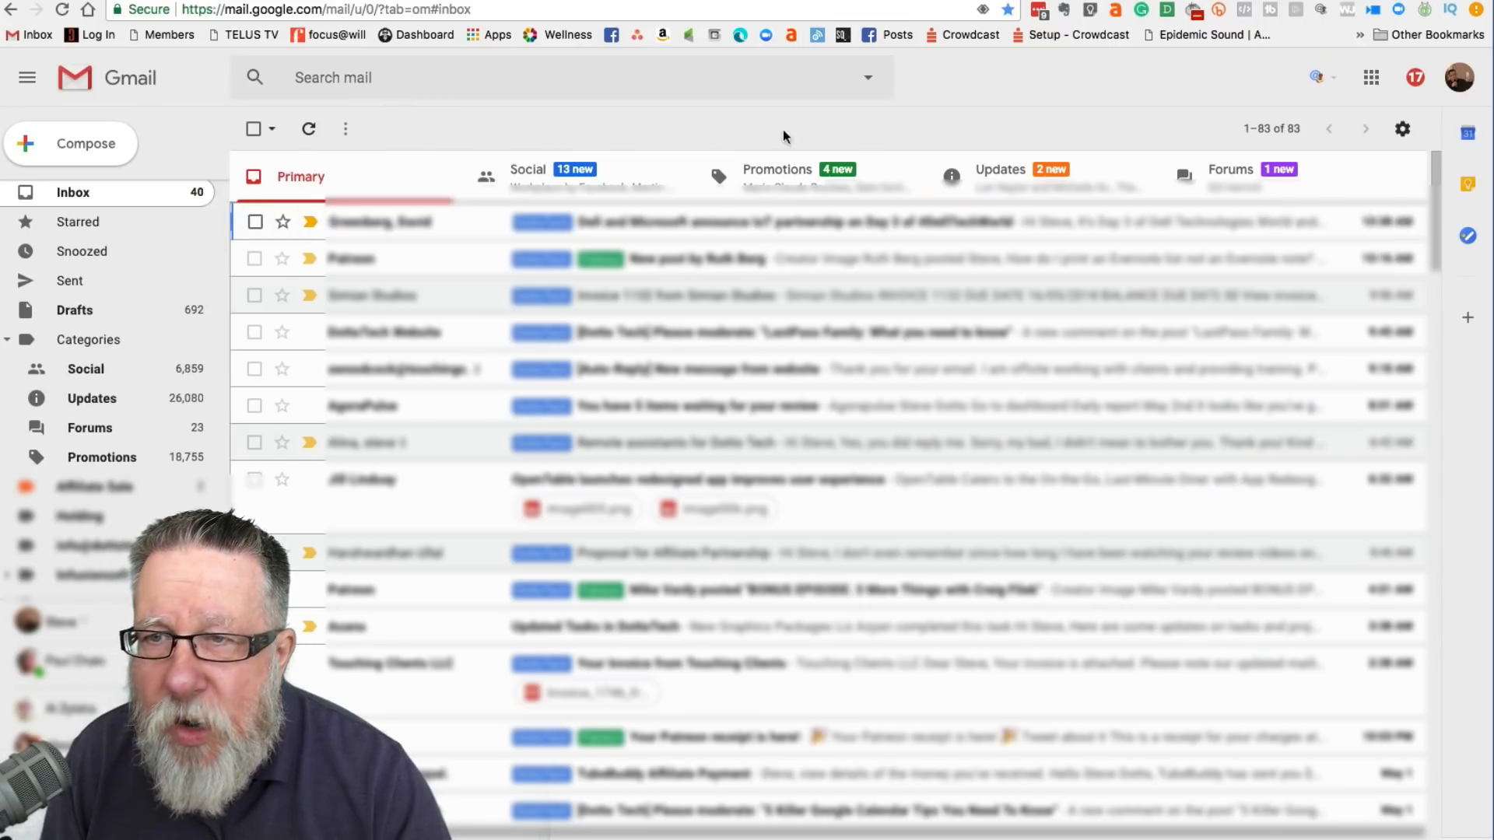
mouse_move(1164, 229)
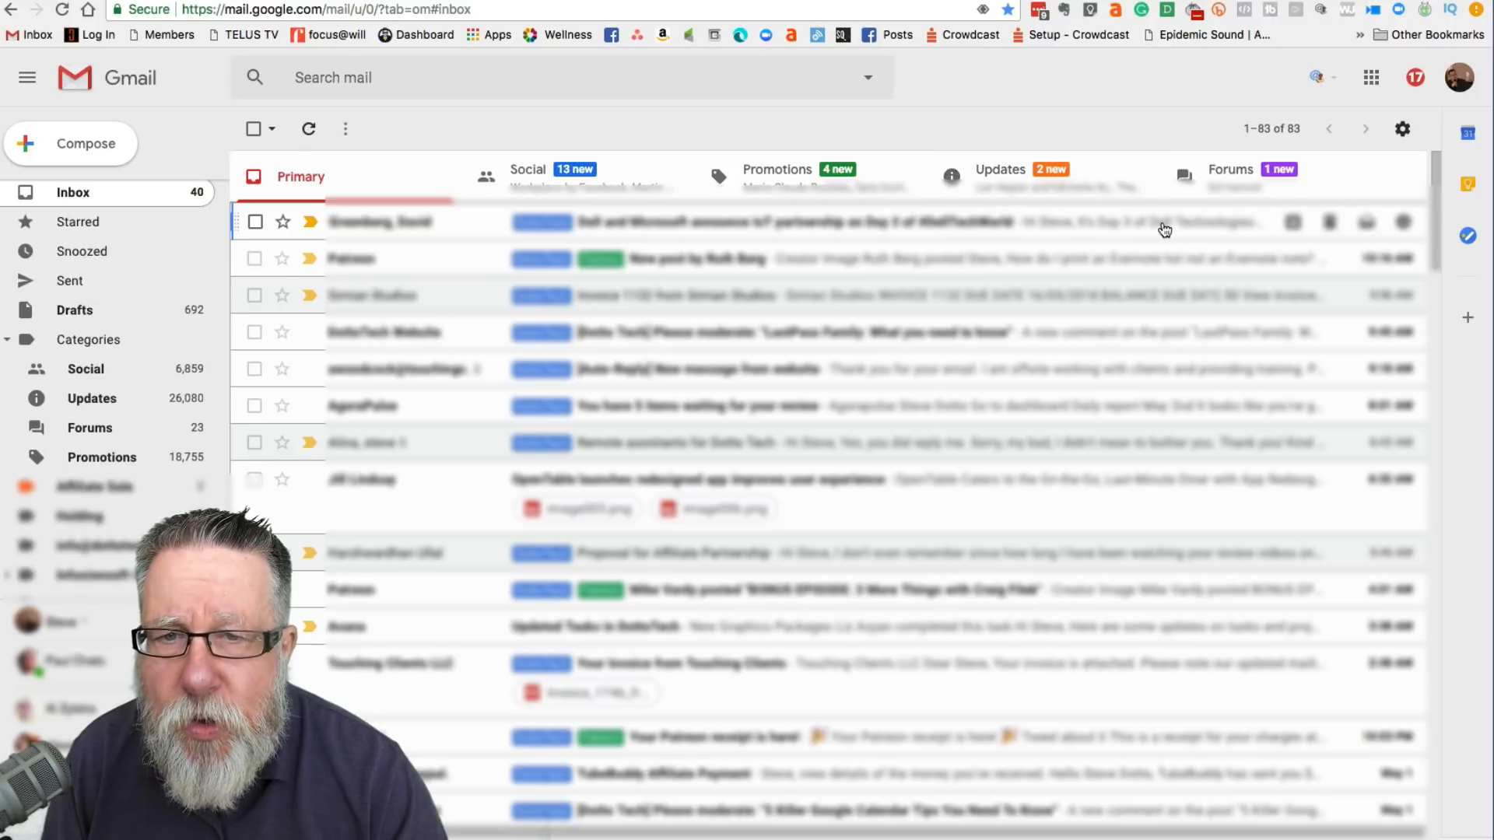
mouse_move(1137, 225)
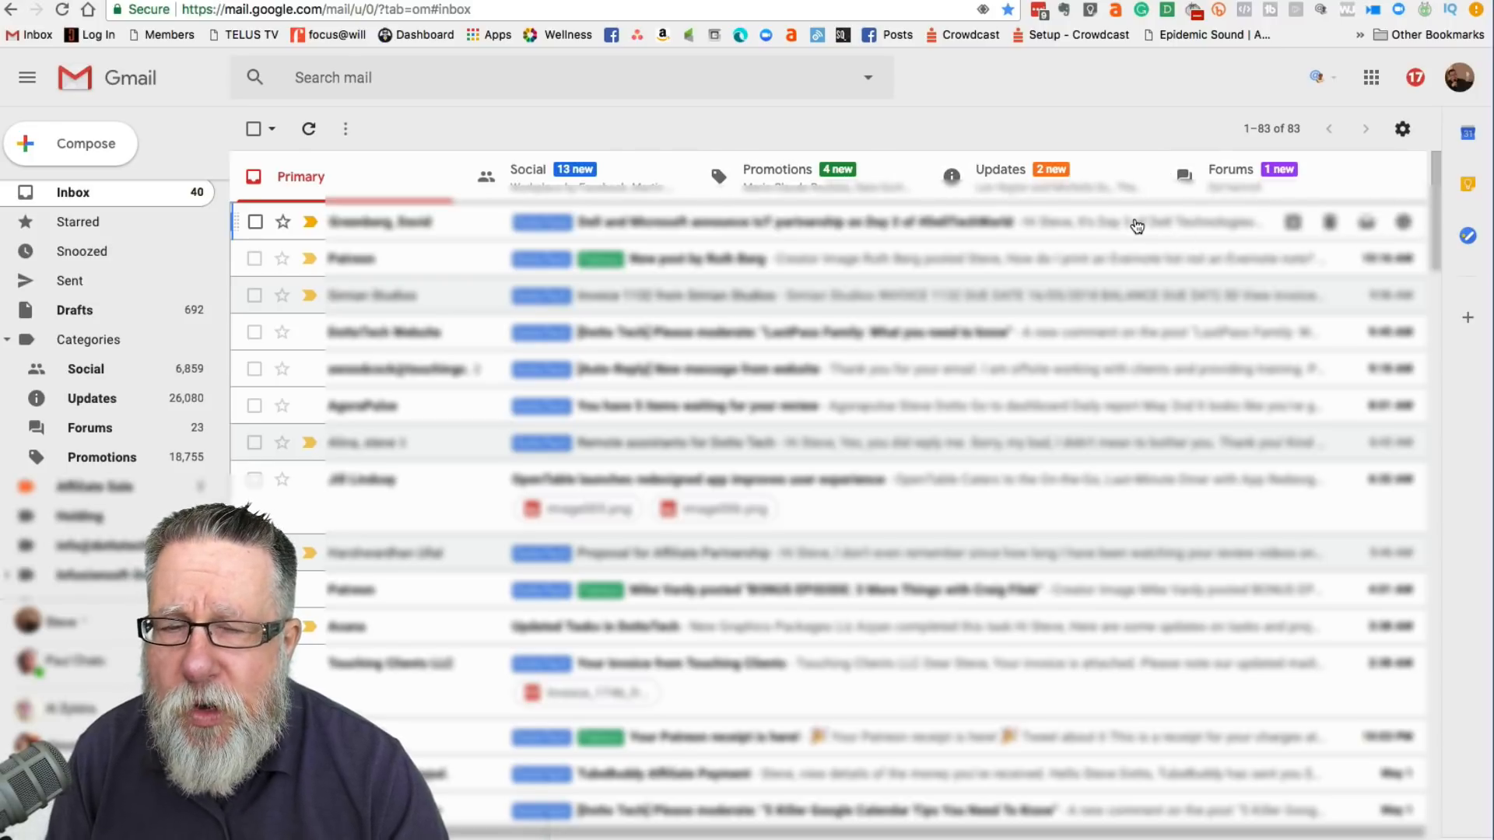
mouse_move(1348, 217)
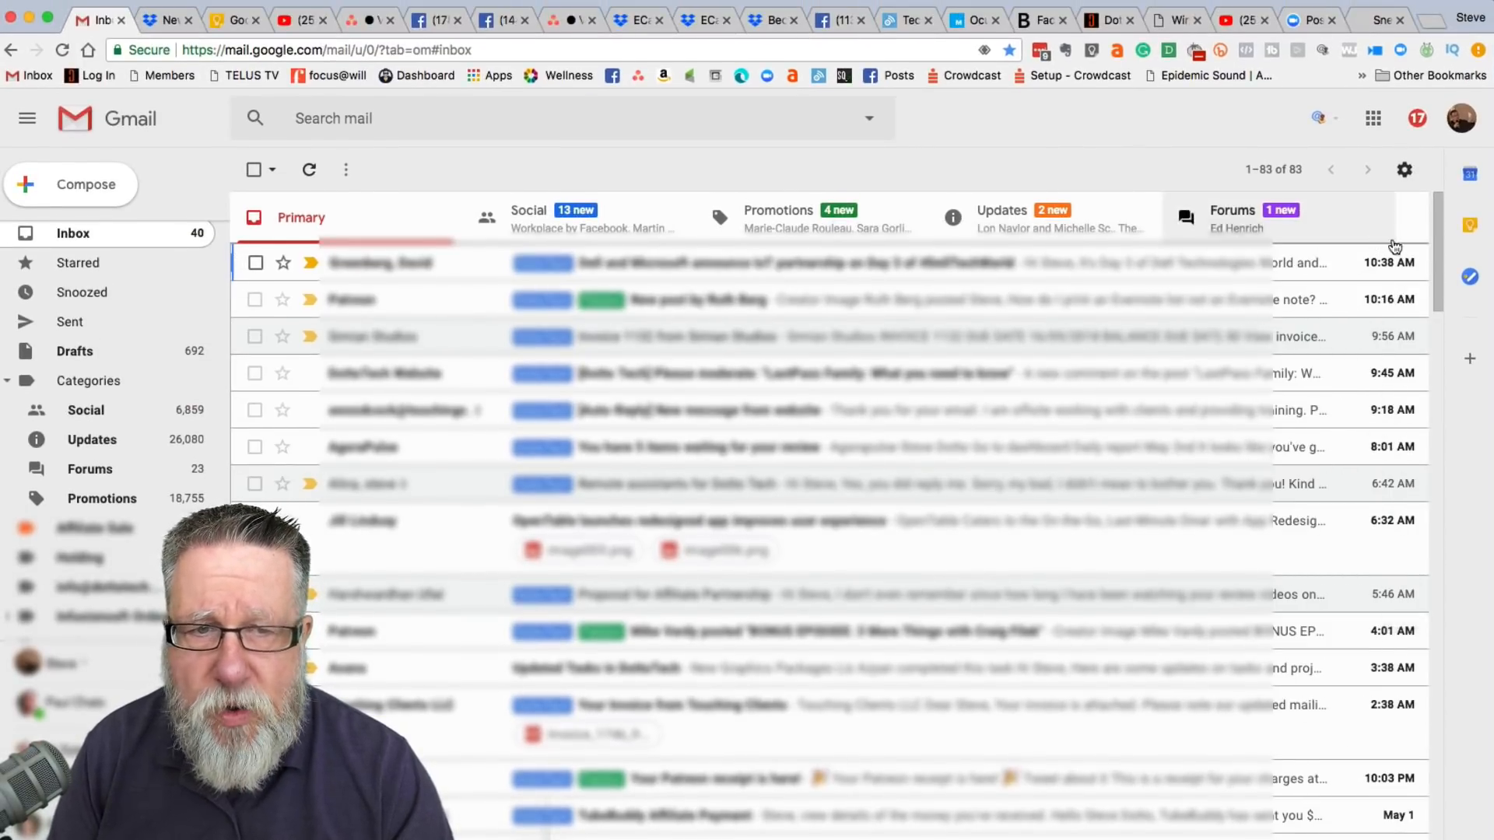
mouse_move(1367, 263)
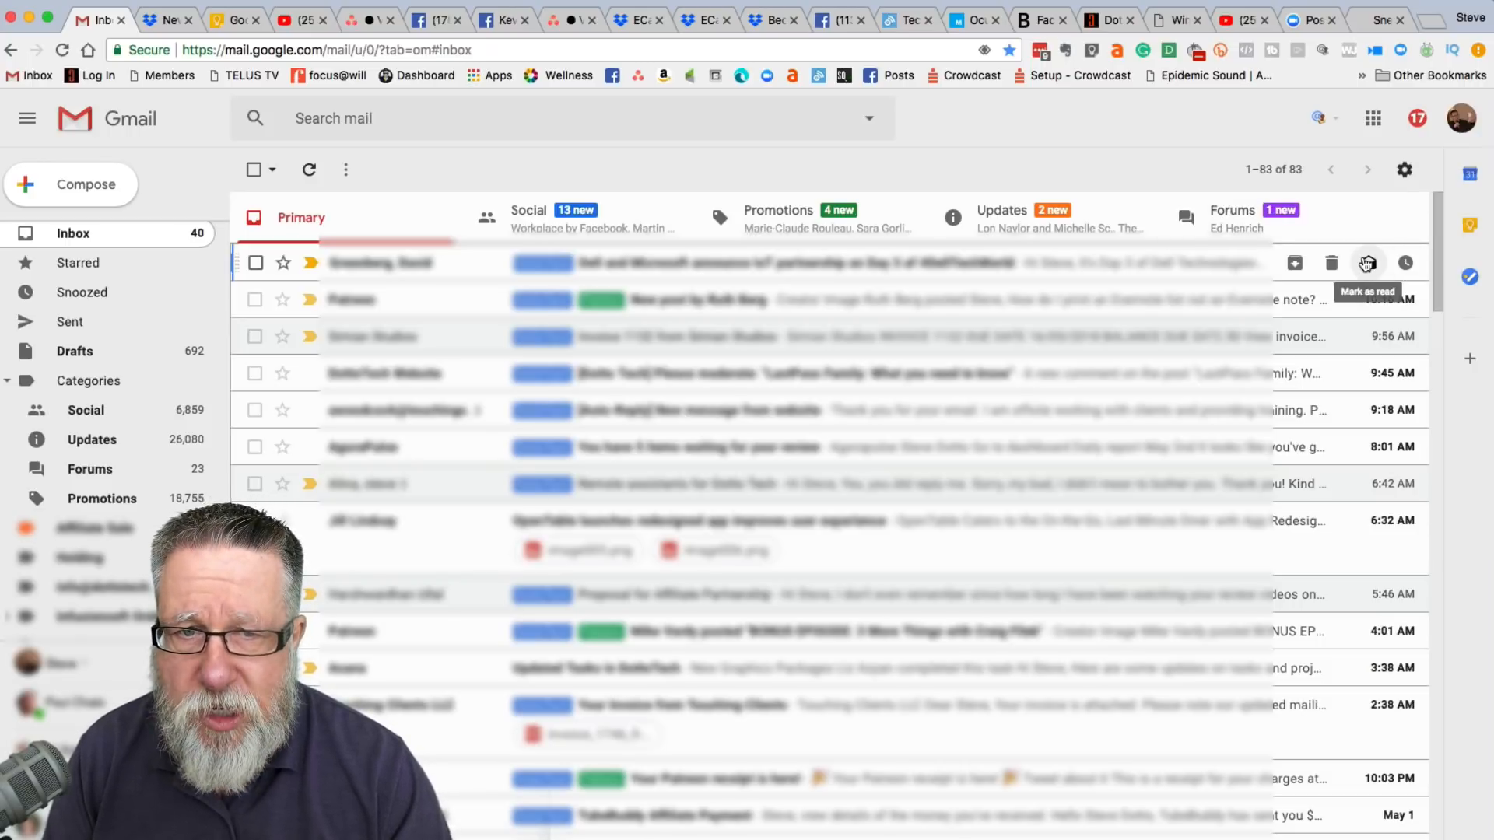
mouse_move(1294, 263)
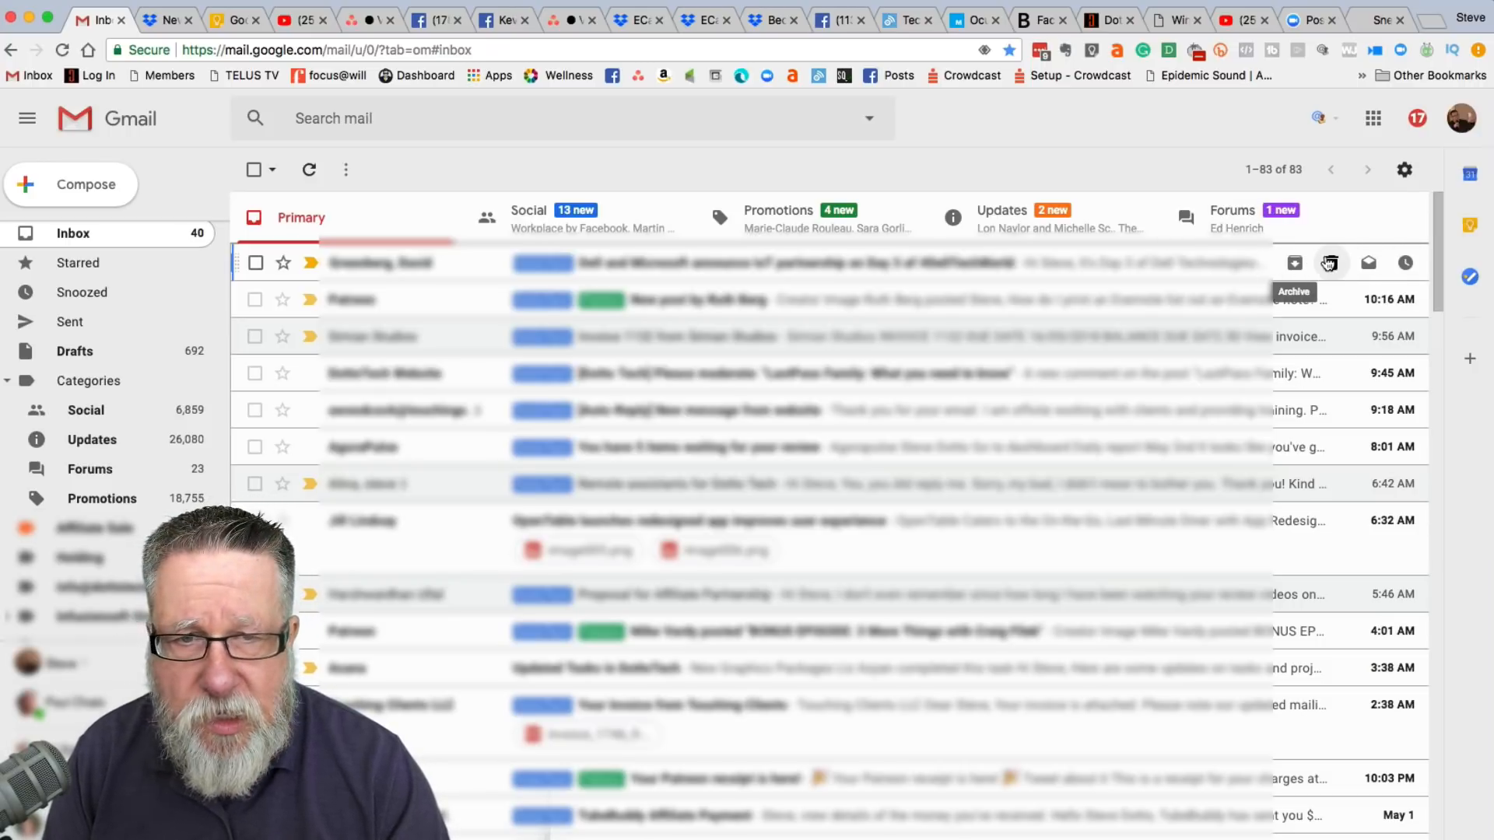
mouse_move(1331, 263)
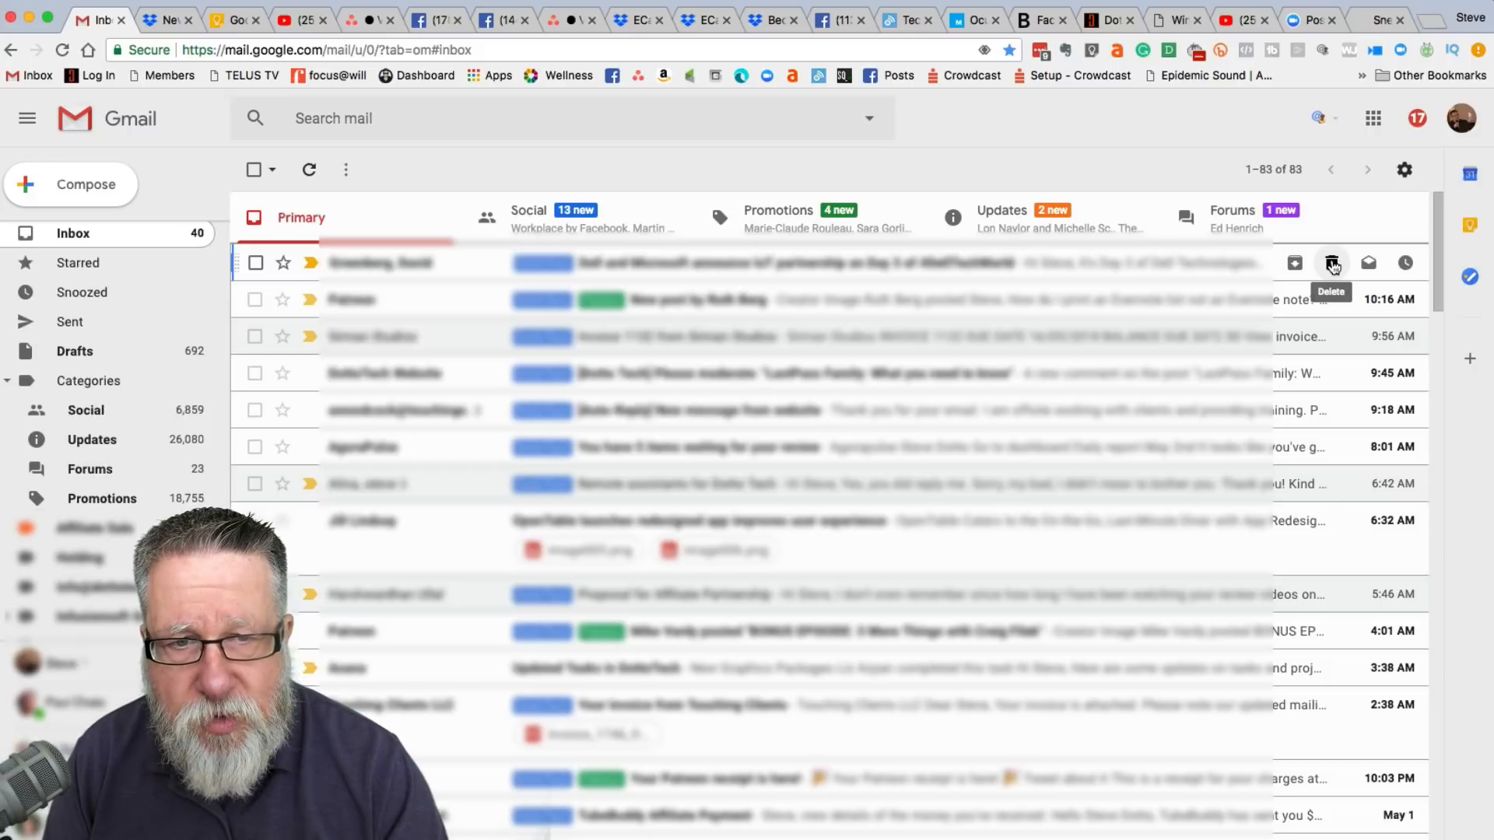
Trash the top Primary inbox message from its hover action, leaving 82 conversations
click(1332, 264)
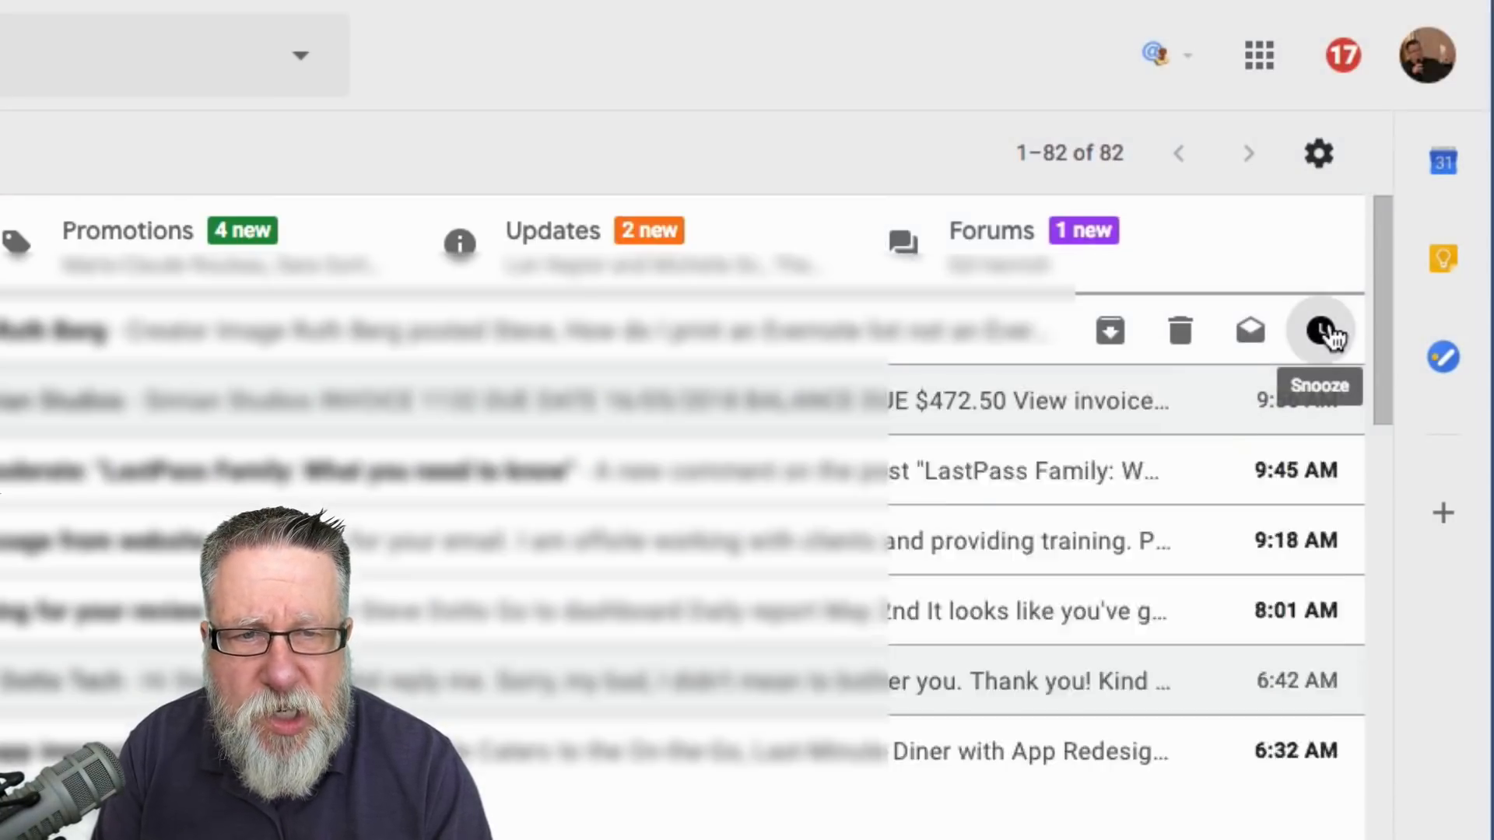
Snooze the Evernote list printing email until Tomorrow, Thu 8:00 AM
click(1320, 331)
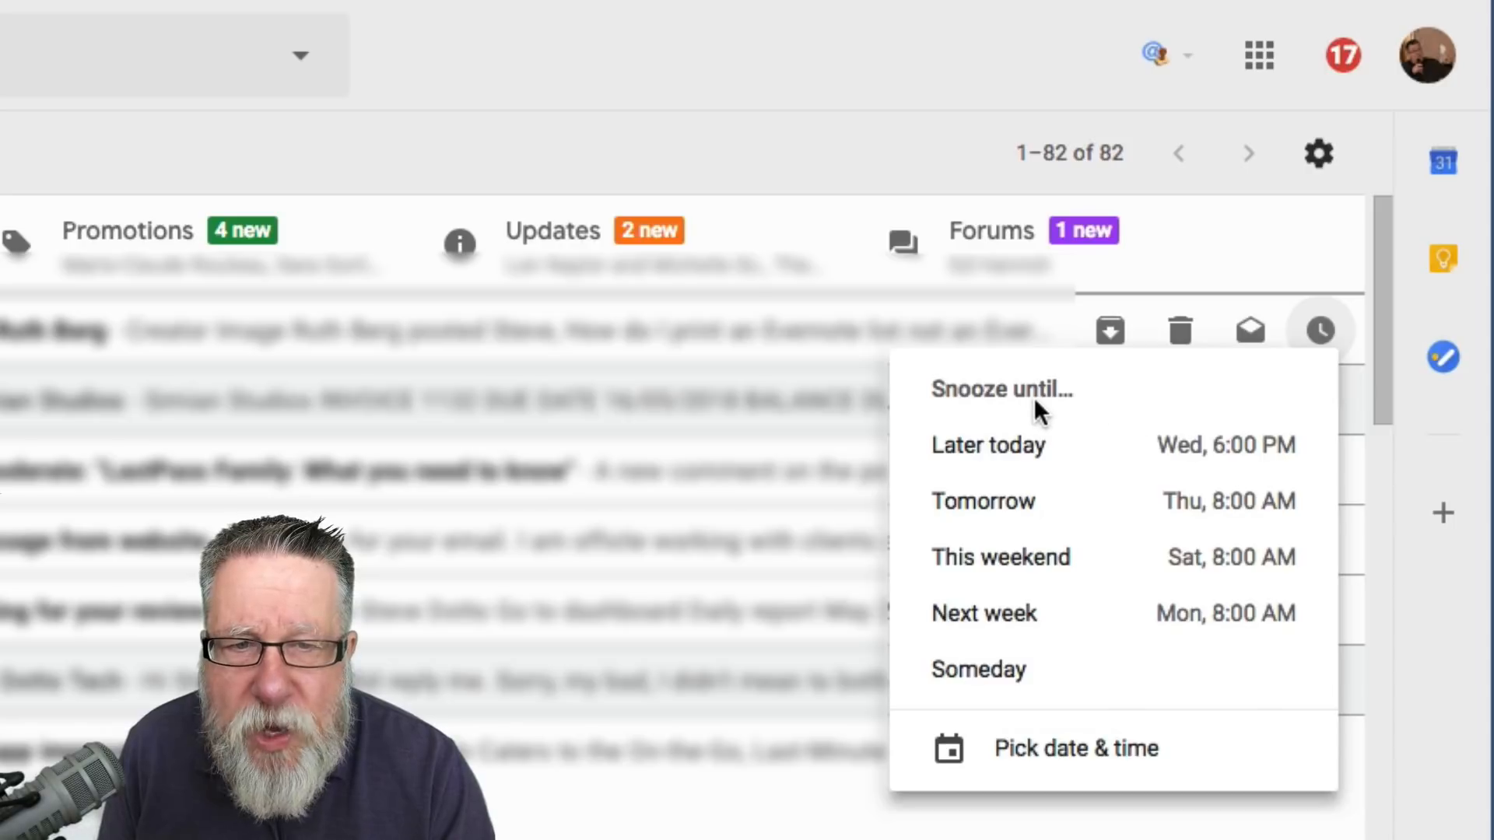
mouse_move(989, 501)
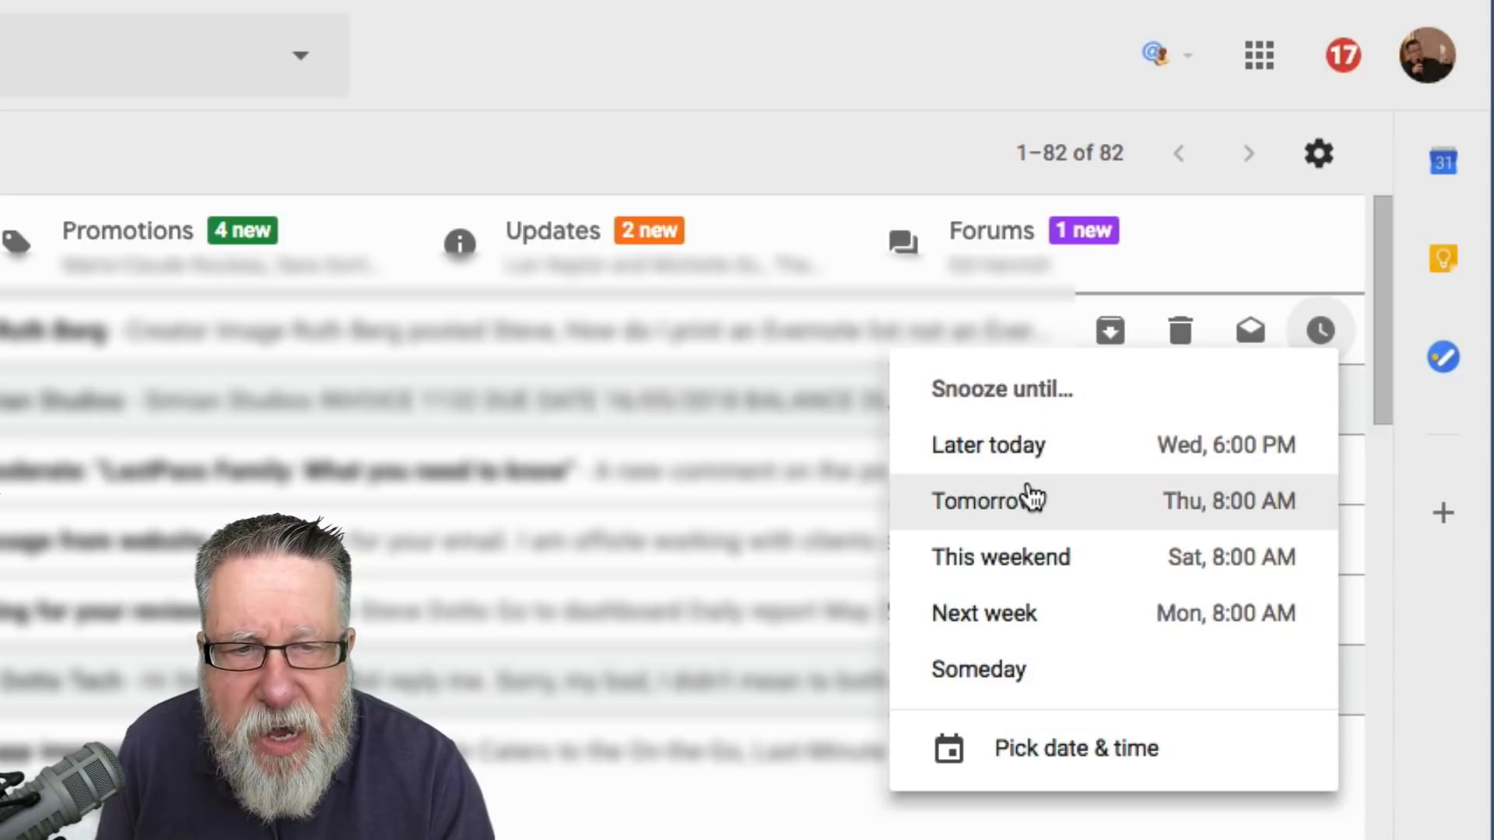
click(988, 501)
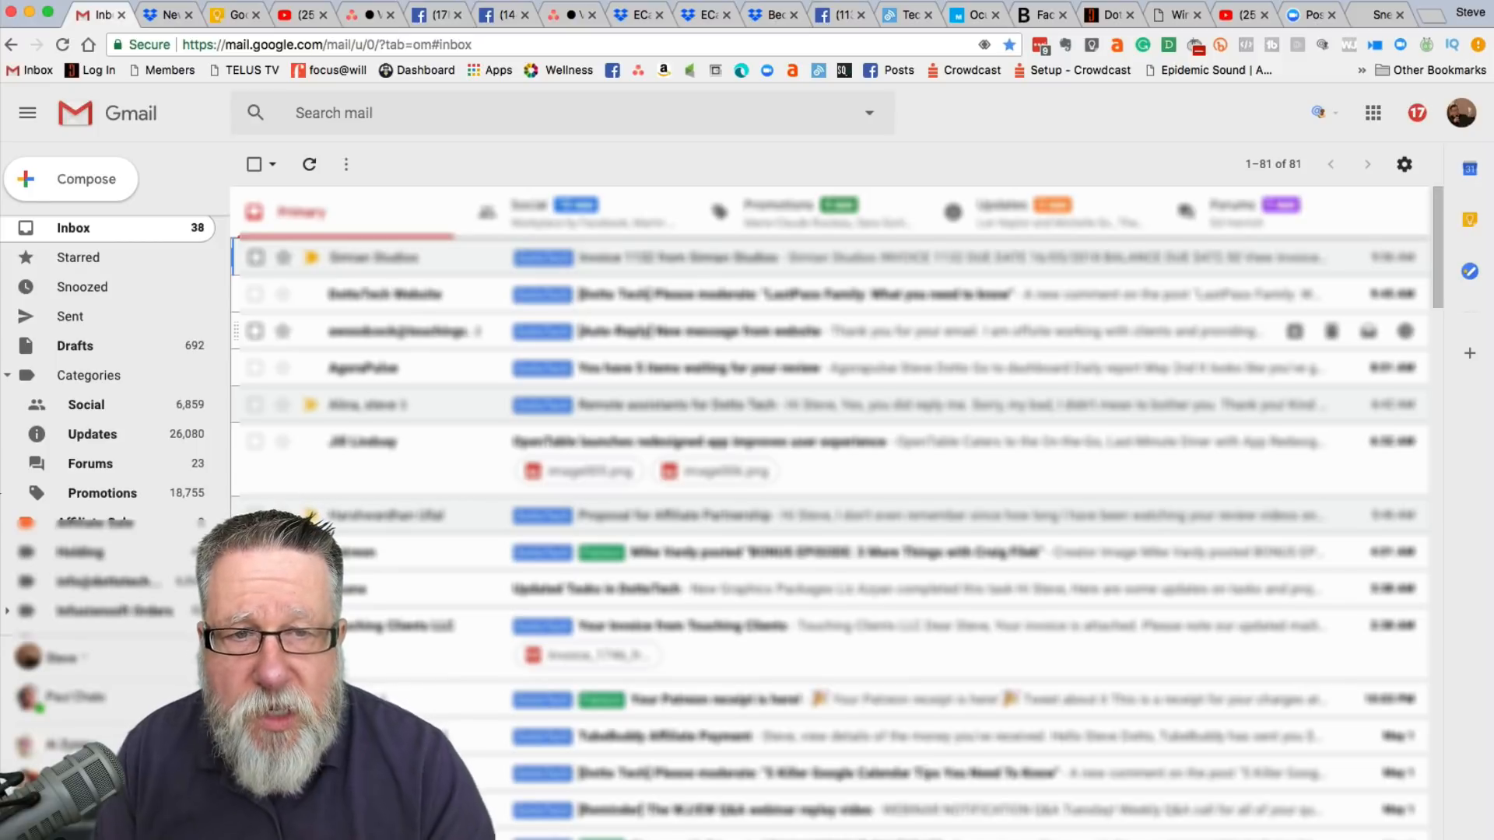
click(1354, 284)
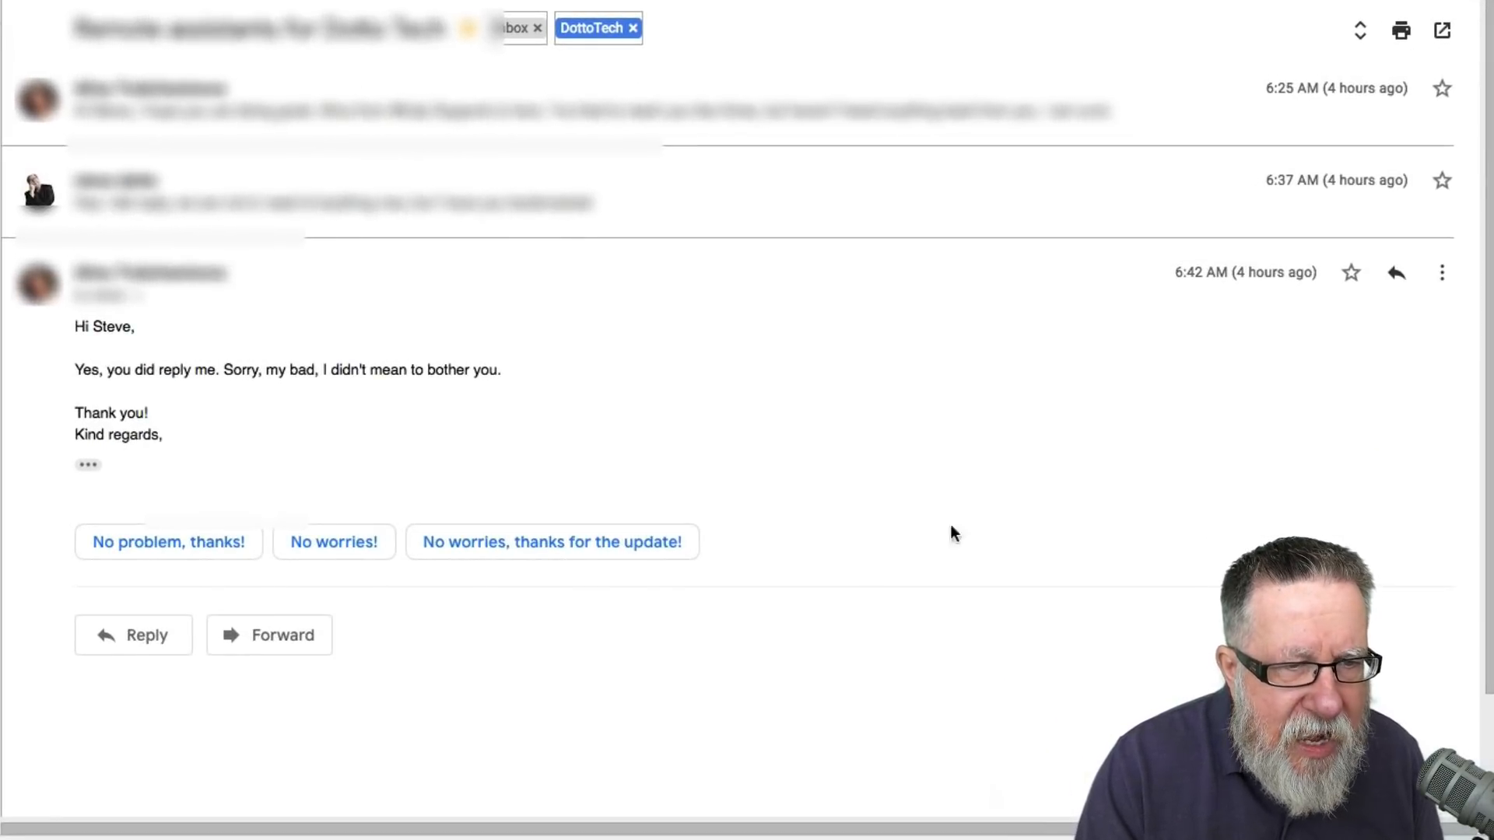
mouse_move(731, 361)
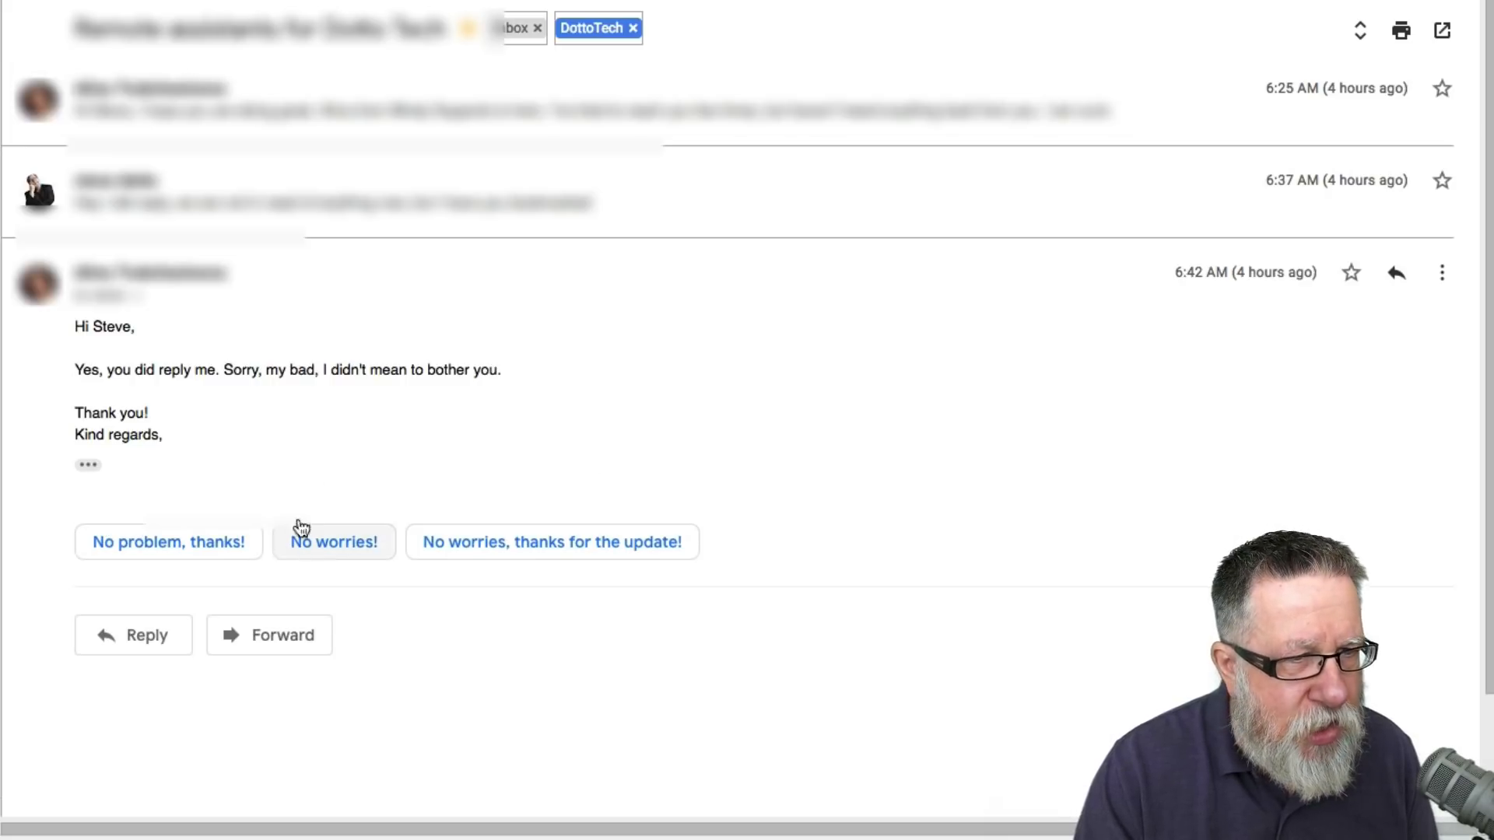
mouse_move(390, 408)
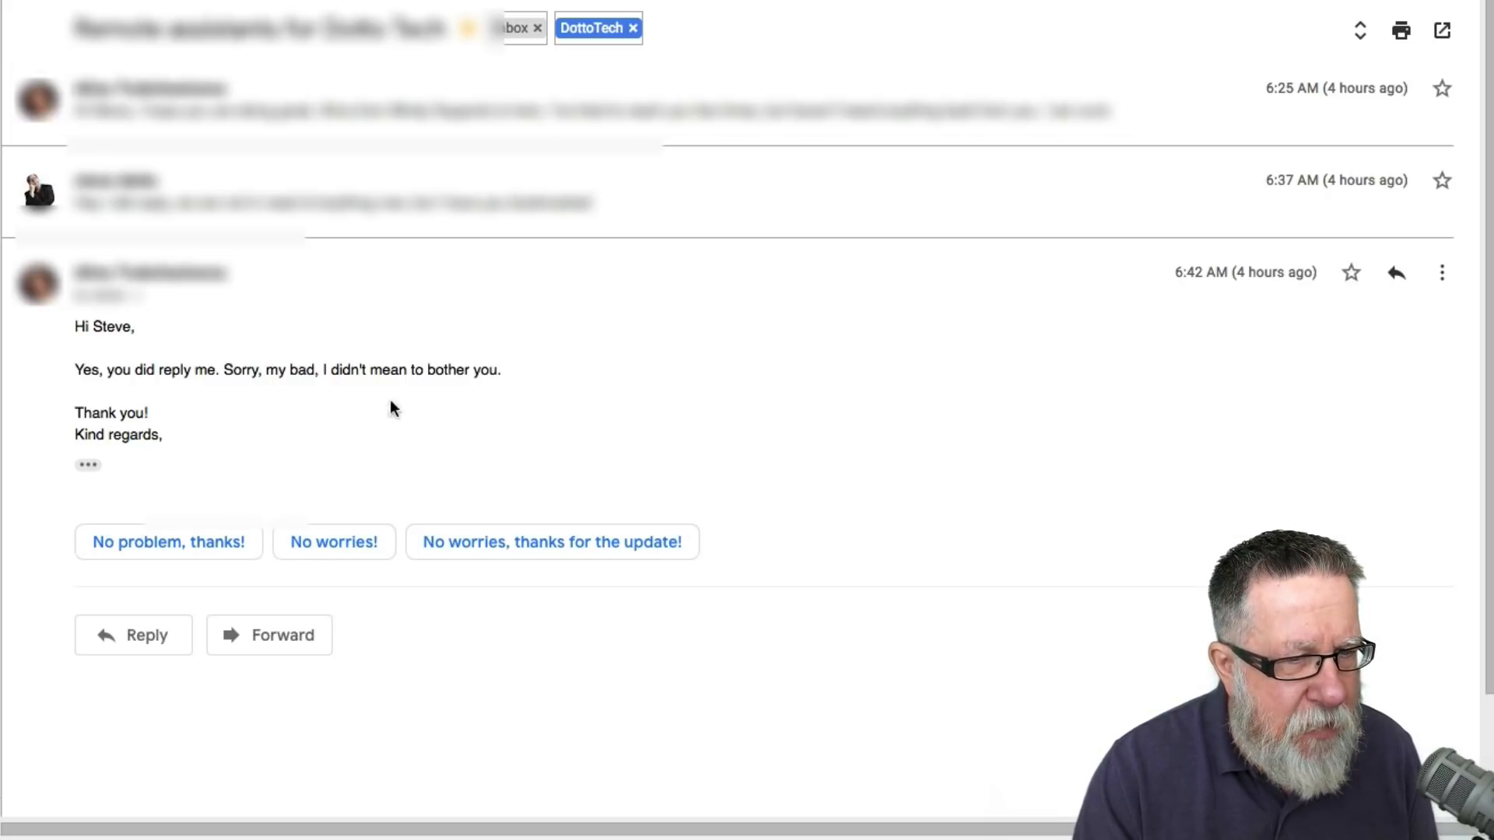
mouse_move(211, 477)
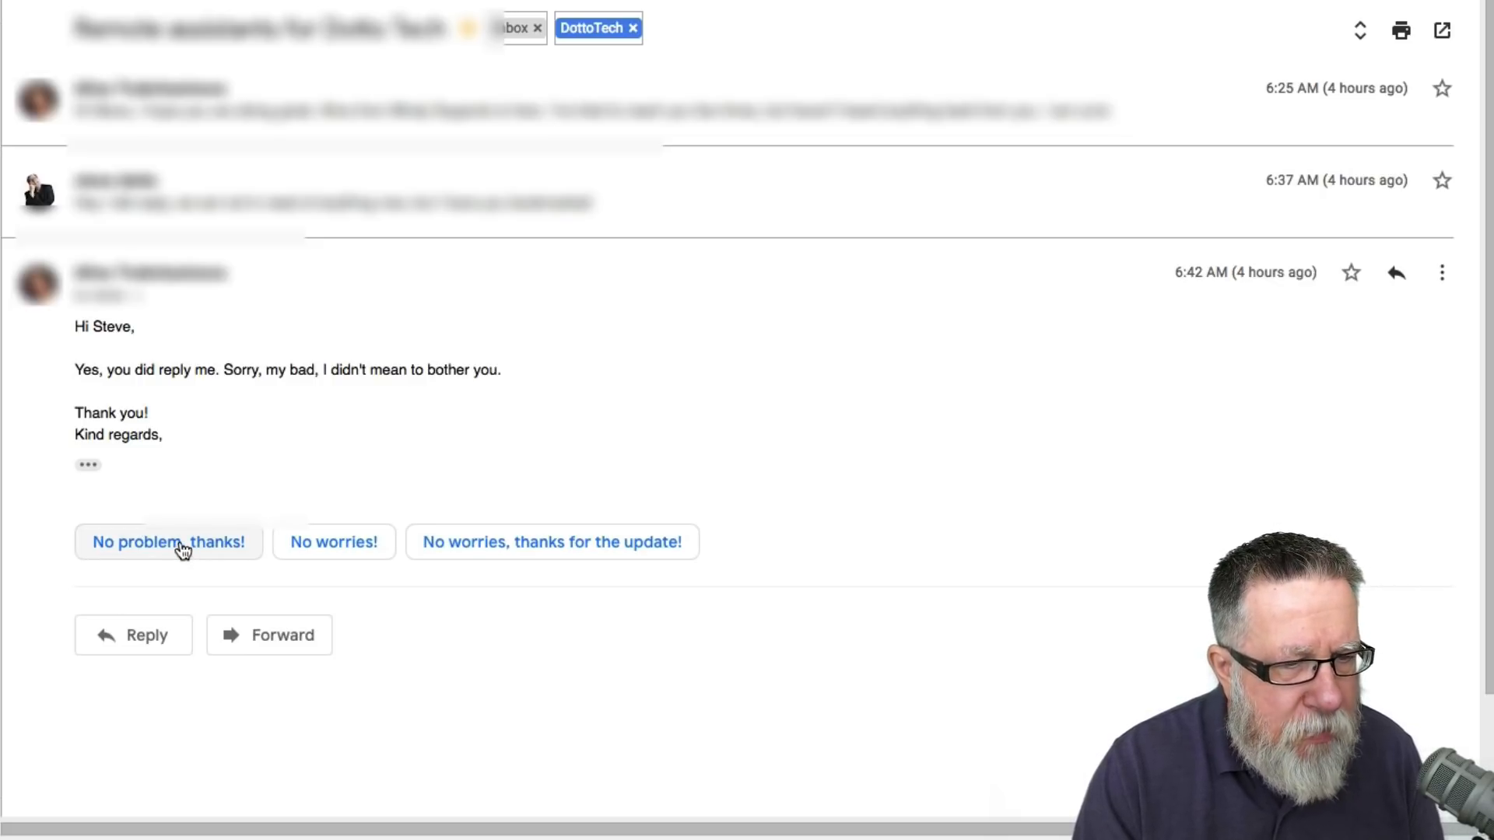
mouse_move(608, 560)
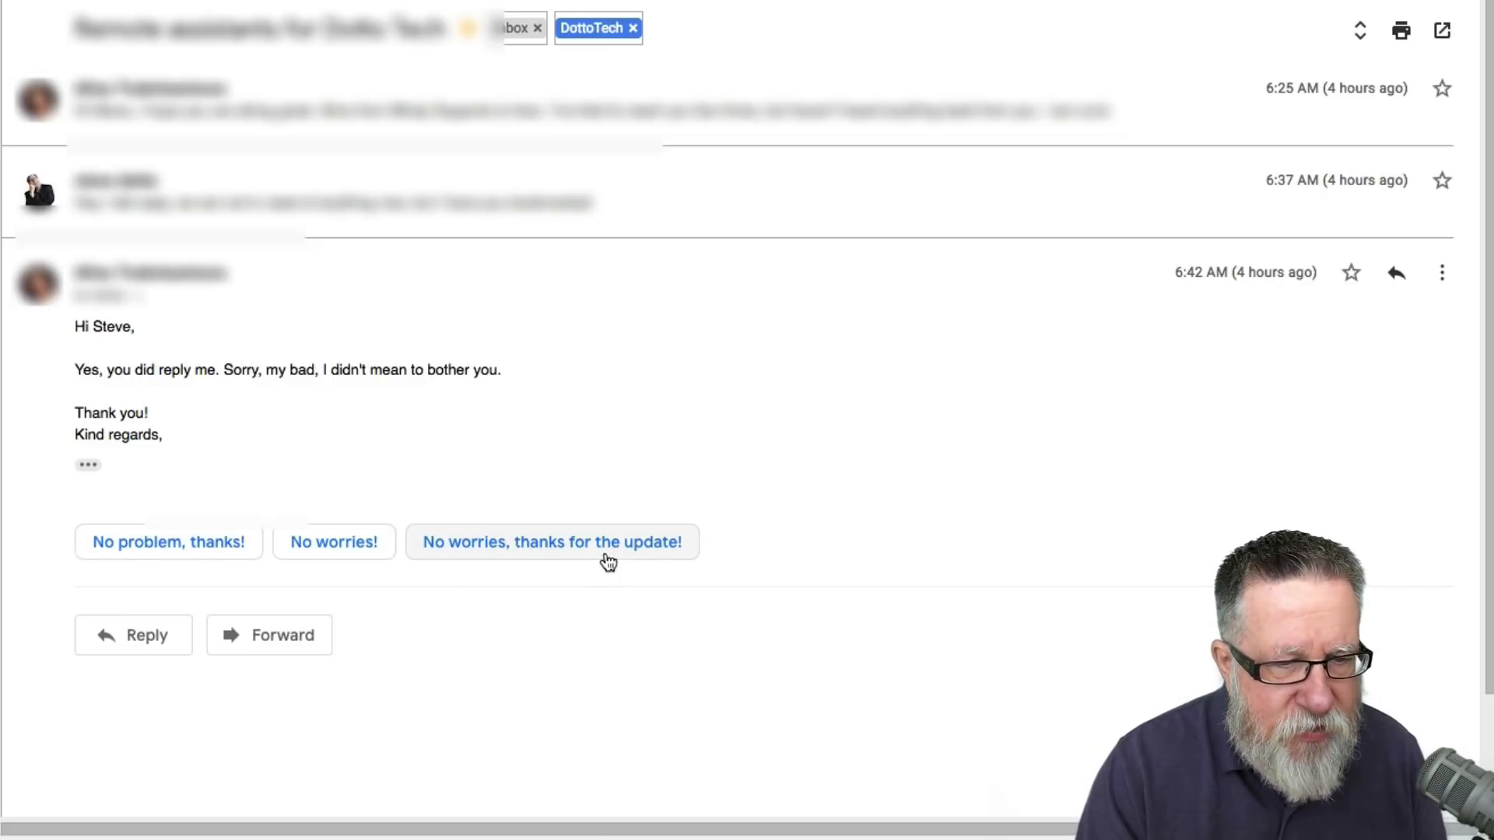
click(552, 542)
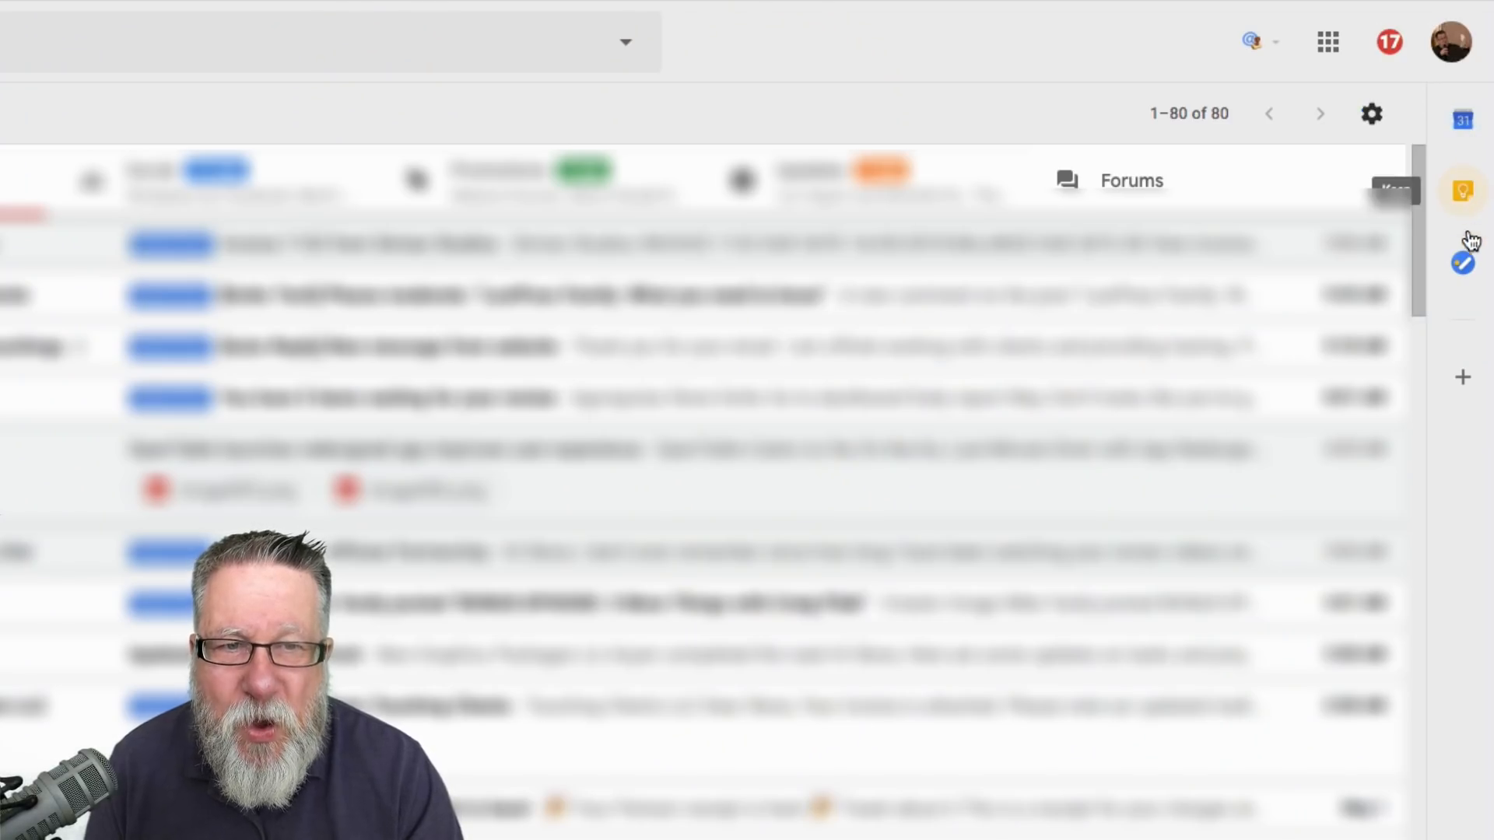
mouse_move(1467, 322)
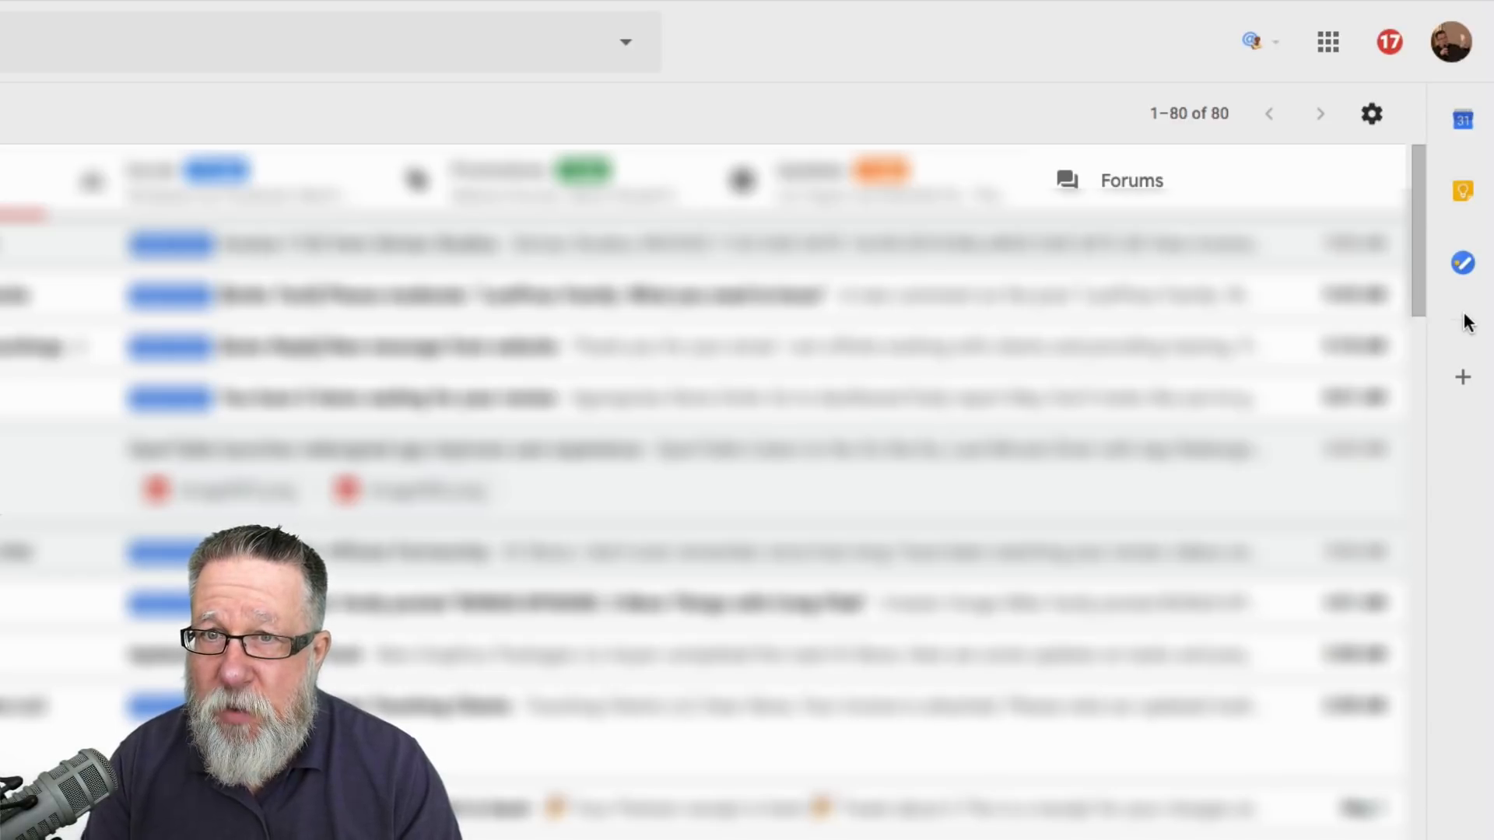
mouse_move(1464, 119)
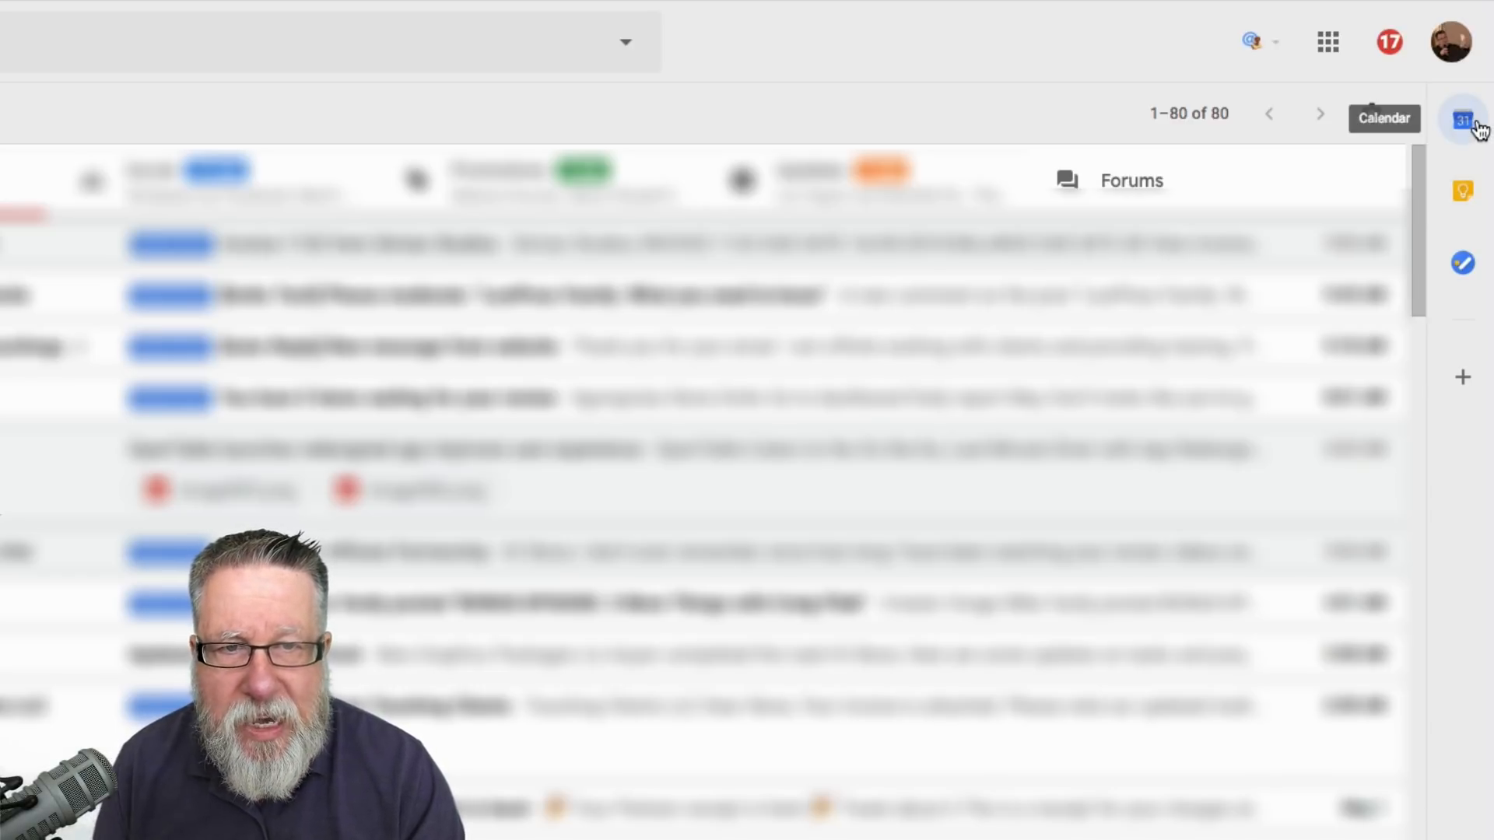
Show the Wednesday, May 2 calendar in the side panel, then switch to Keep notes
click(1463, 118)
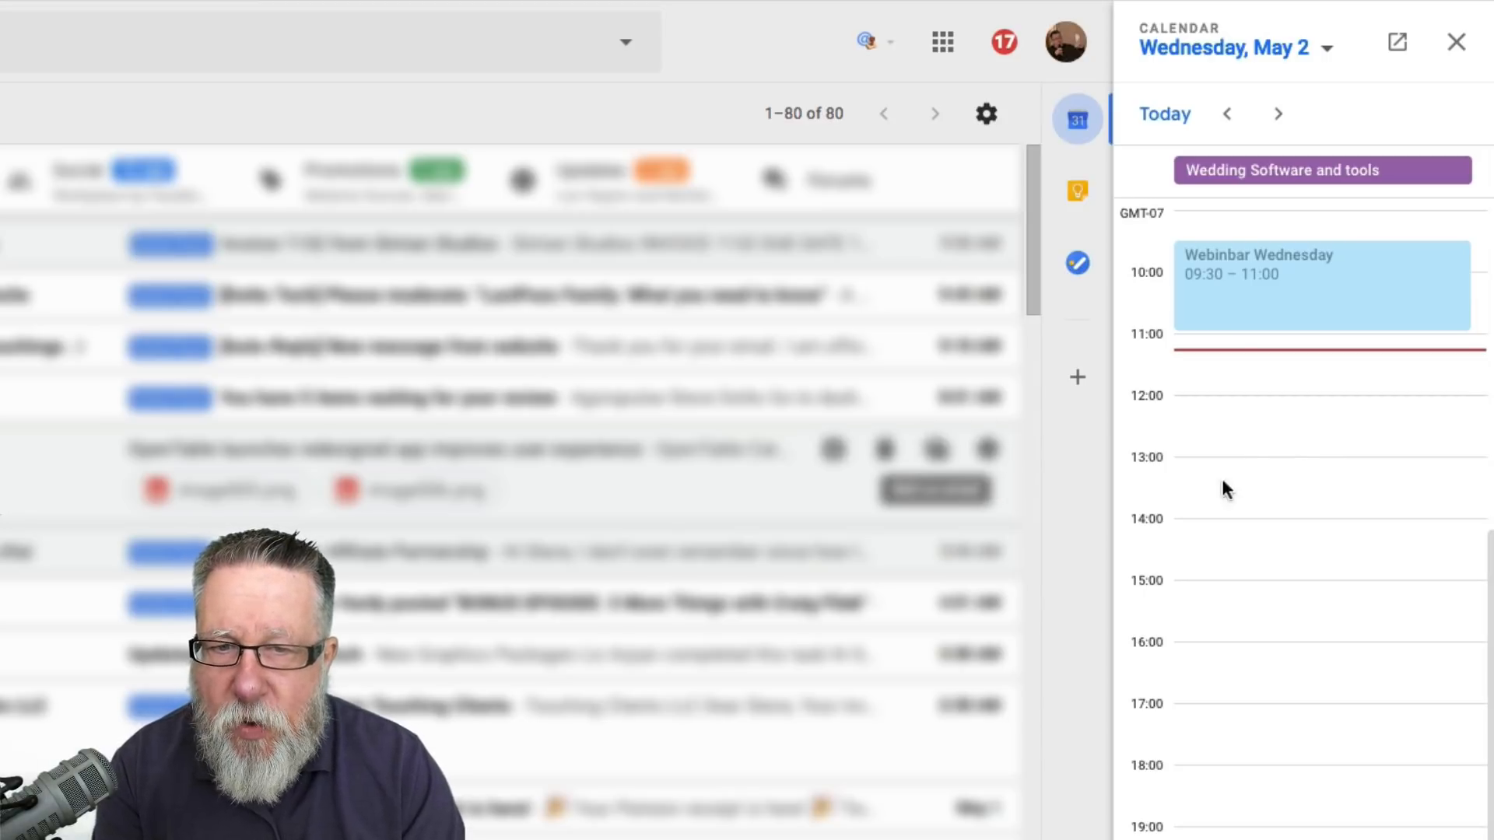
mouse_move(1134, 486)
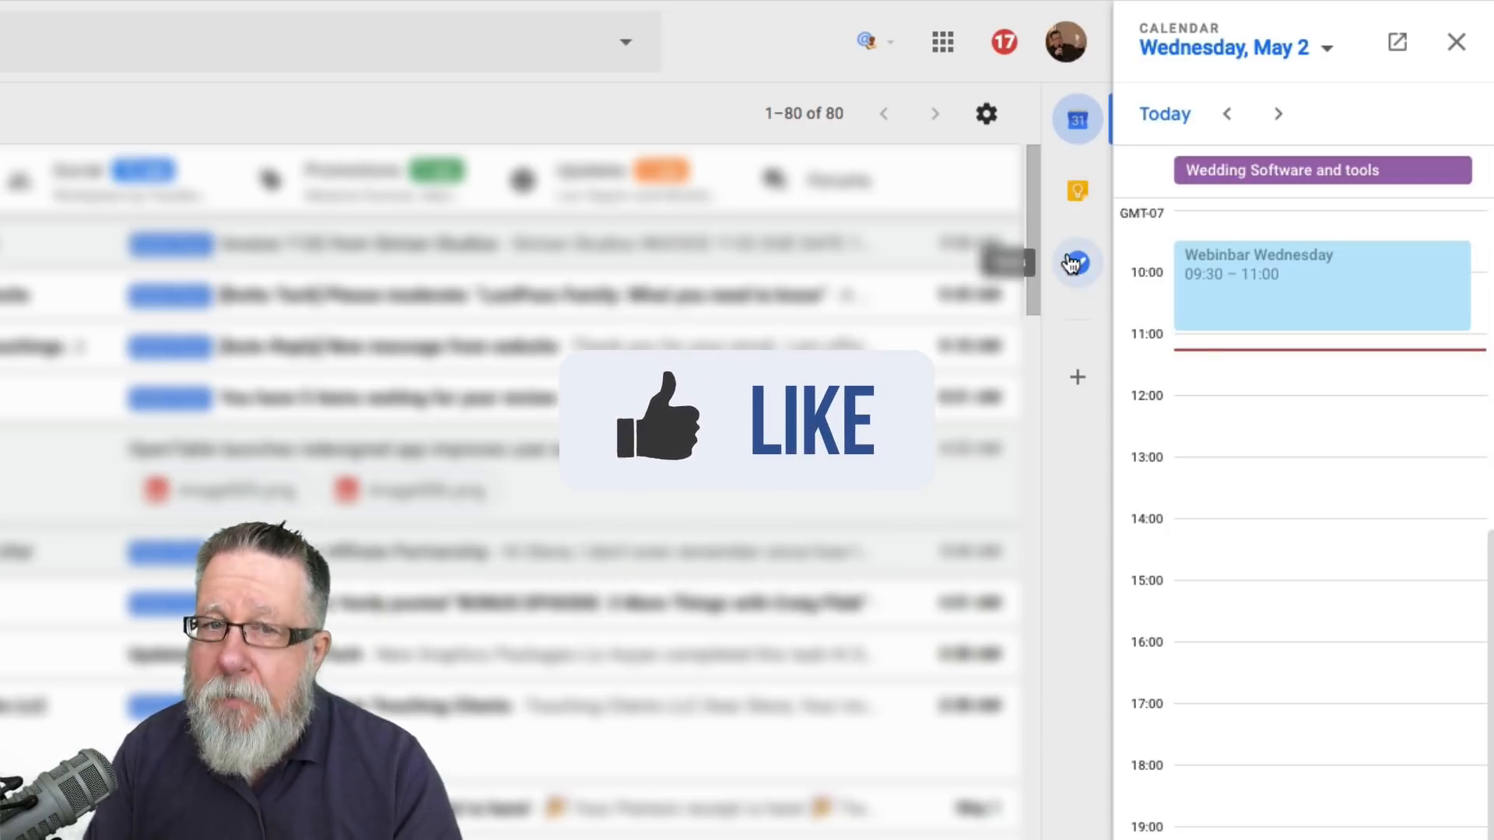
click(1077, 191)
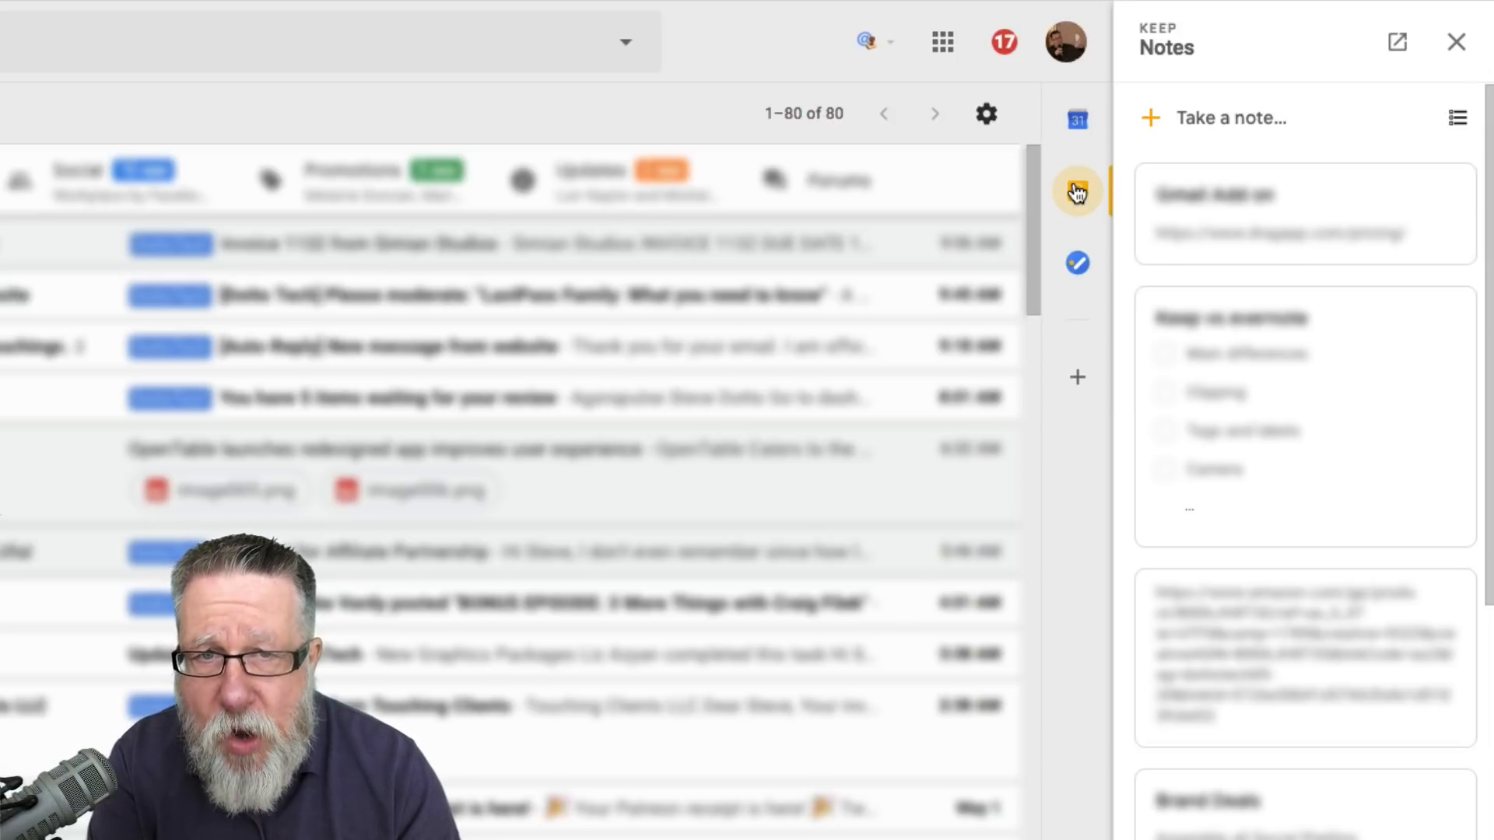
mouse_move(1078, 263)
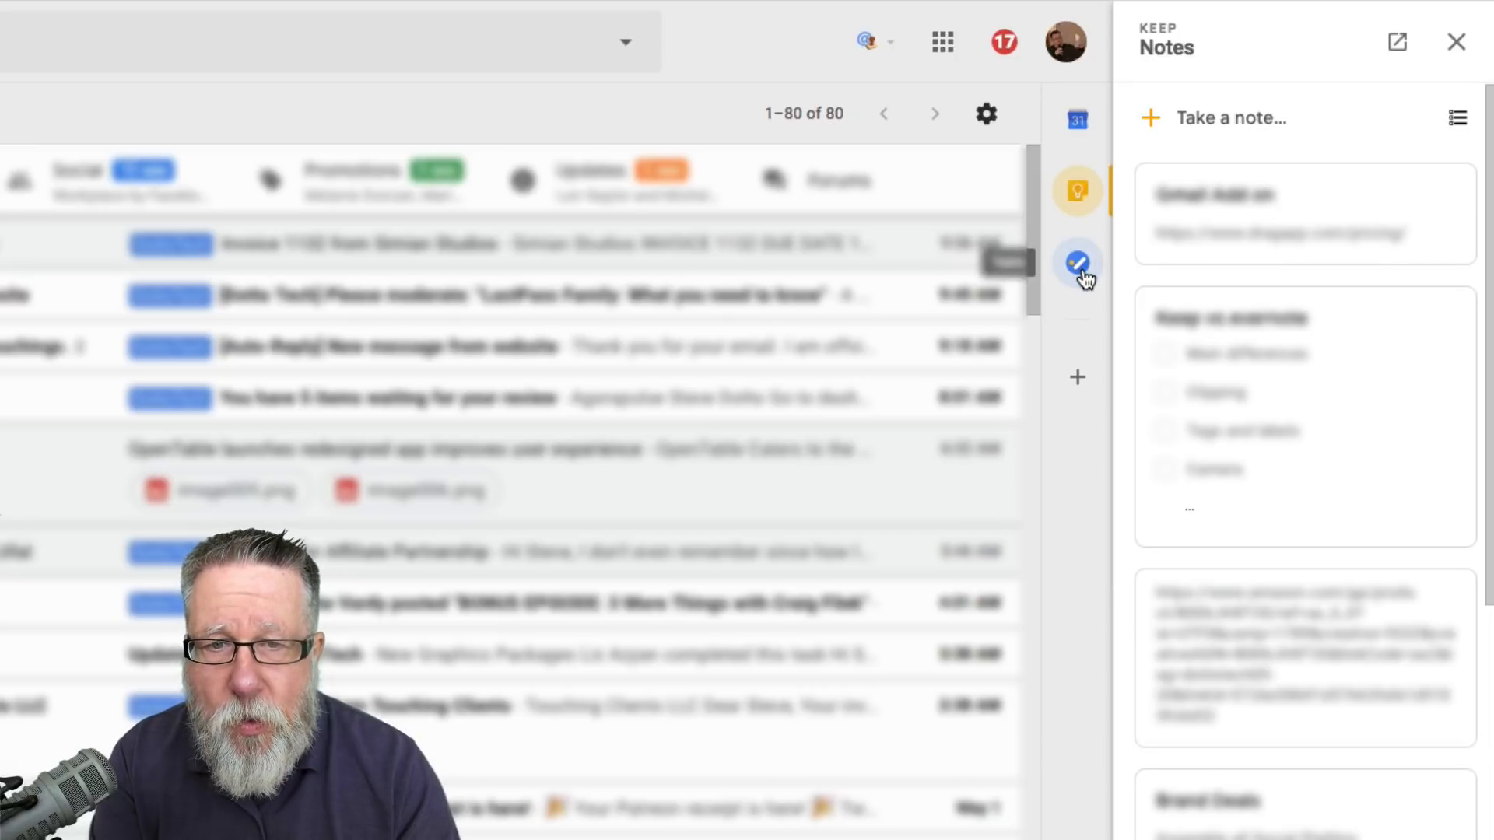
Switch the side panel from Keep notes to the Tasks welcome screen
click(1078, 263)
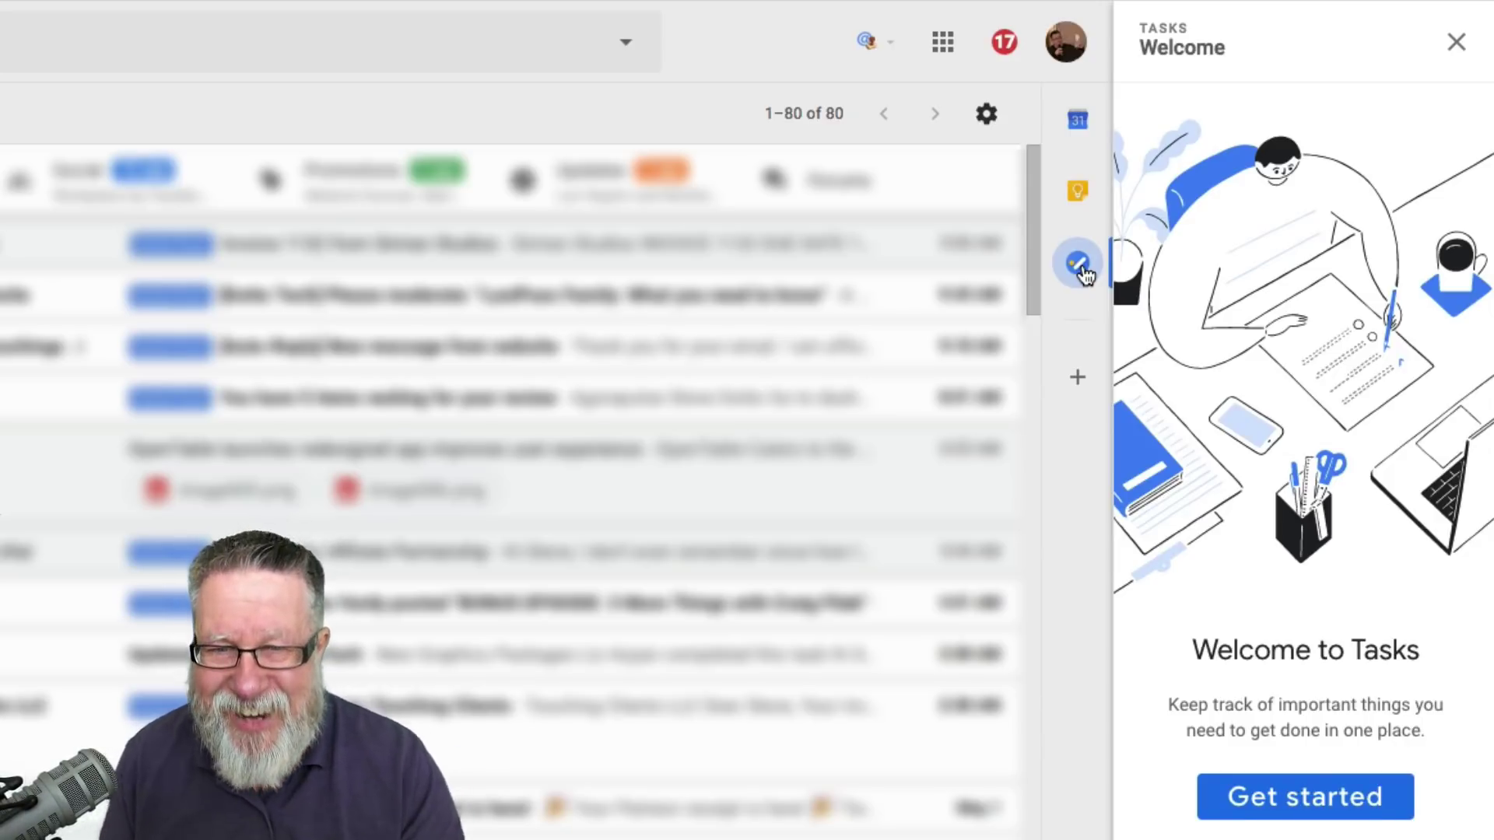
mouse_move(1074, 387)
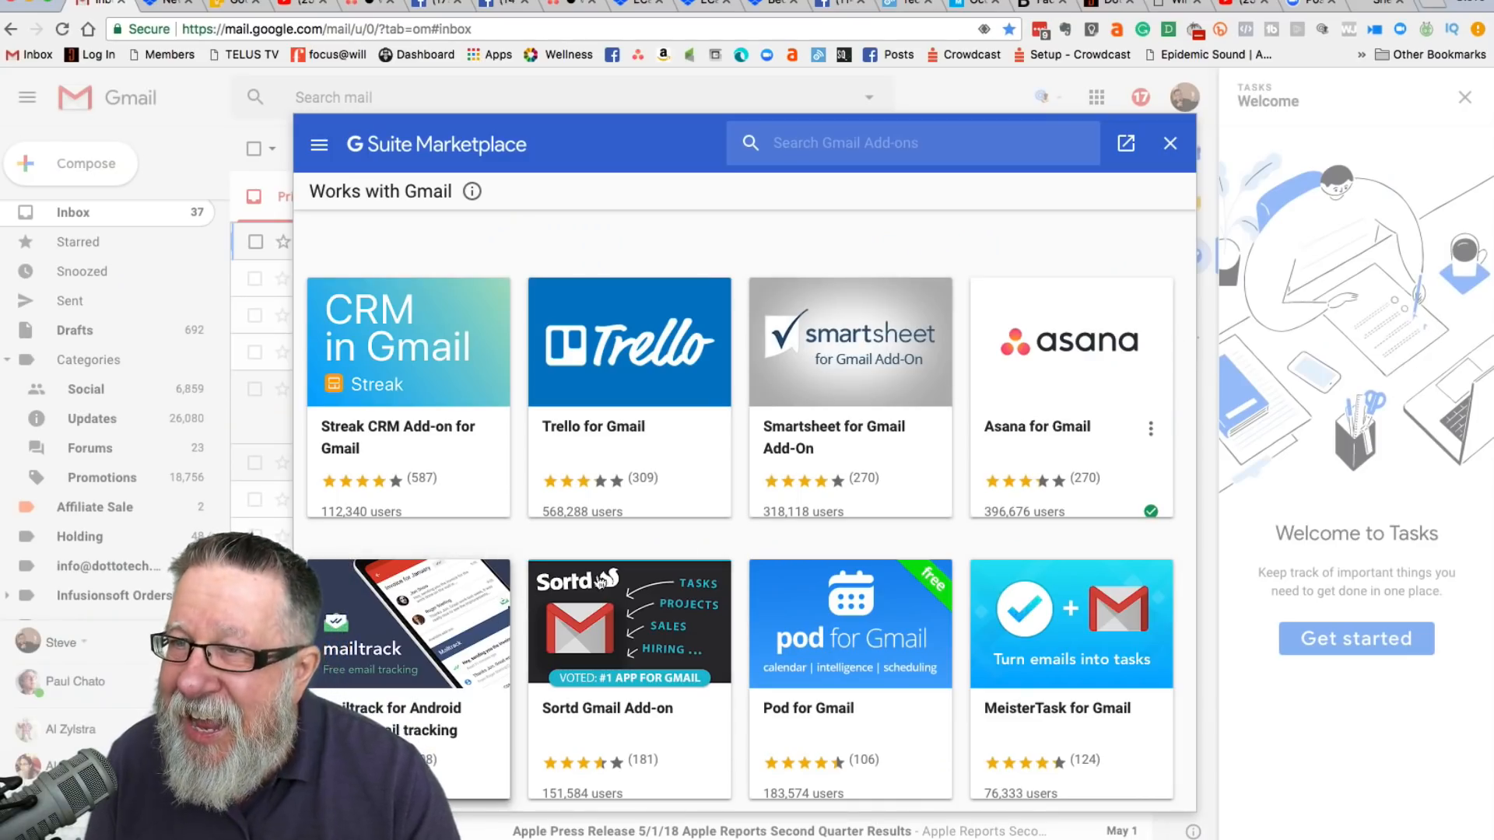
mouse_move(843, 467)
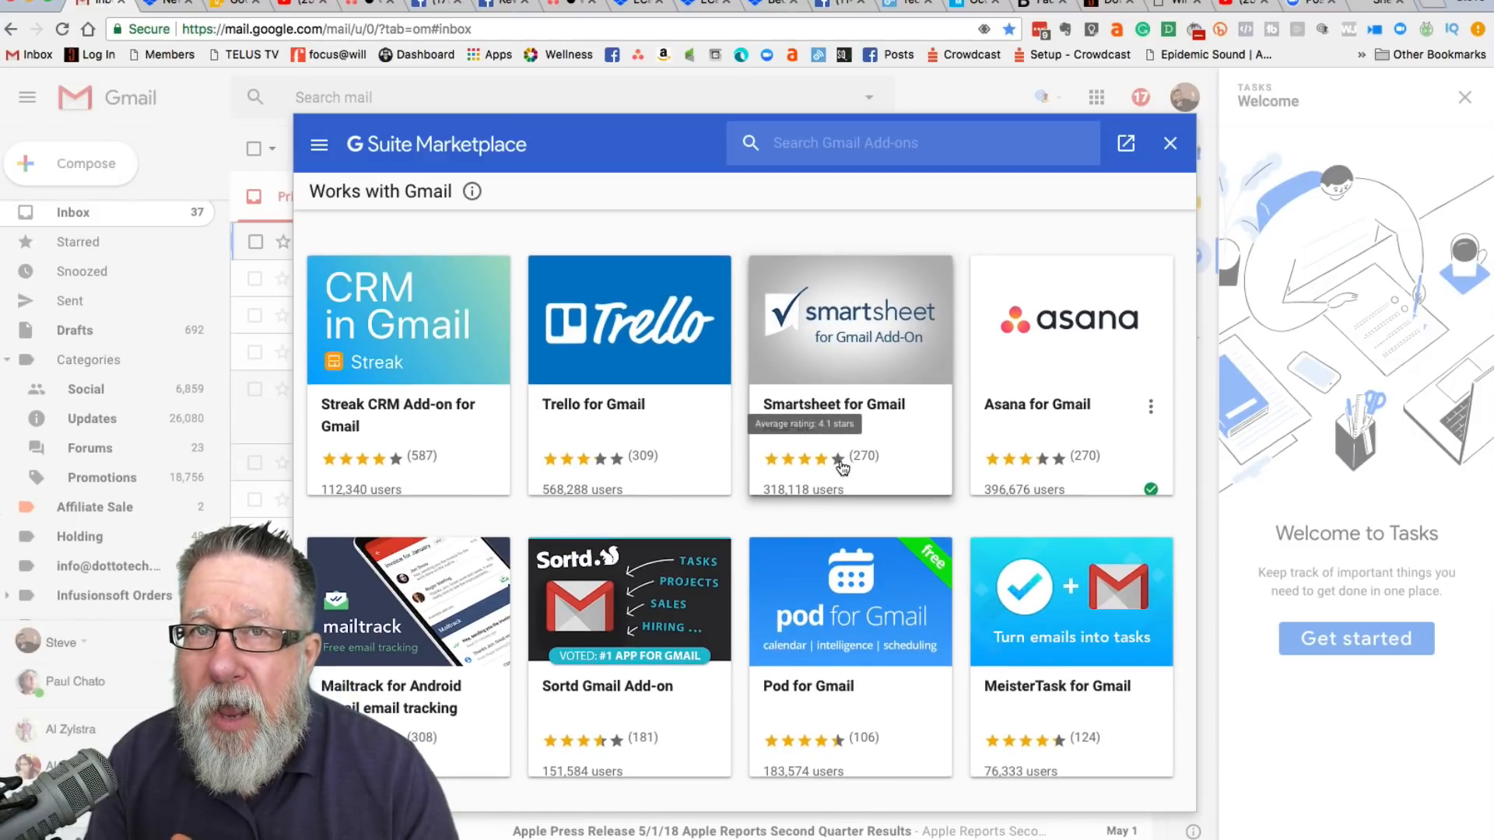
Scroll through the G Suite Marketplace add-ons and view Asana for Gmail
scroll(down, 3)
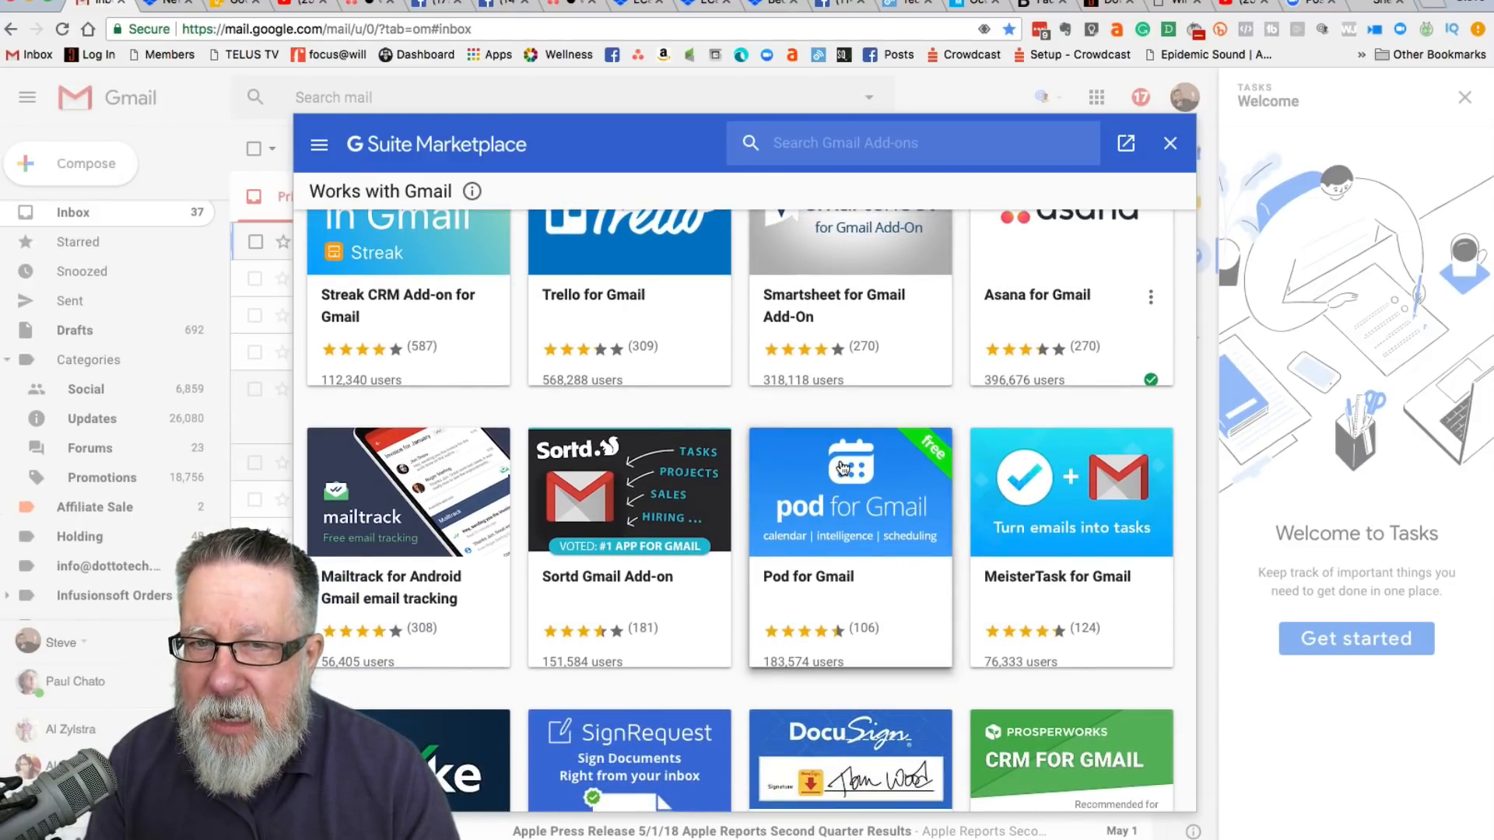
scroll(down, 3)
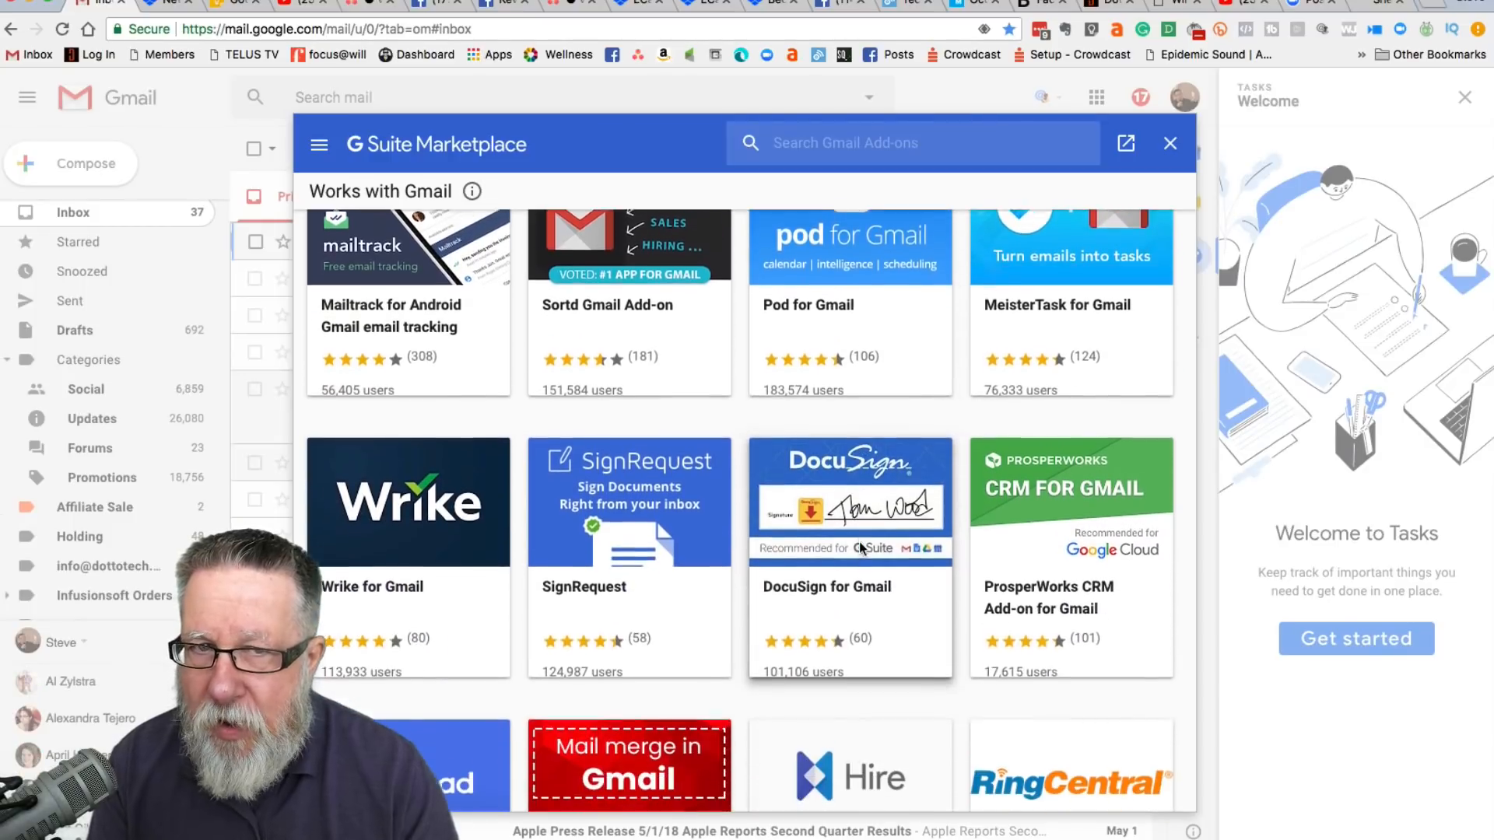
scroll(down, 3)
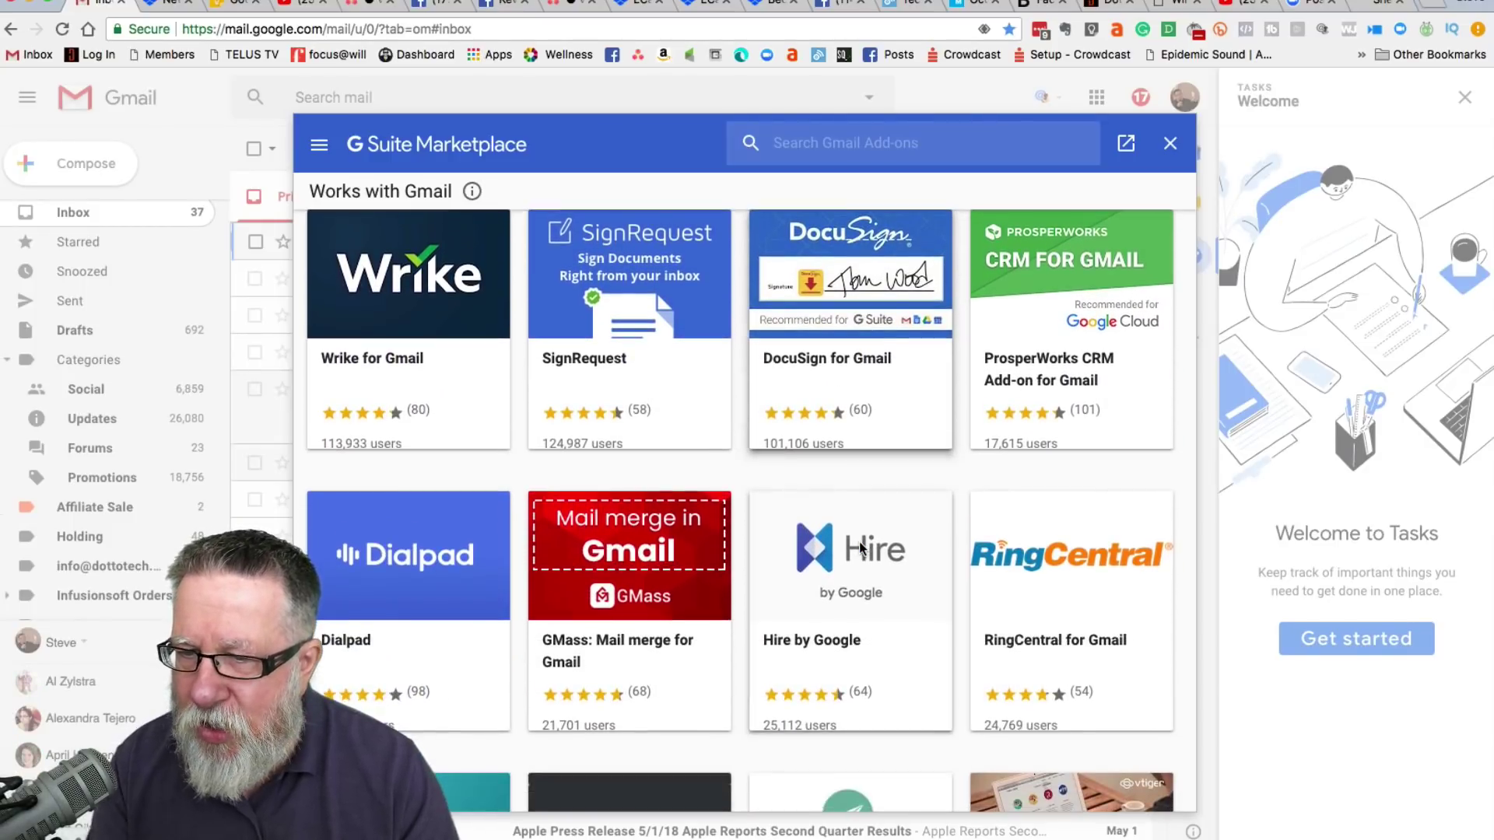
scroll(down, 3)
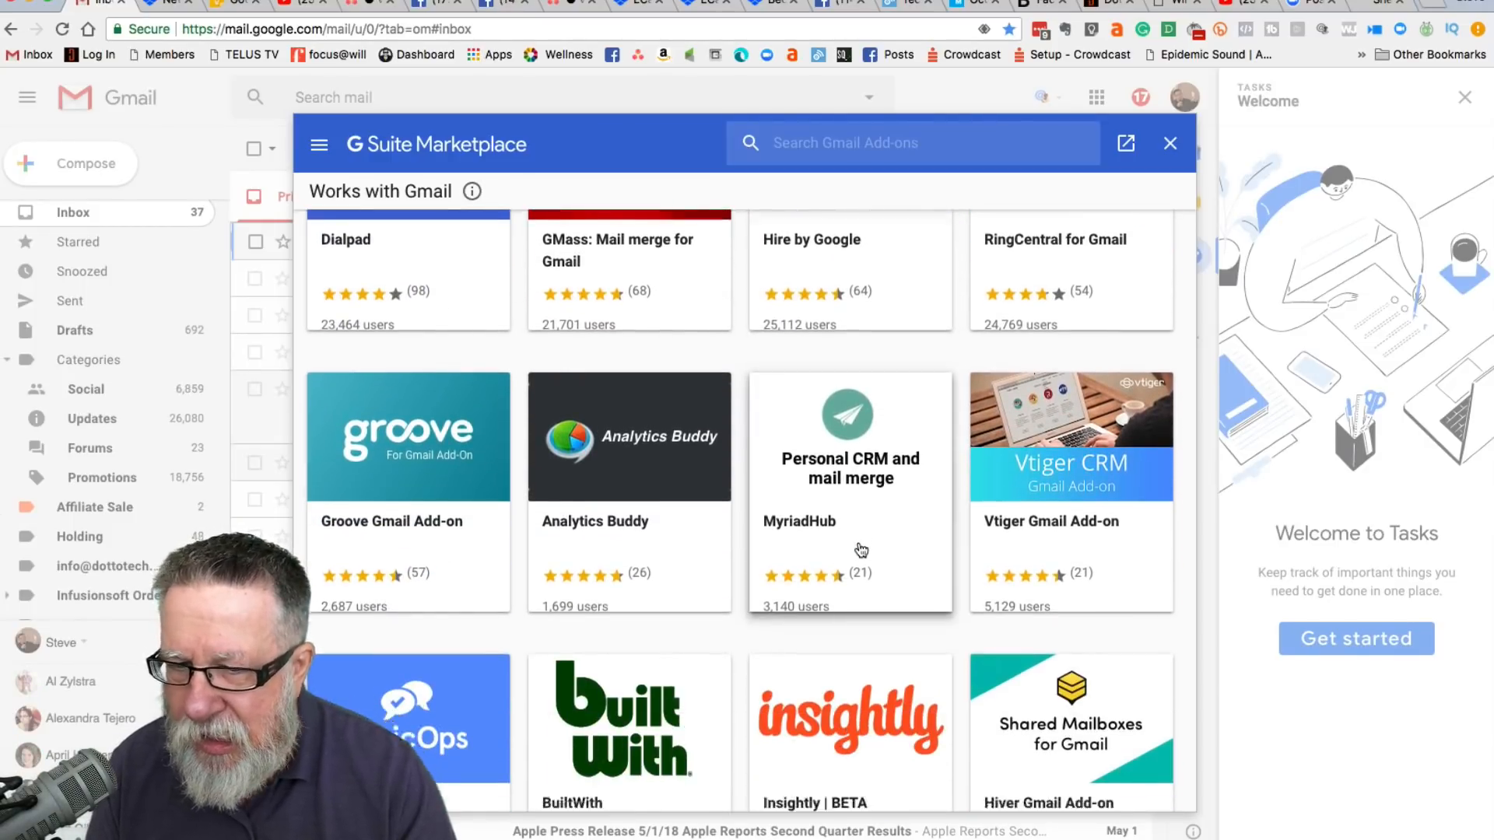
scroll(down, 3)
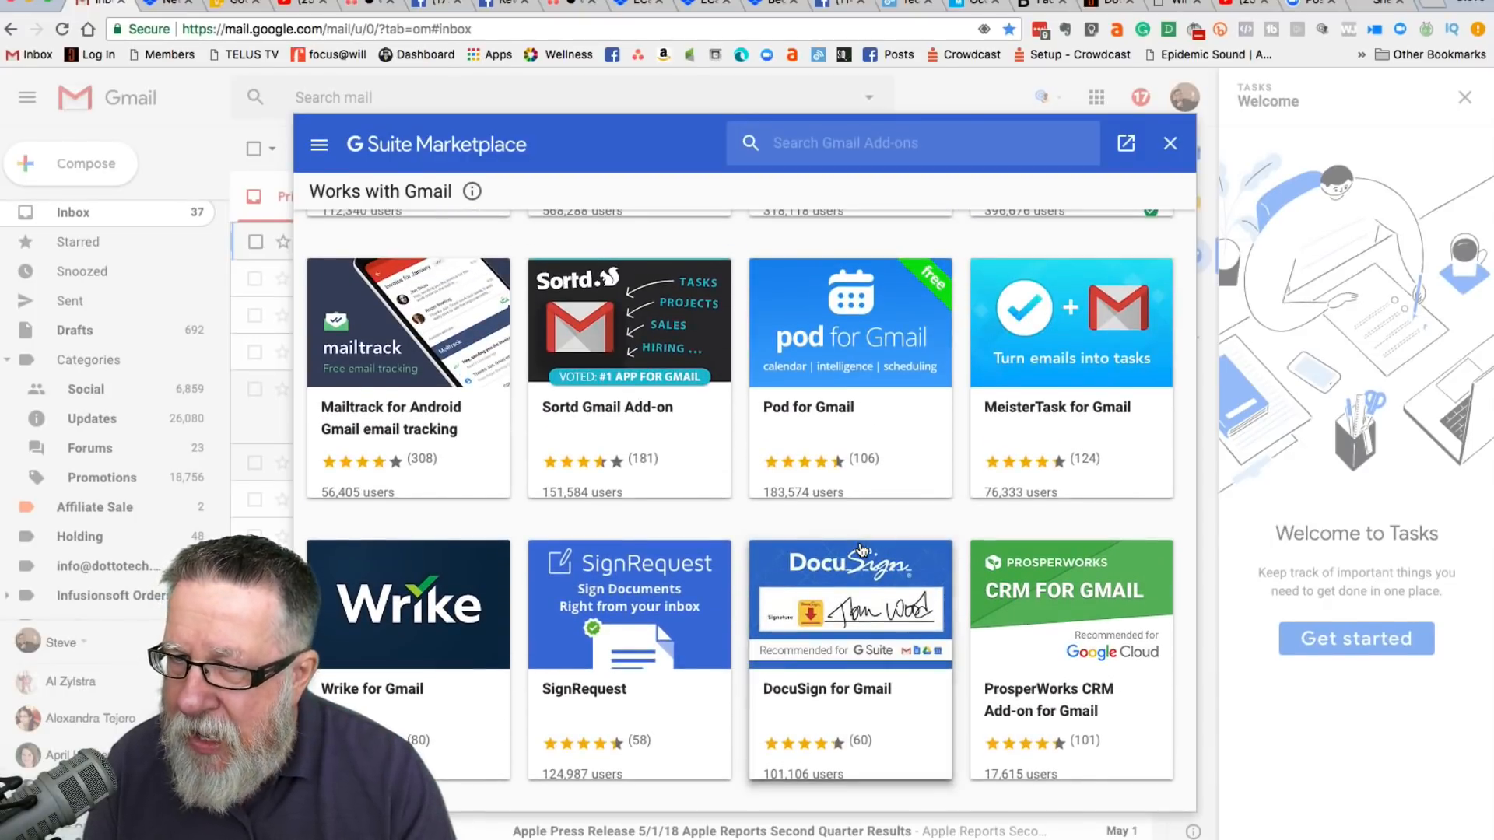
scroll(up, 3)
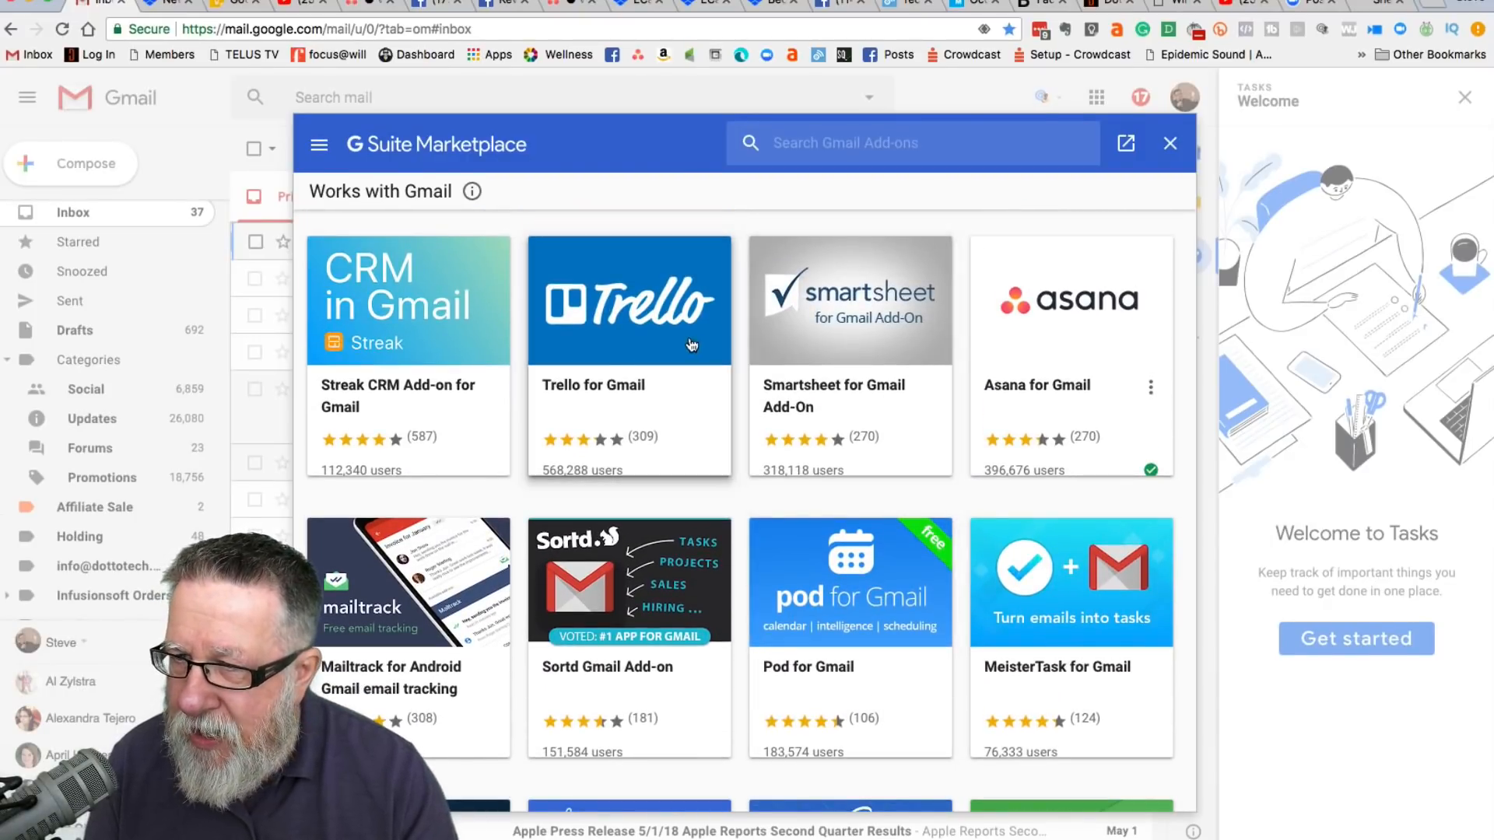
mouse_move(1061, 332)
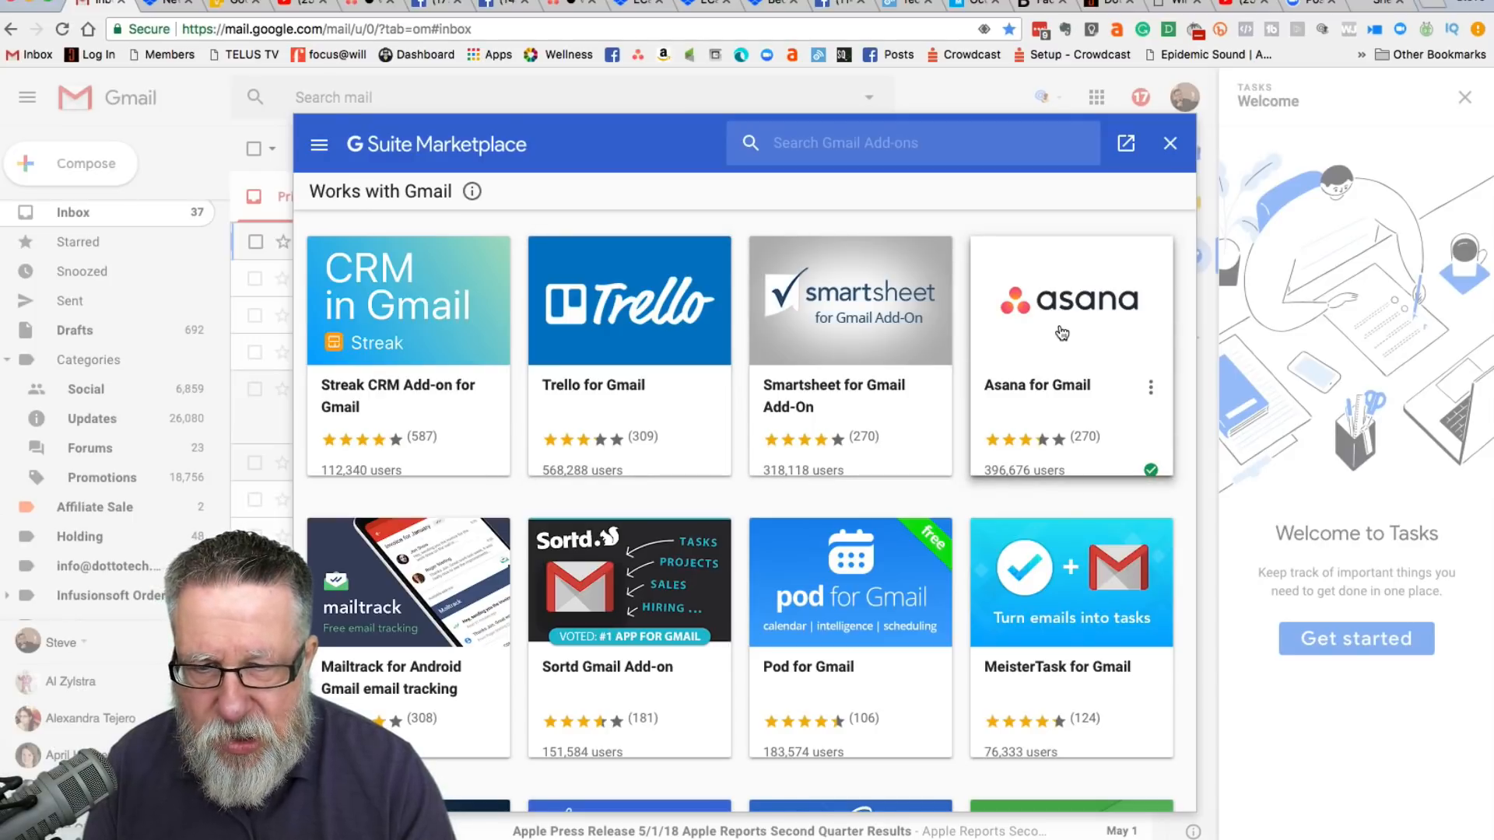
click(1170, 144)
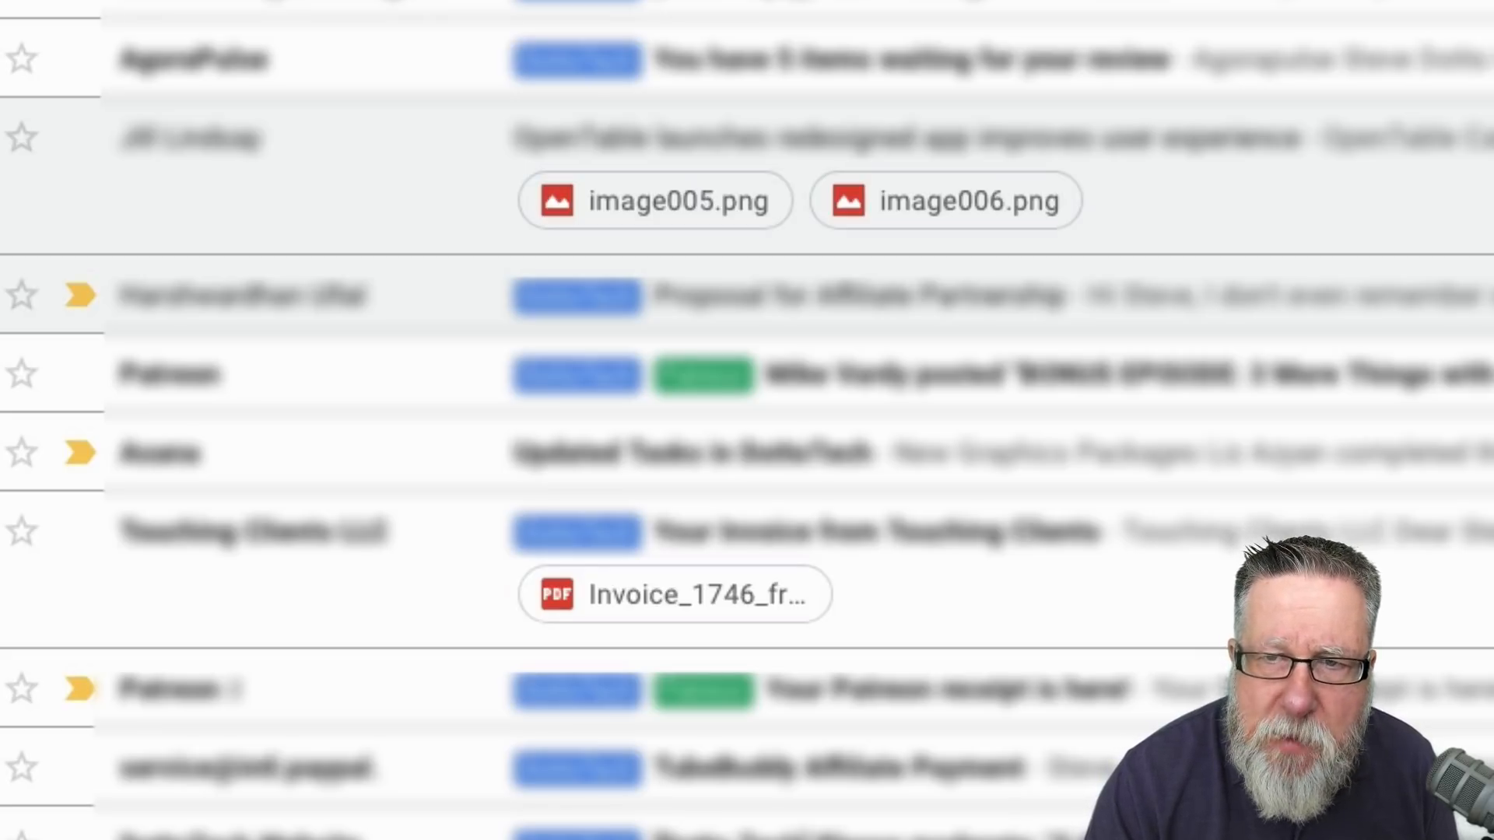
Preview and apply the Comfortable display density from Settings
click(1328, 156)
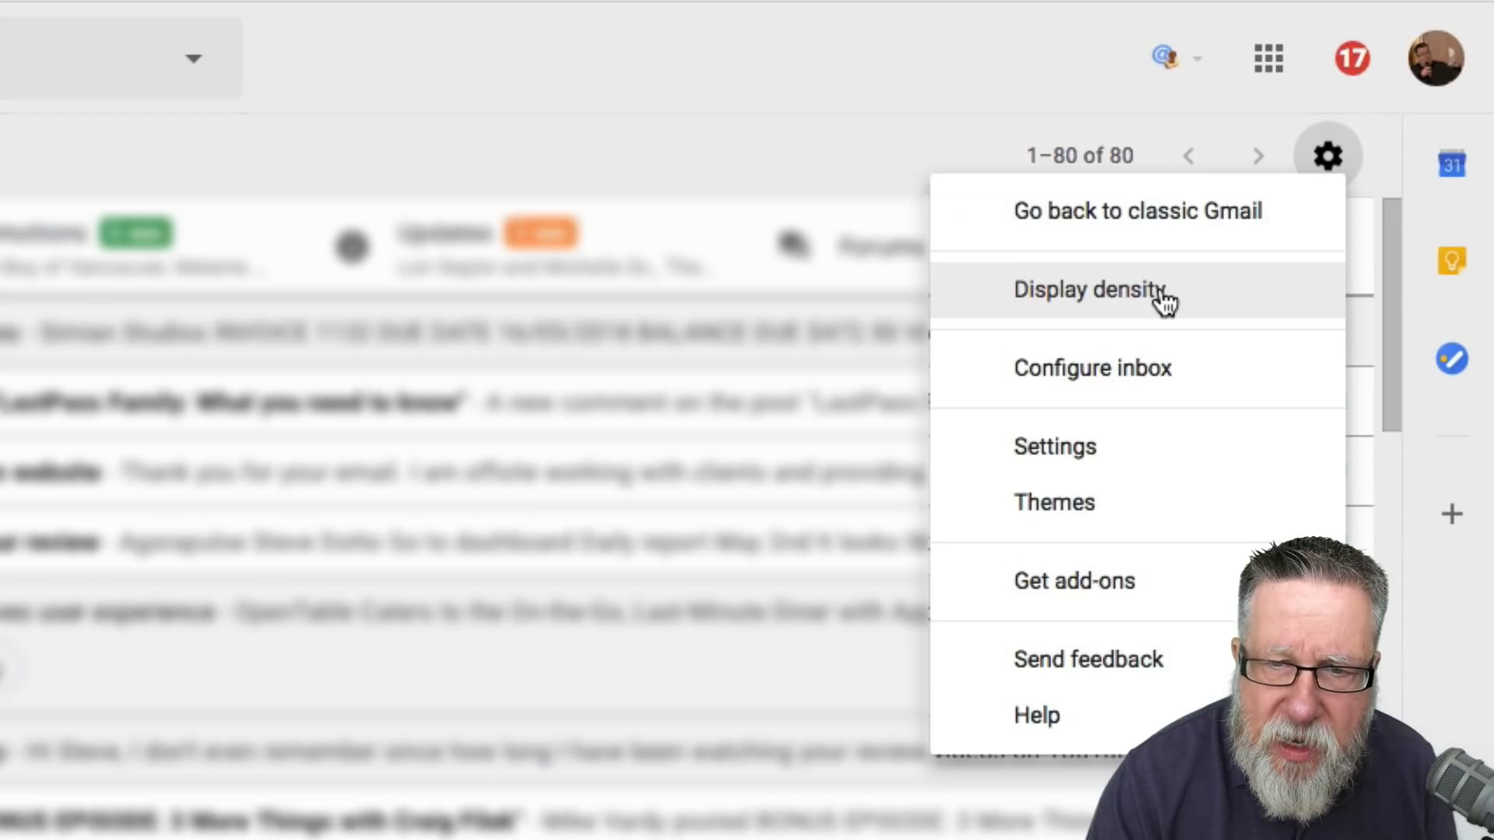
click(1087, 289)
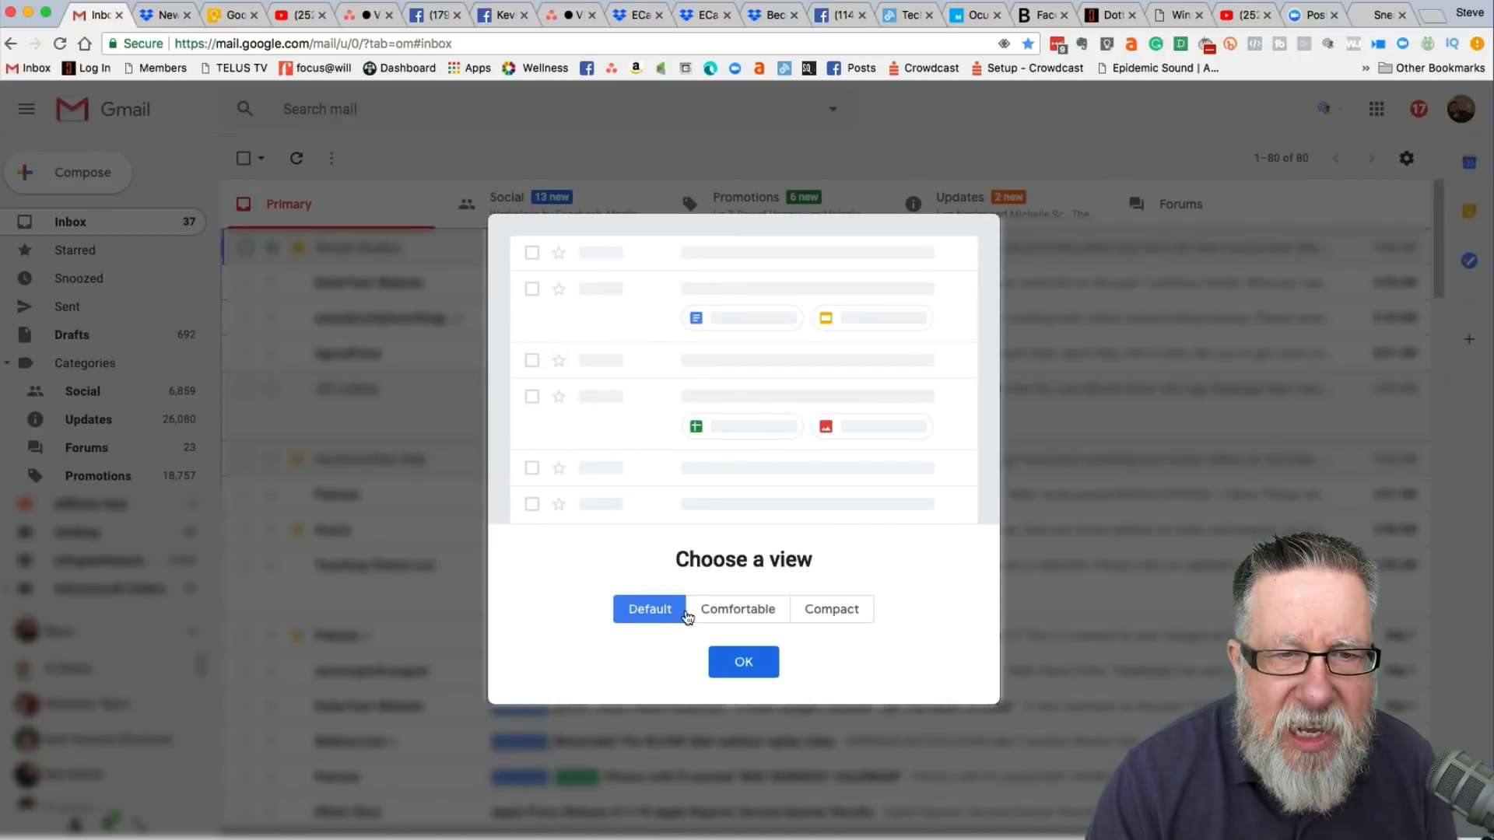
click(737, 609)
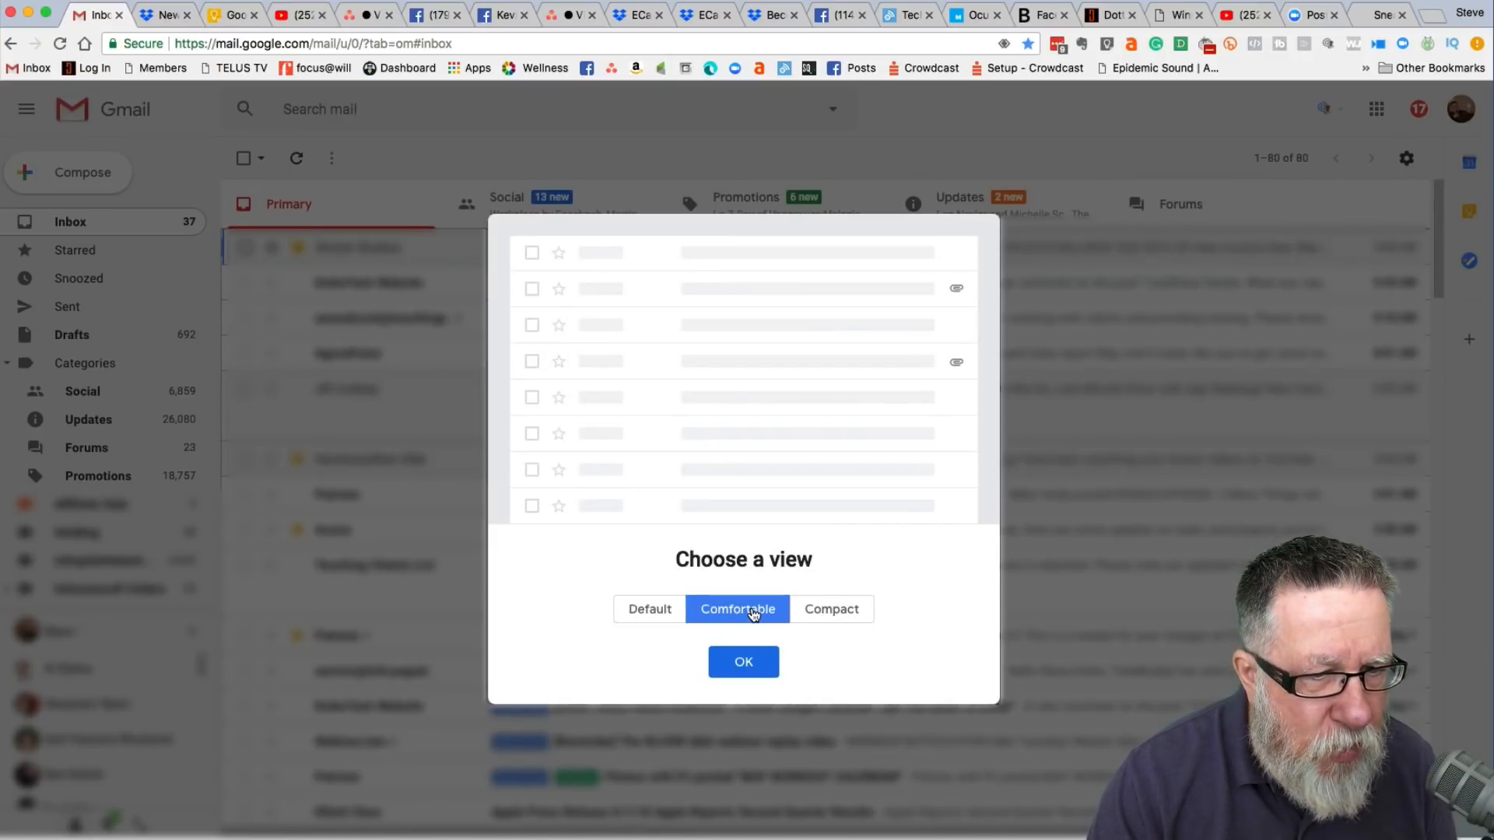
click(743, 661)
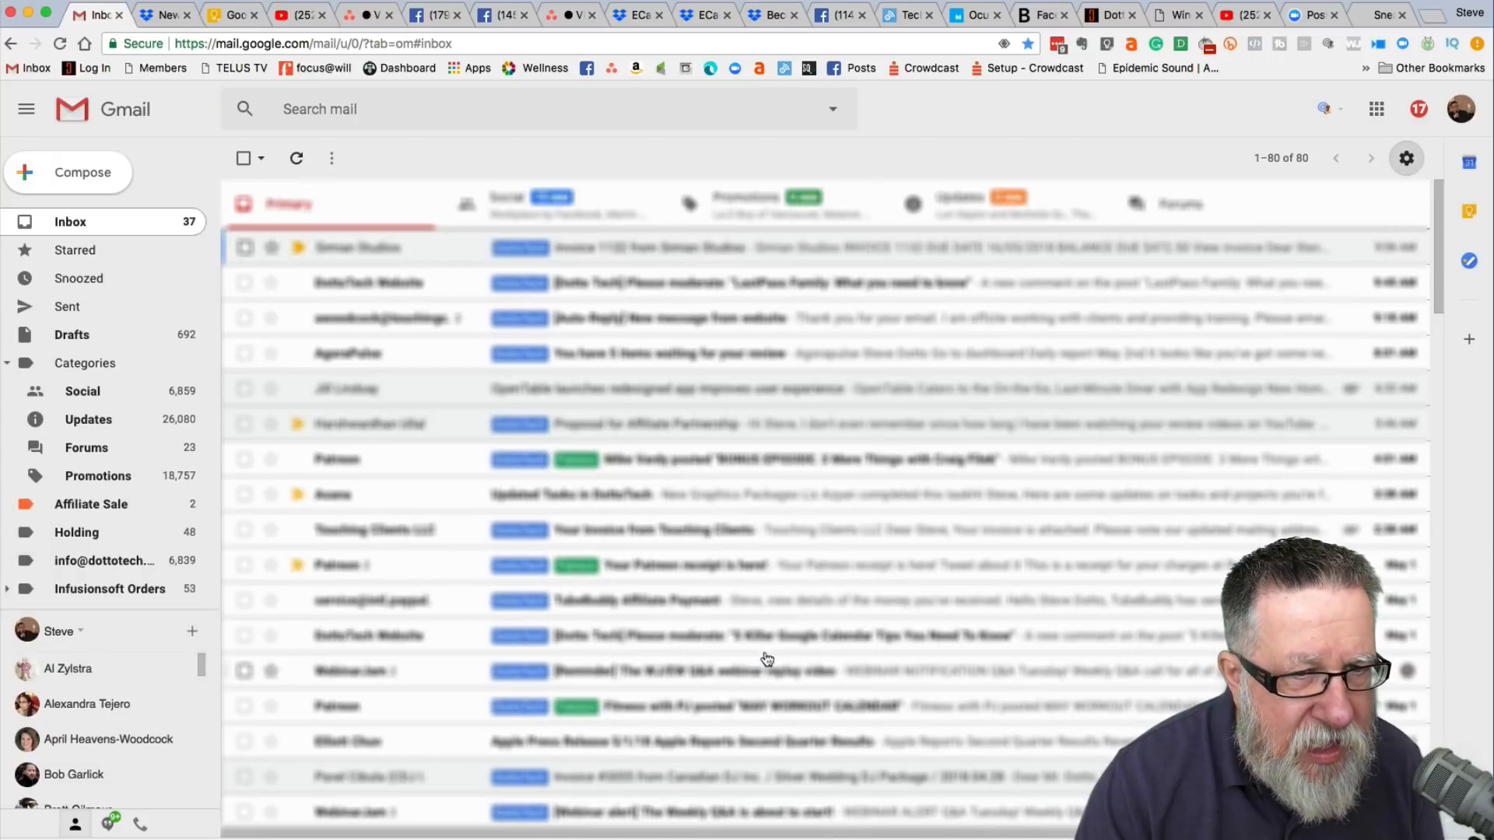
mouse_move(1372, 424)
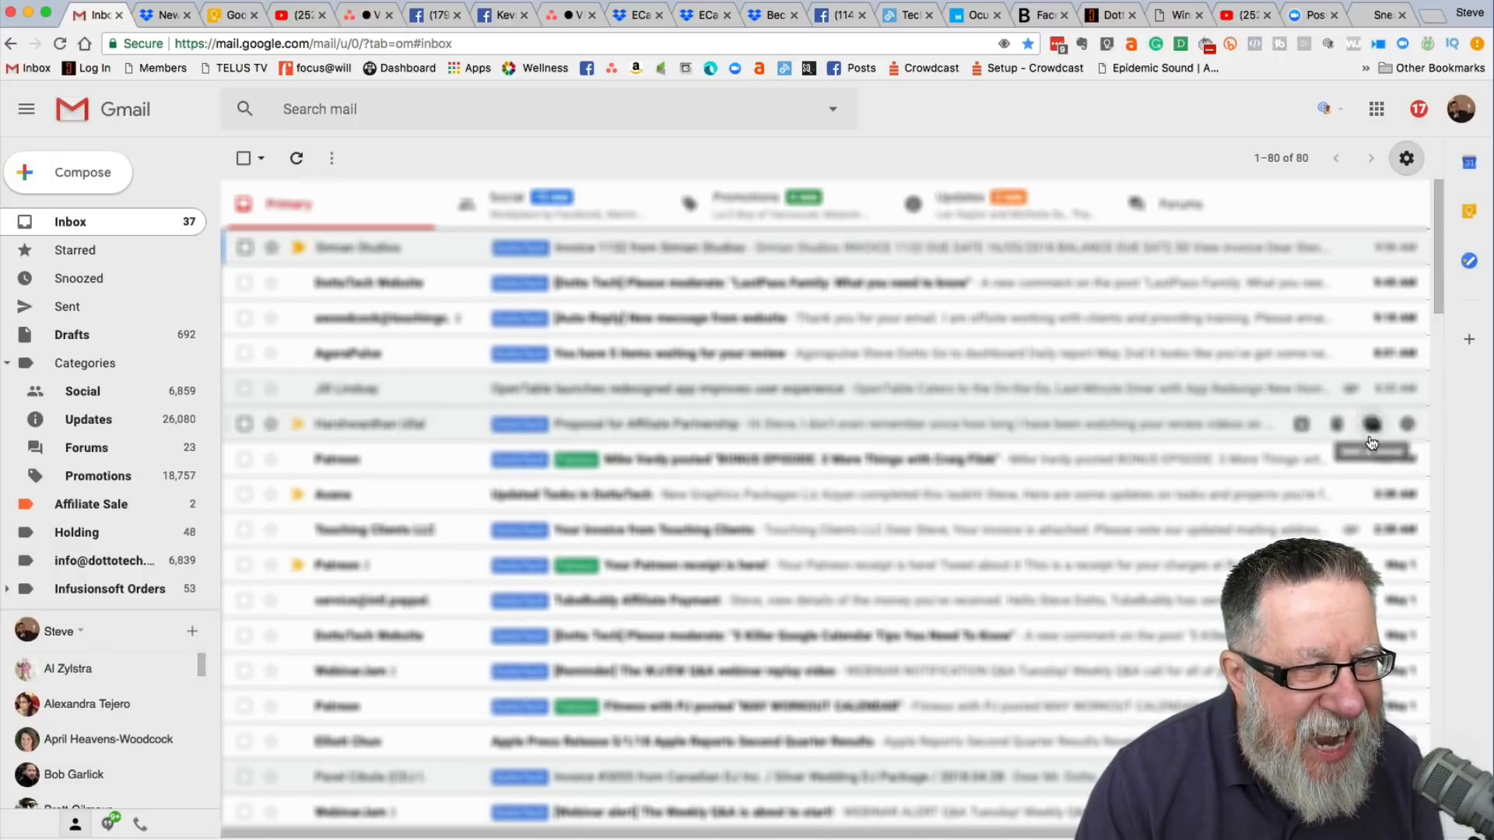
mouse_move(1369, 459)
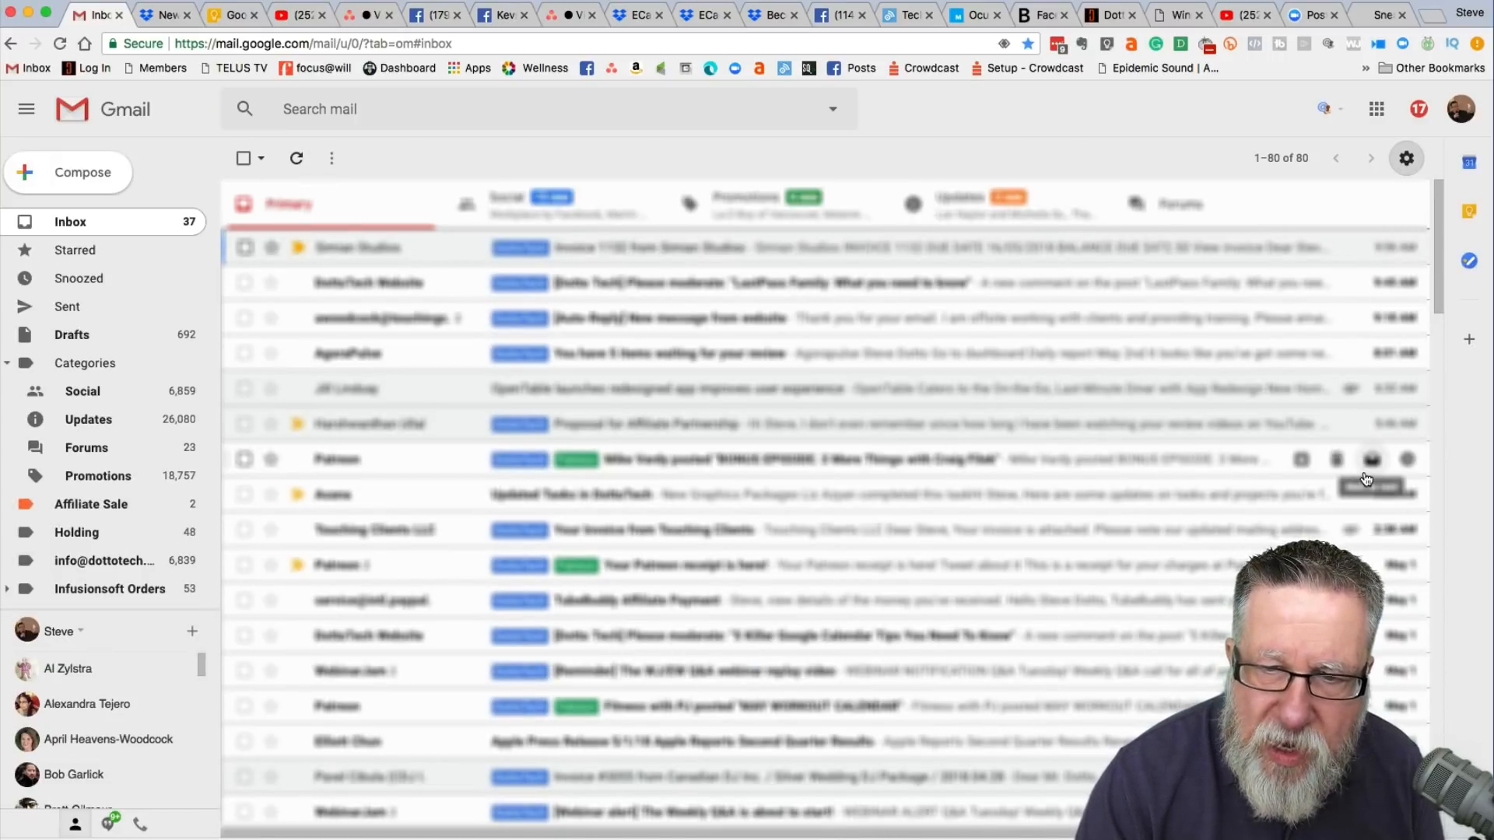
mouse_move(1354, 423)
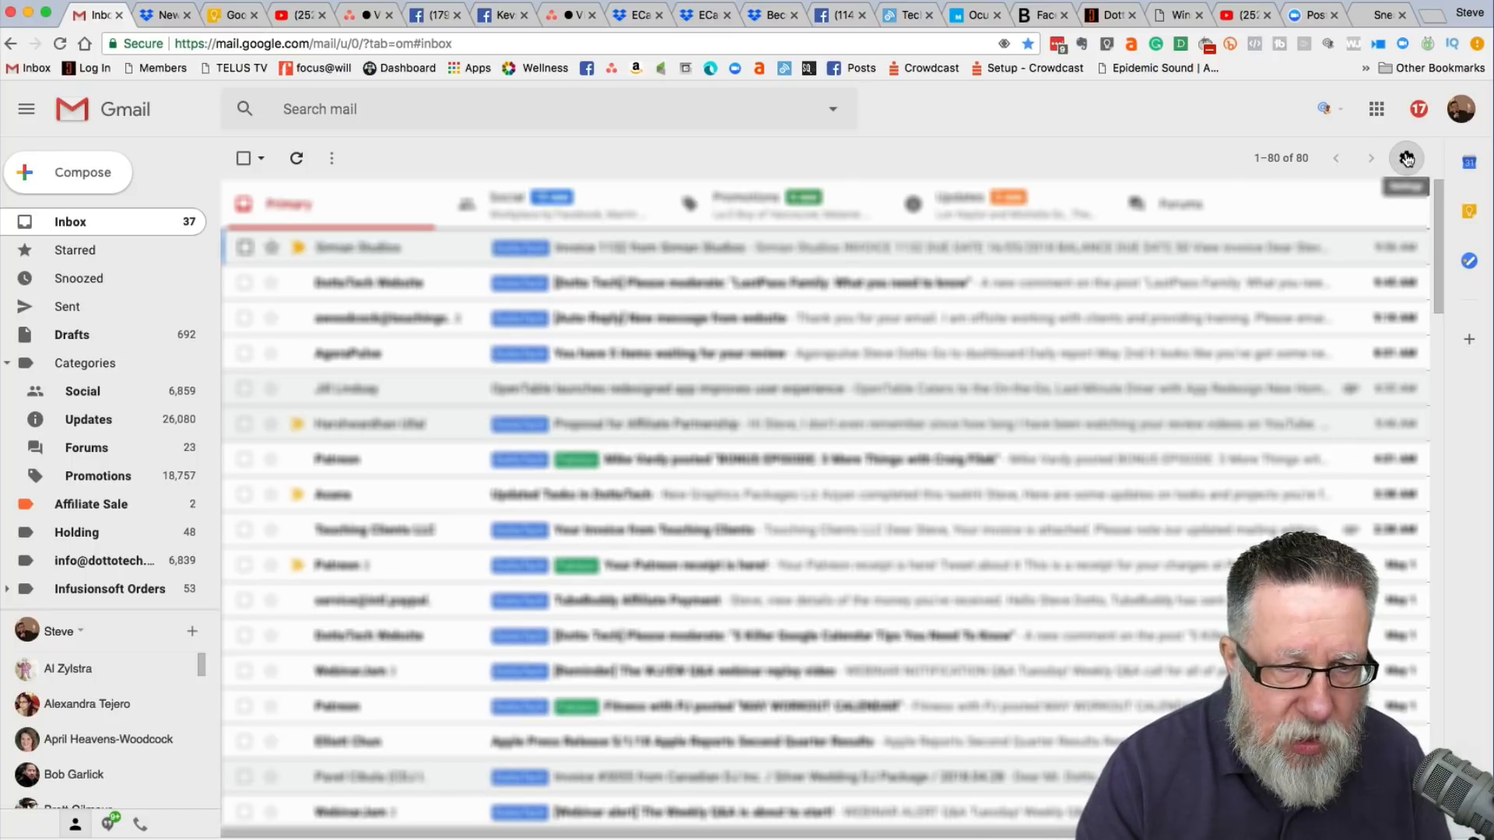
Cancel the Configure inbox tab settings, then apply the Compact display density
click(1406, 158)
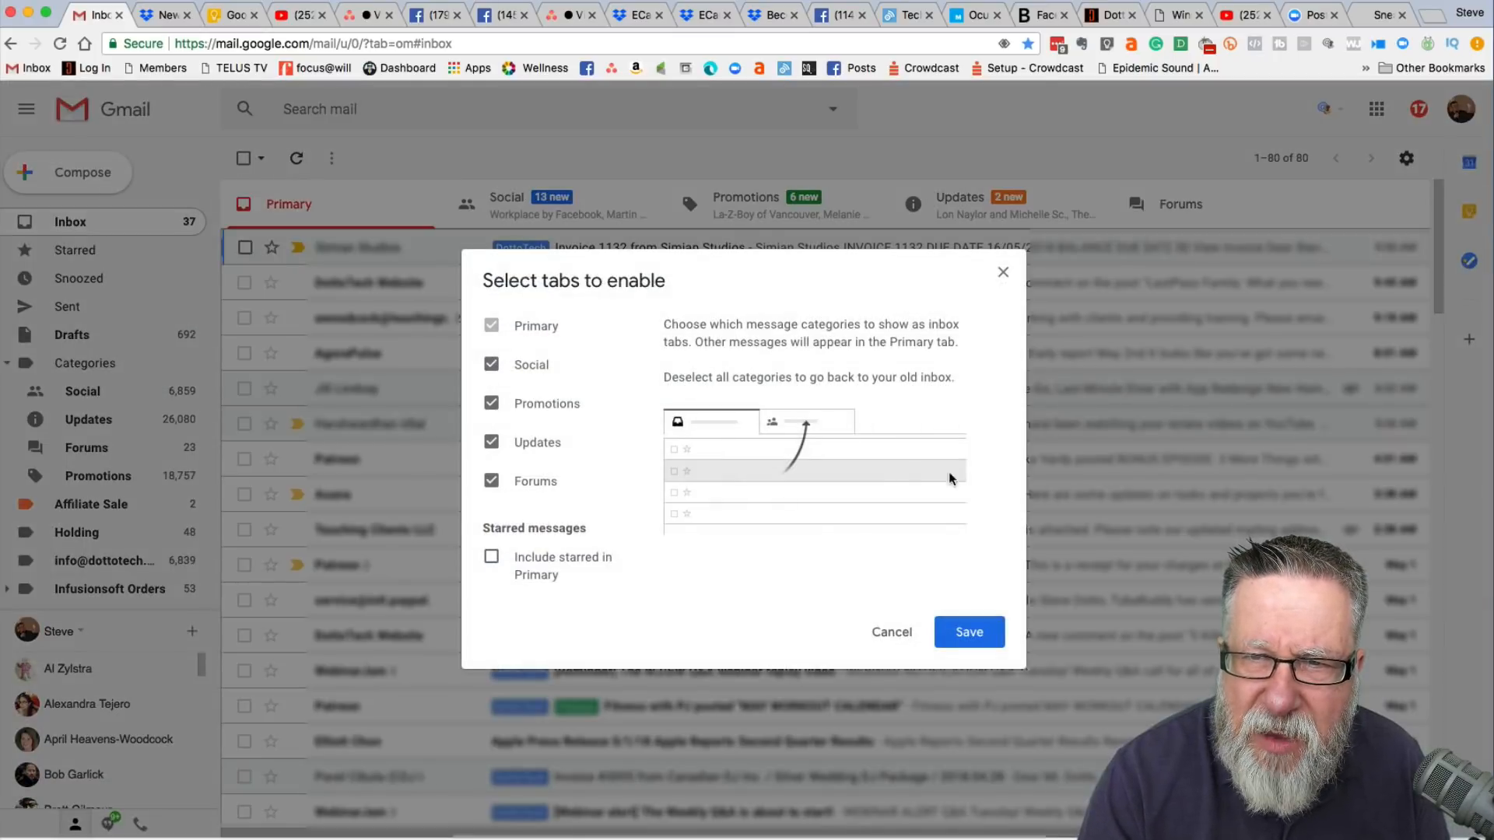
mouse_move(1380, 187)
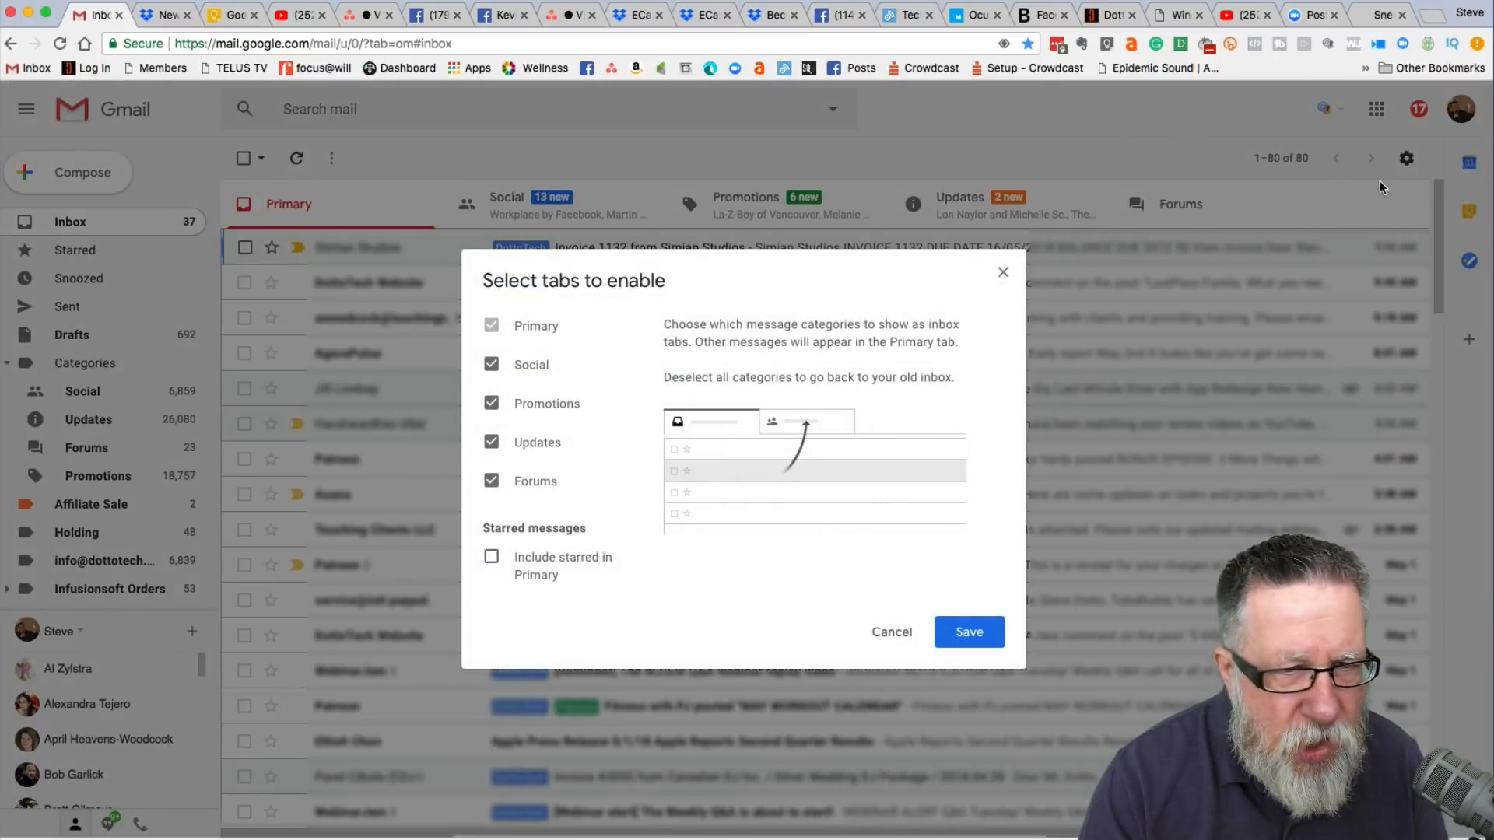
click(968, 632)
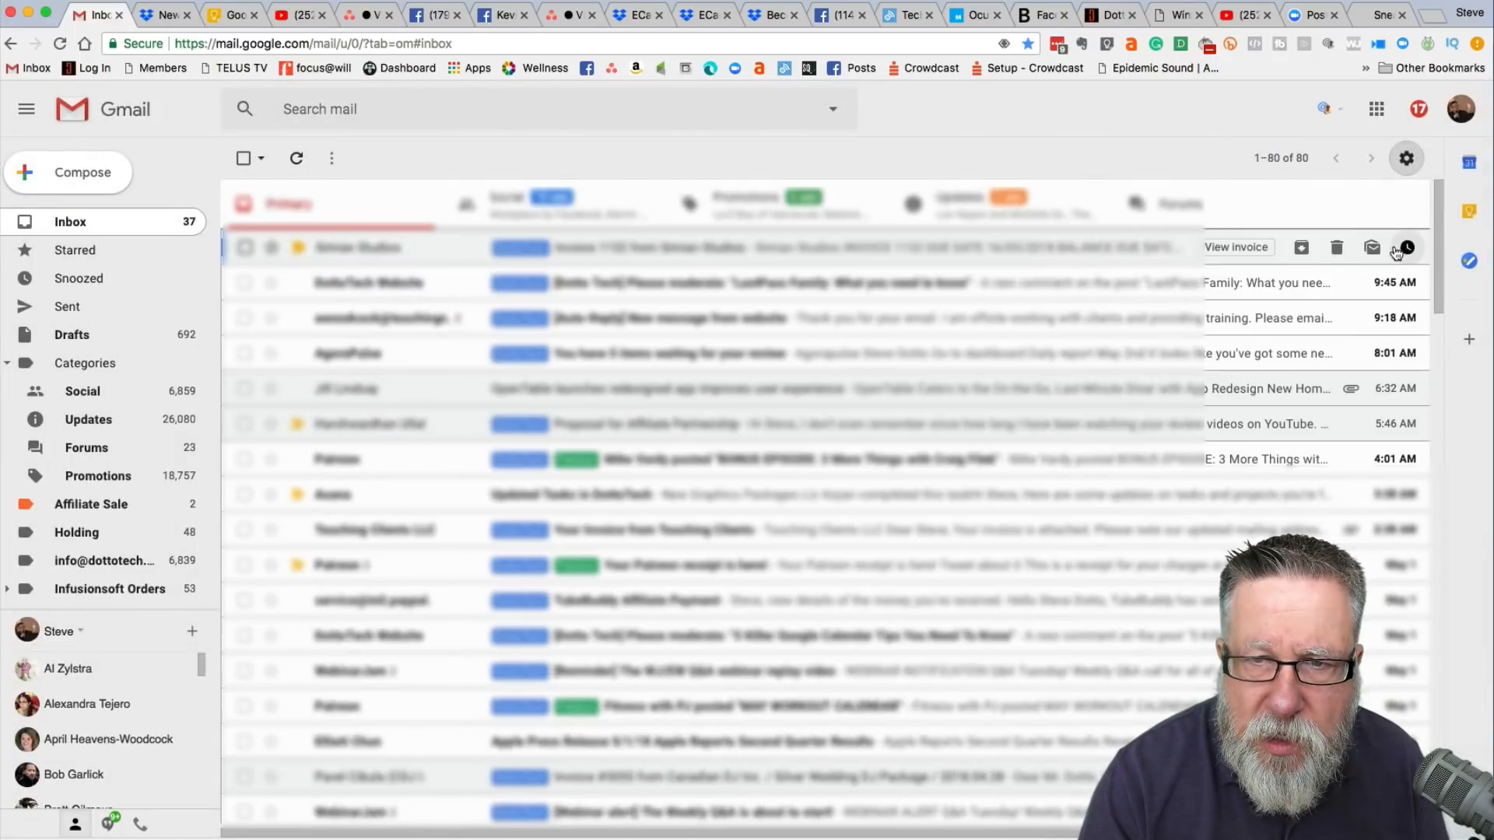
click(1407, 158)
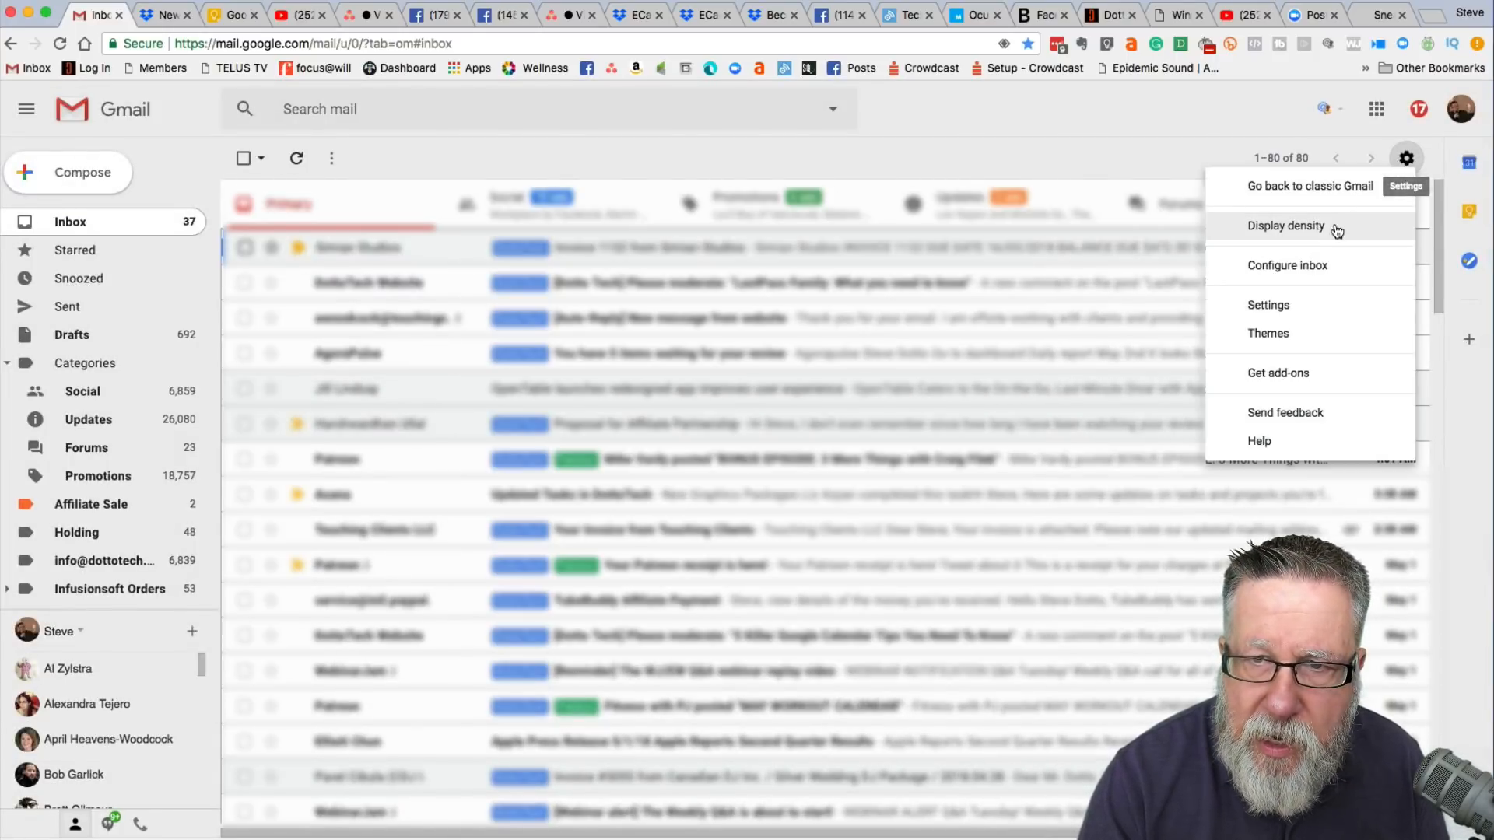
click(1286, 226)
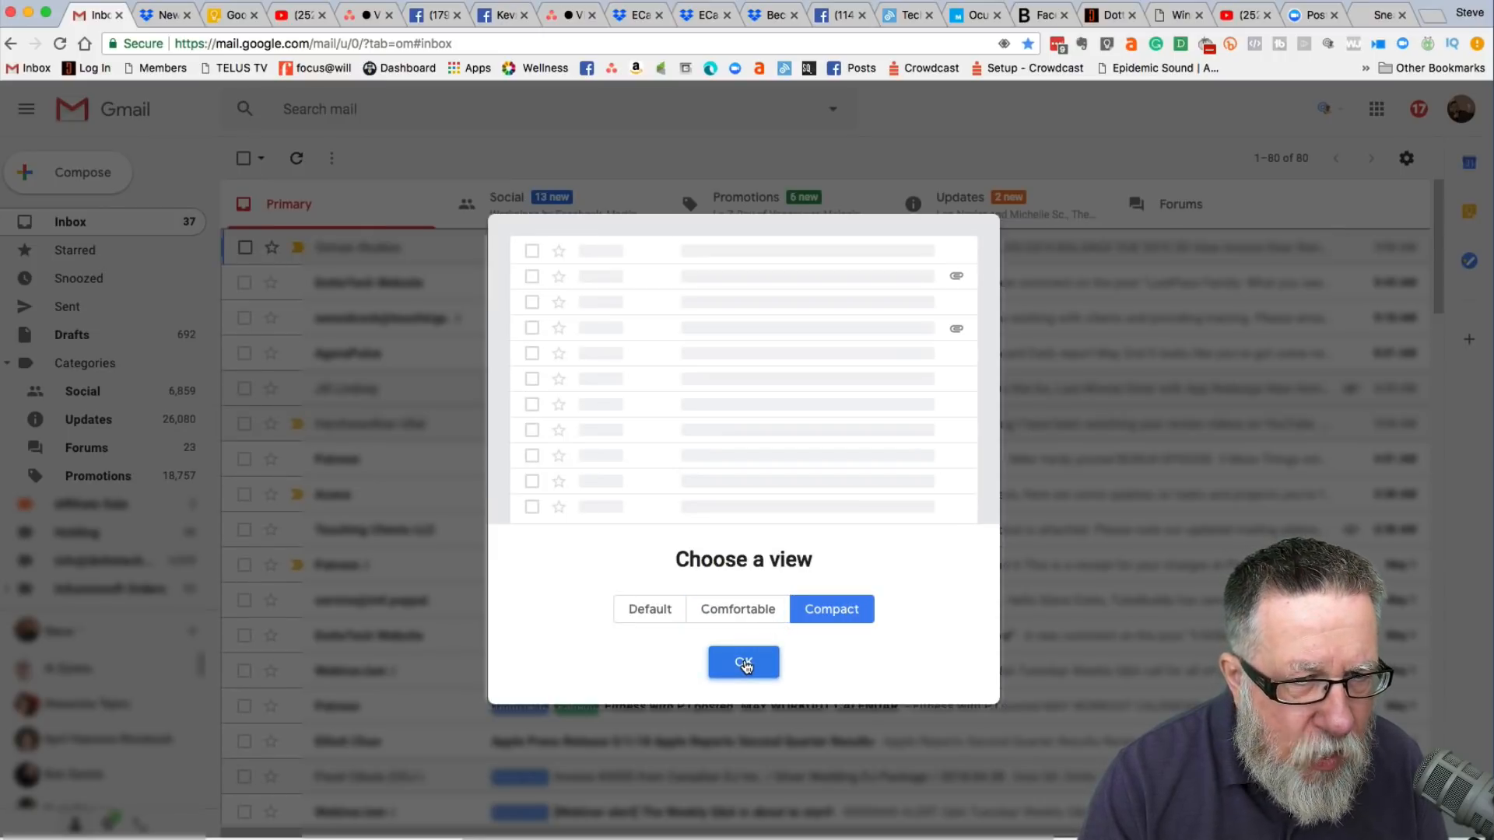
click(743, 662)
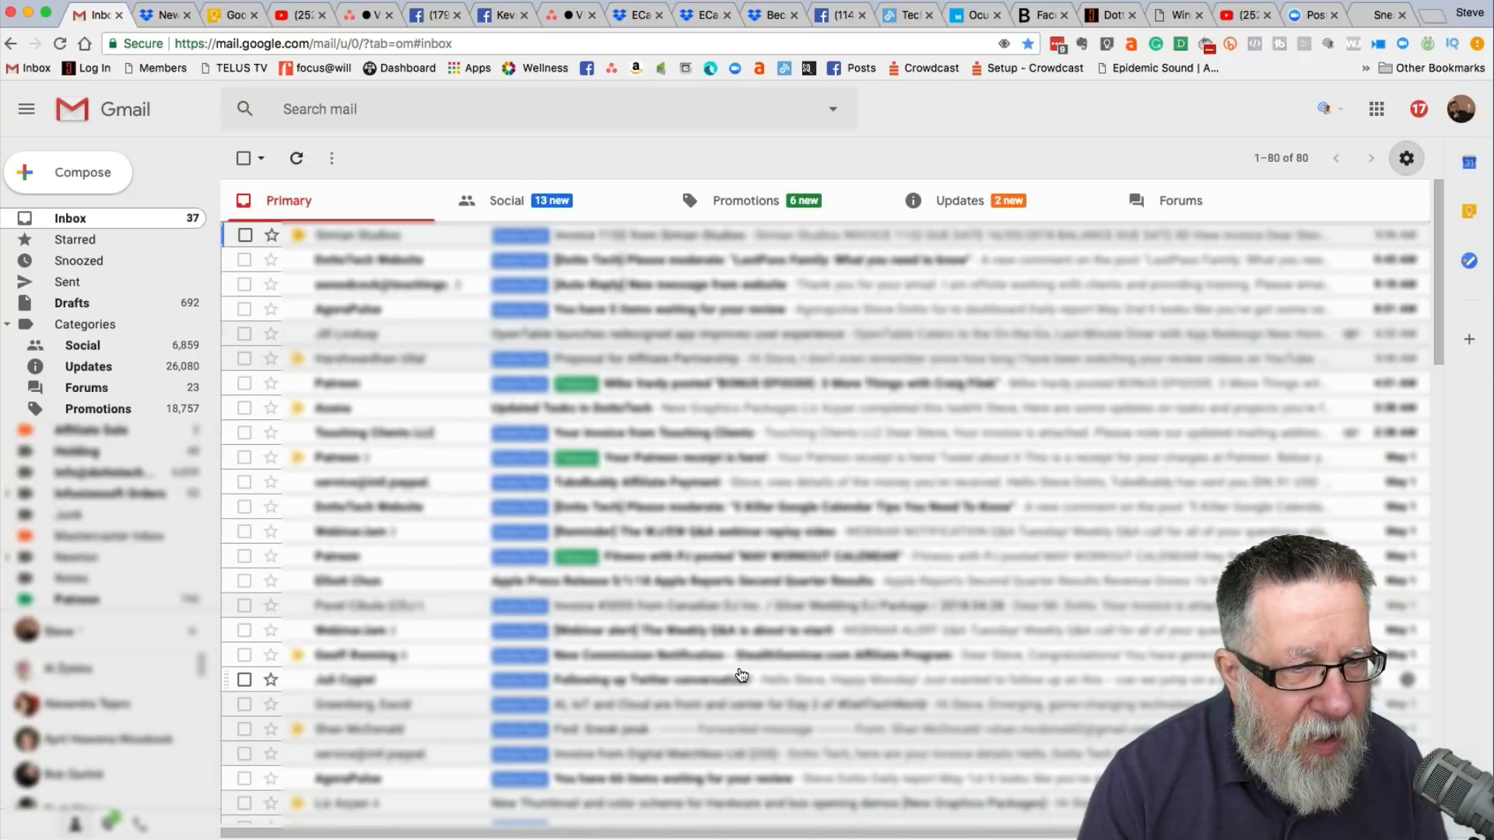
Set display density back to Default and return to the inbox
click(1405, 158)
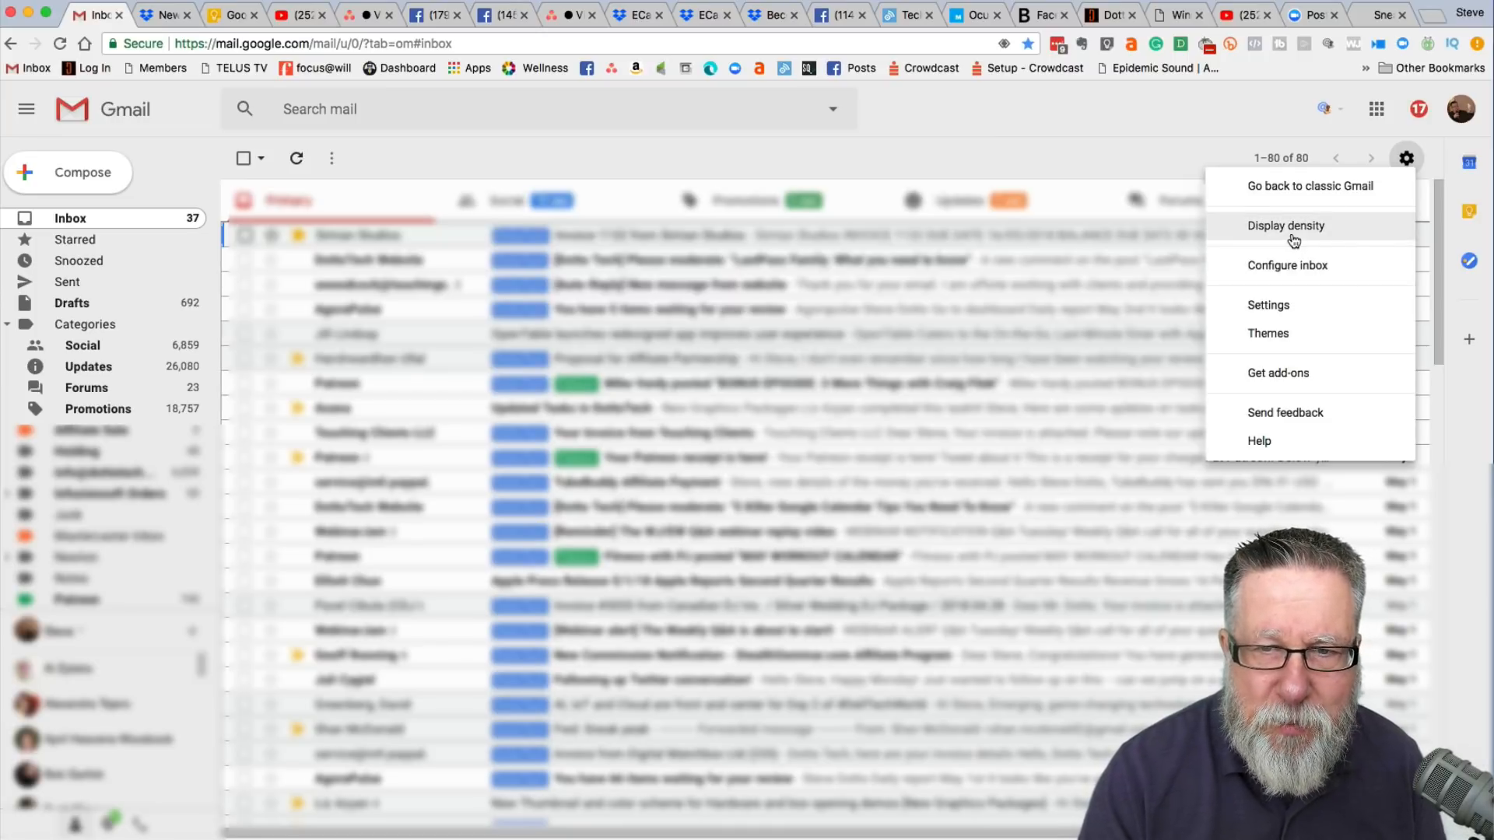
click(1286, 226)
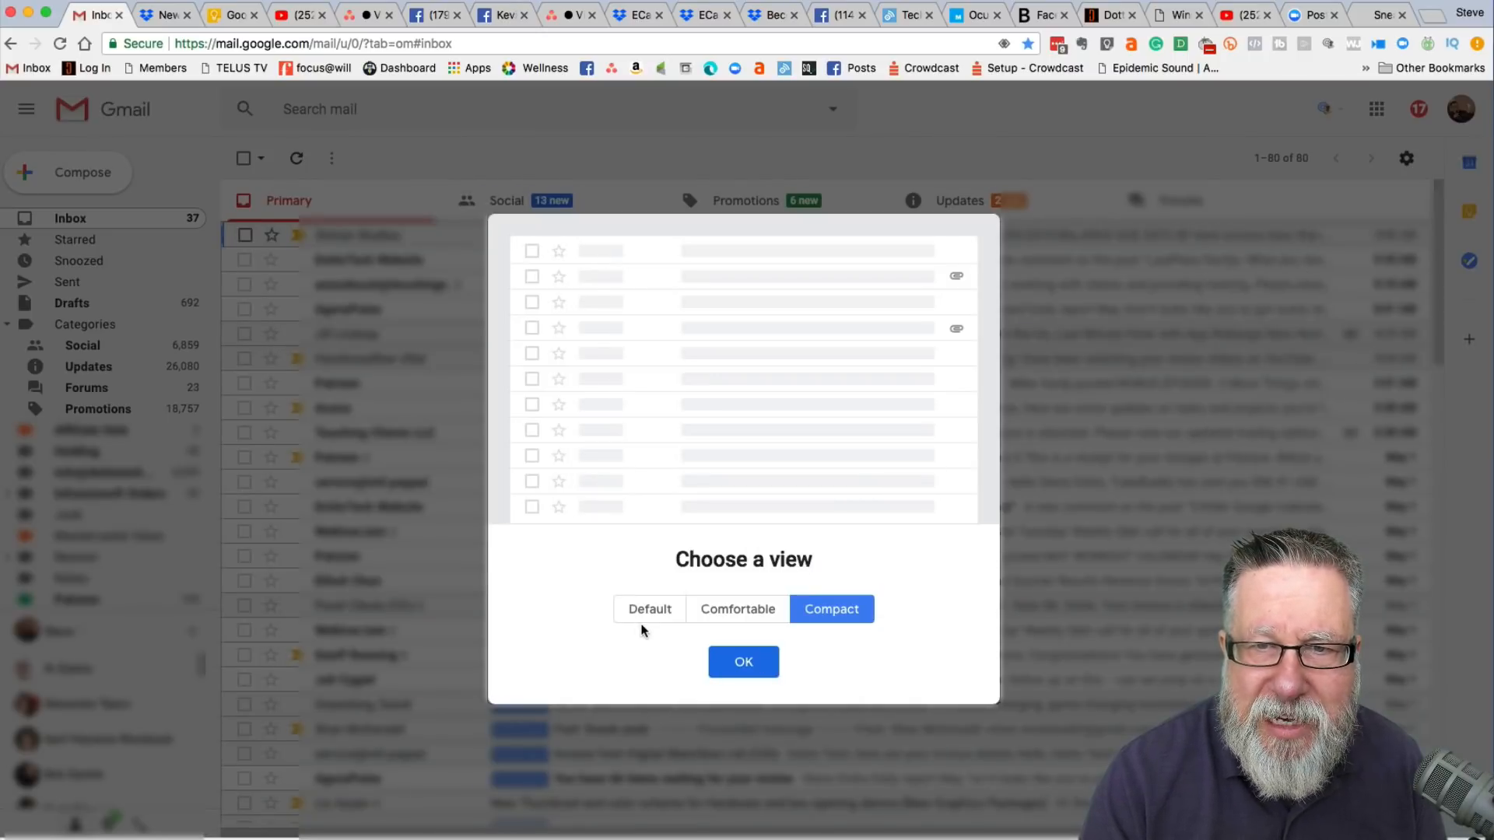
click(649, 609)
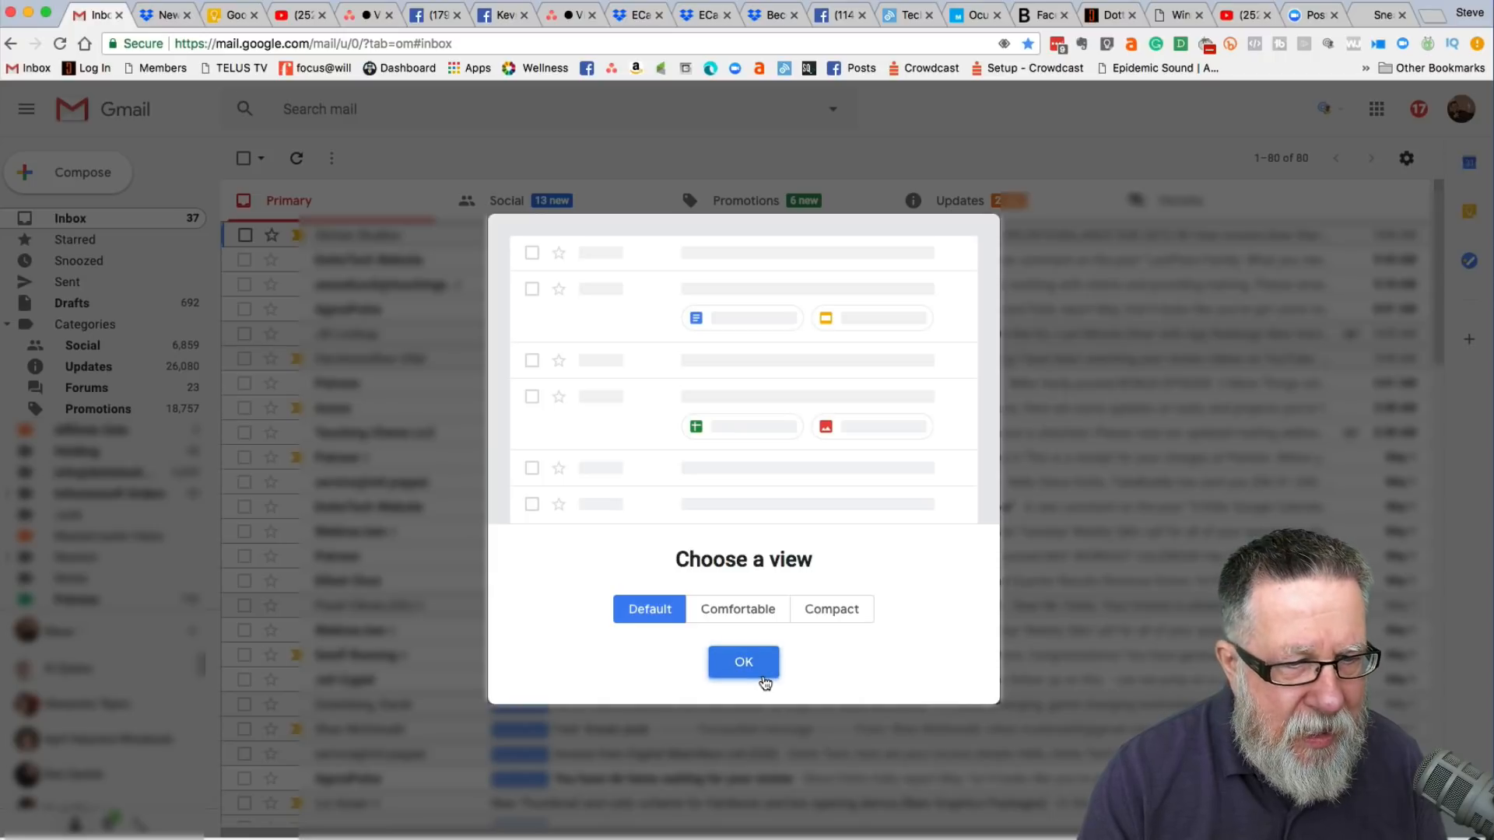
click(744, 662)
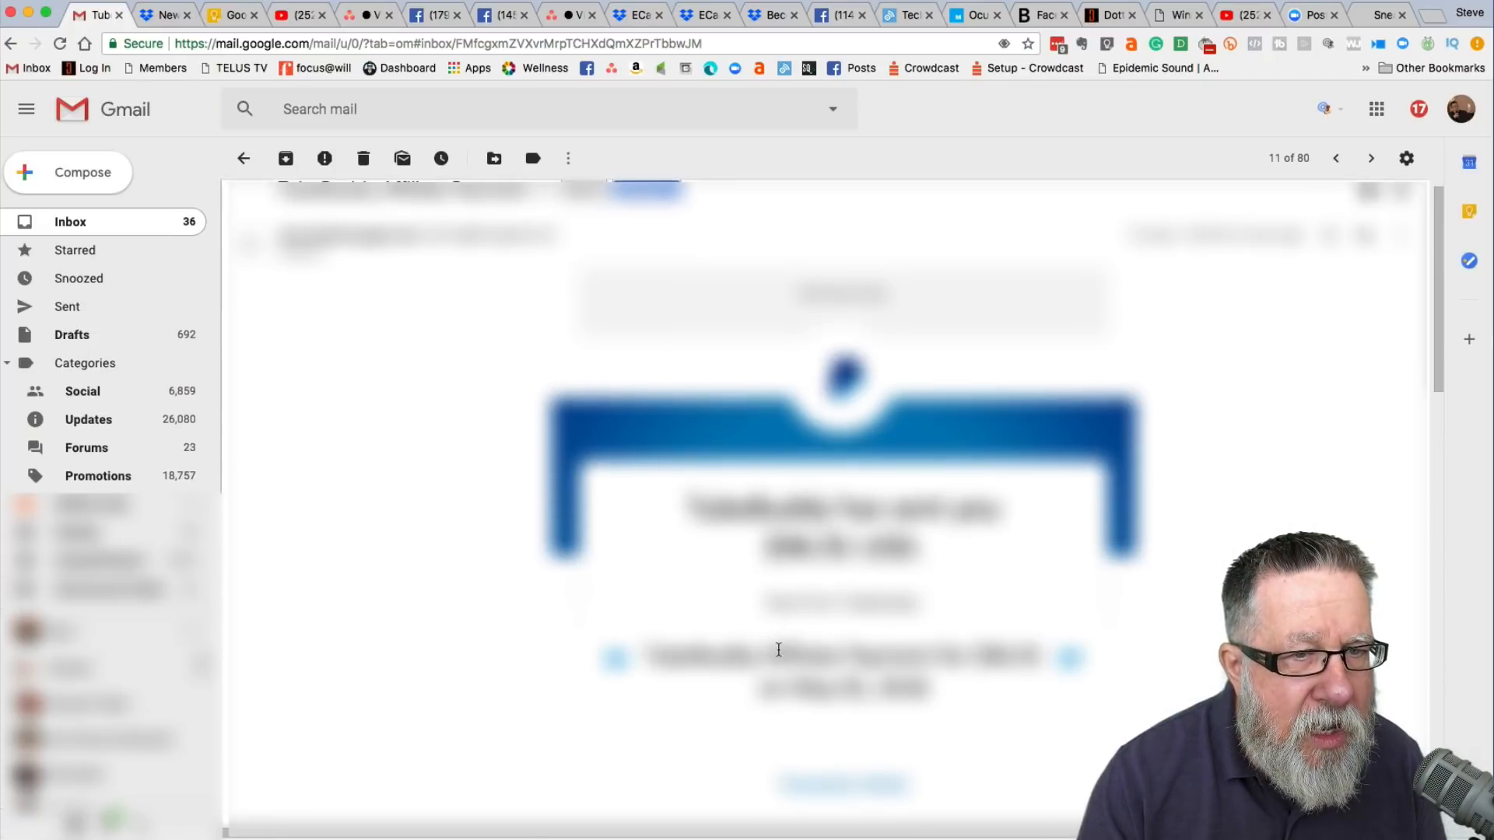
click(243, 158)
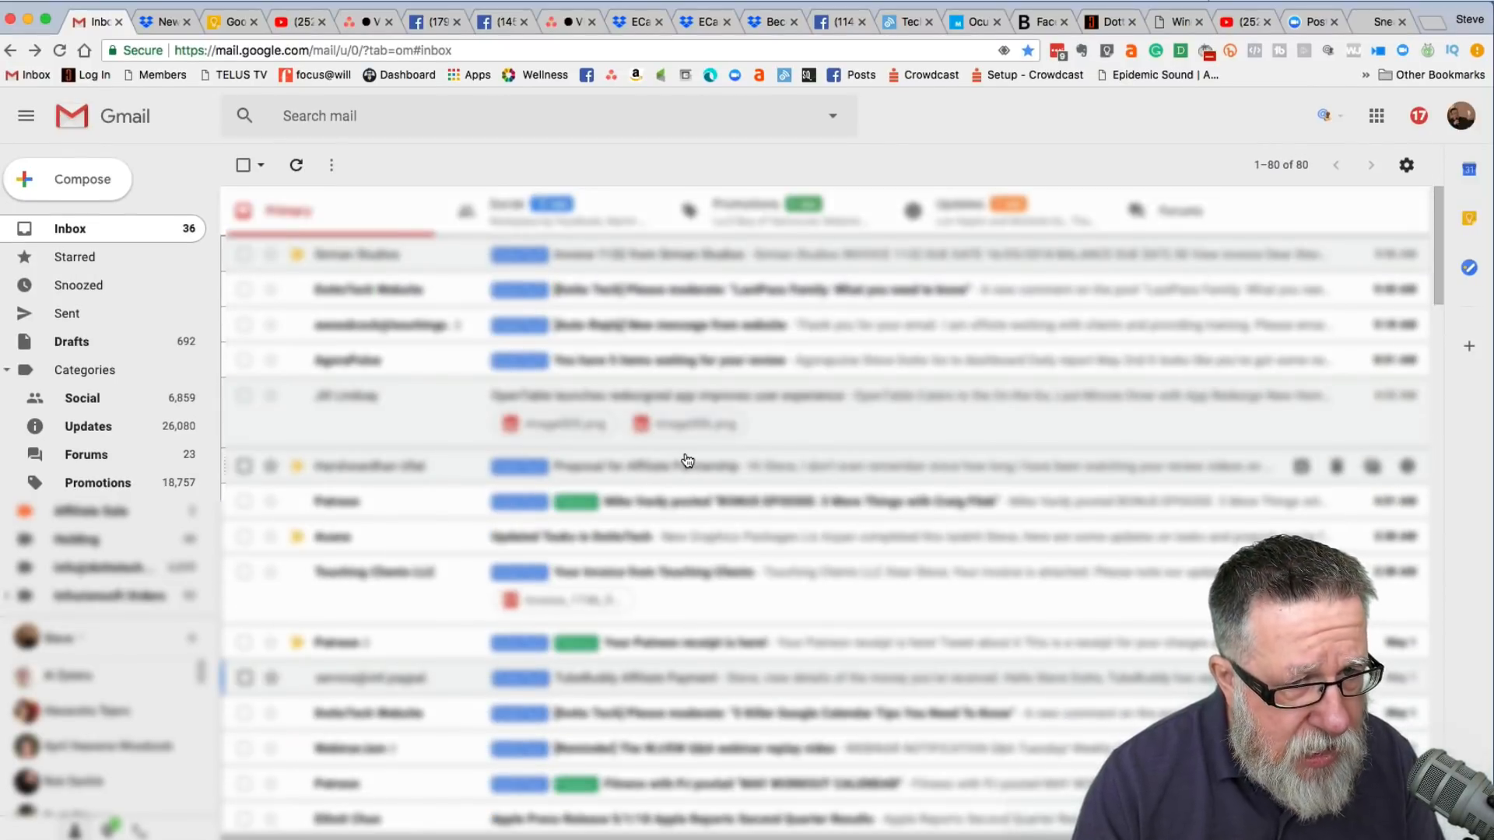
scroll(down, 3)
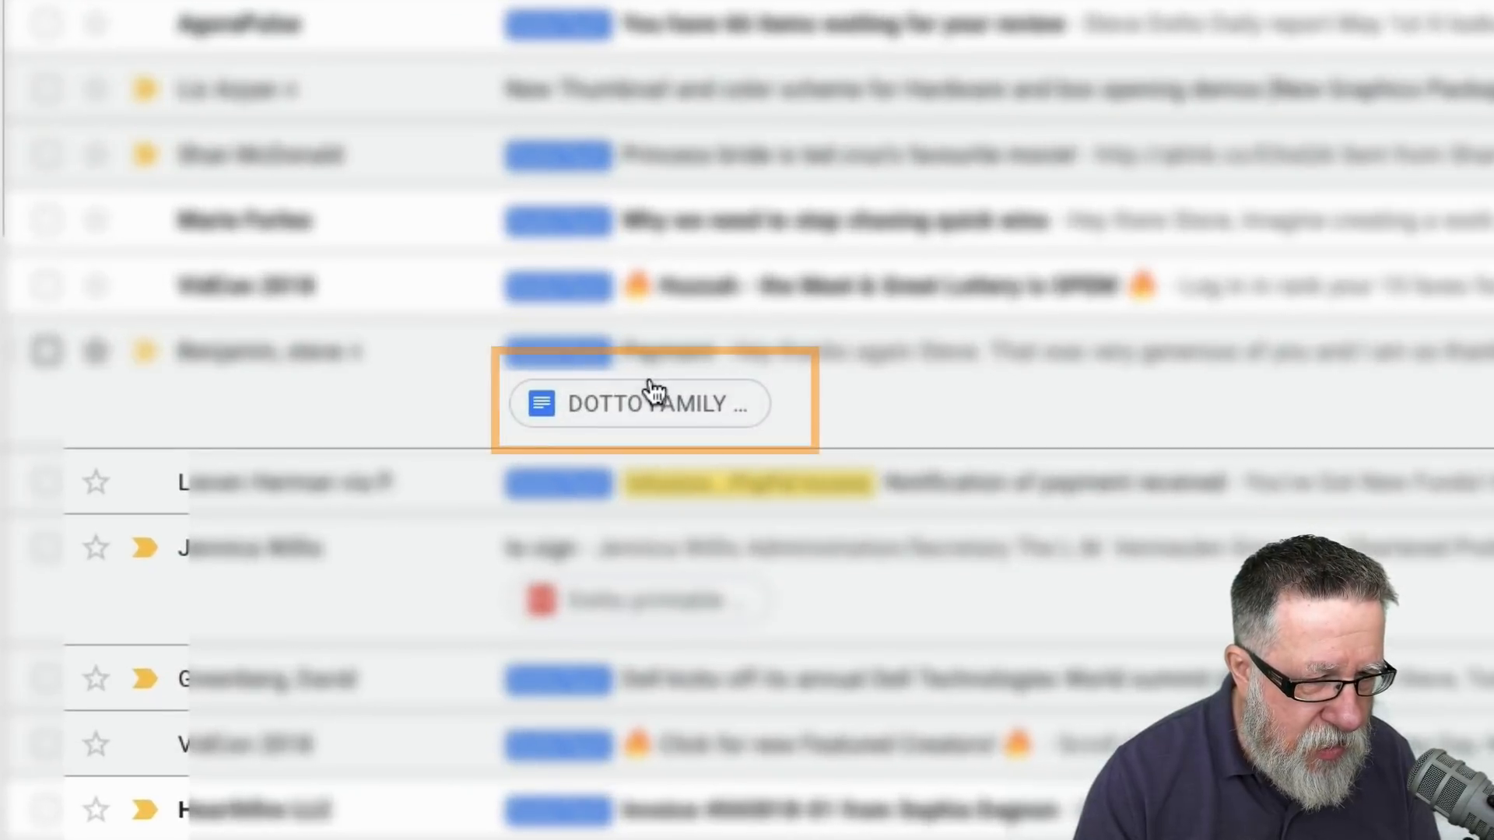
mouse_move(786, 416)
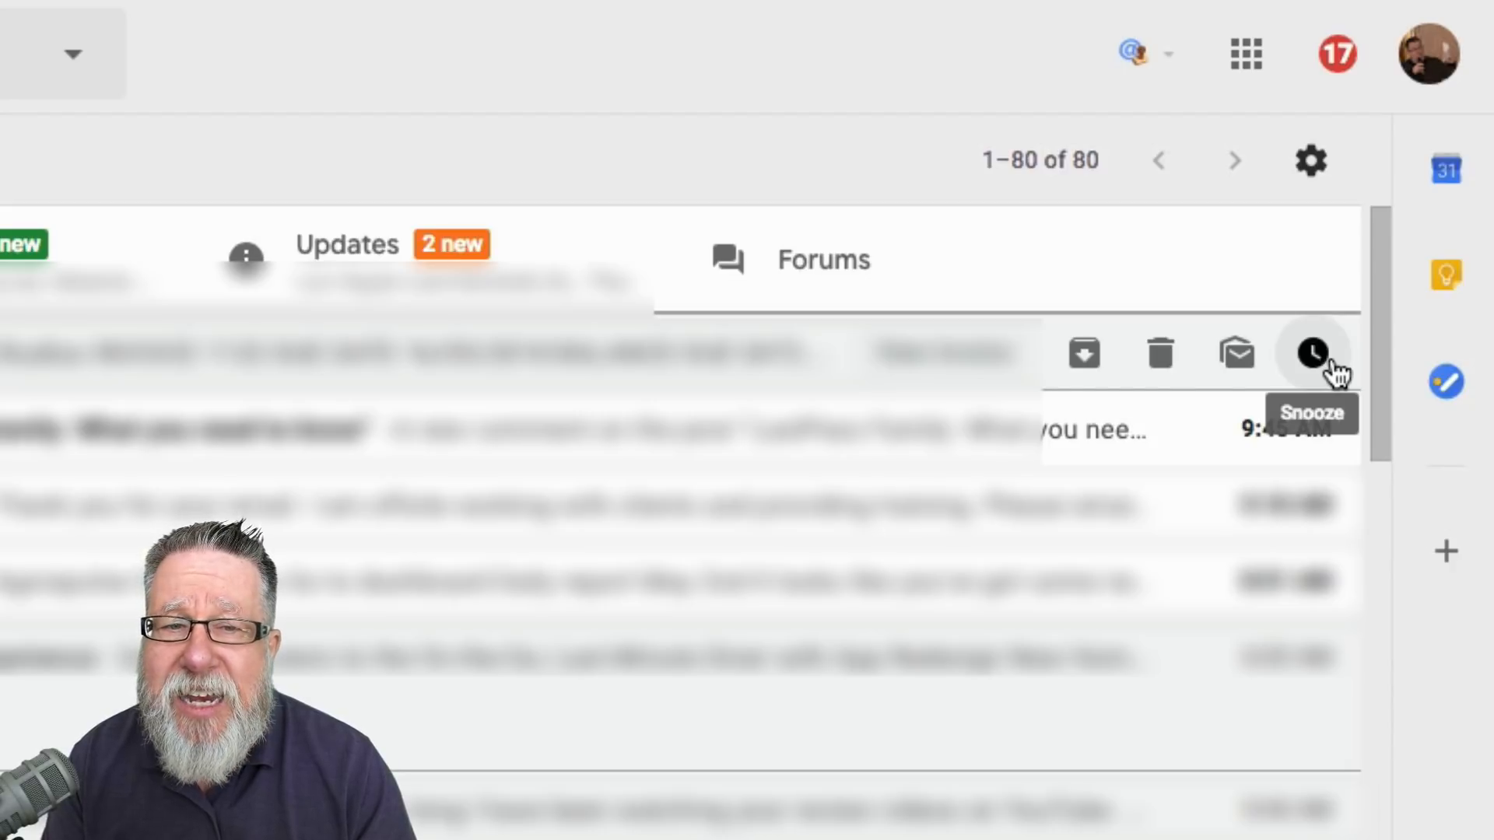
mouse_move(1236, 354)
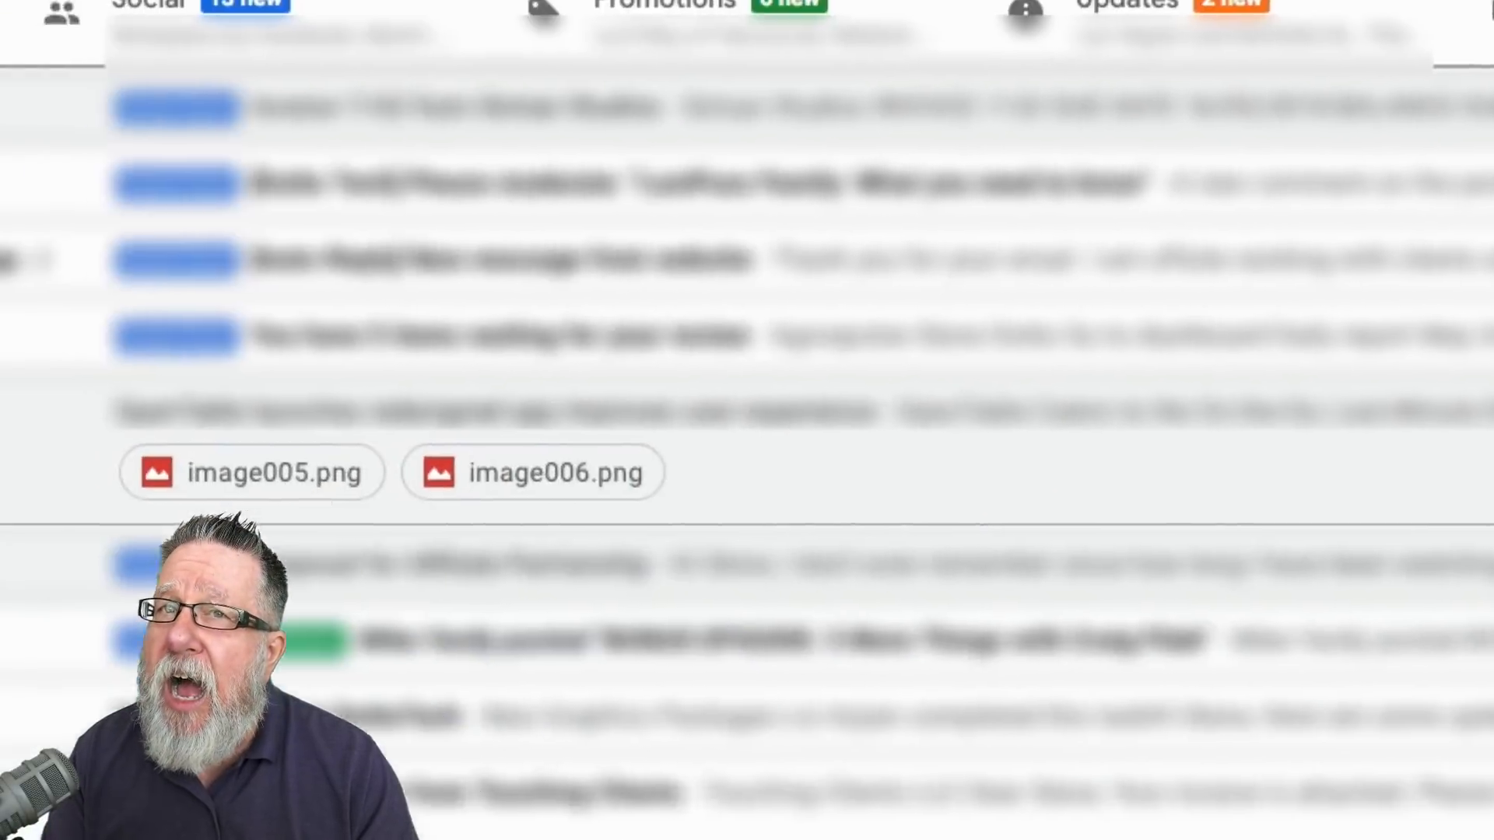
scroll(down, 3)
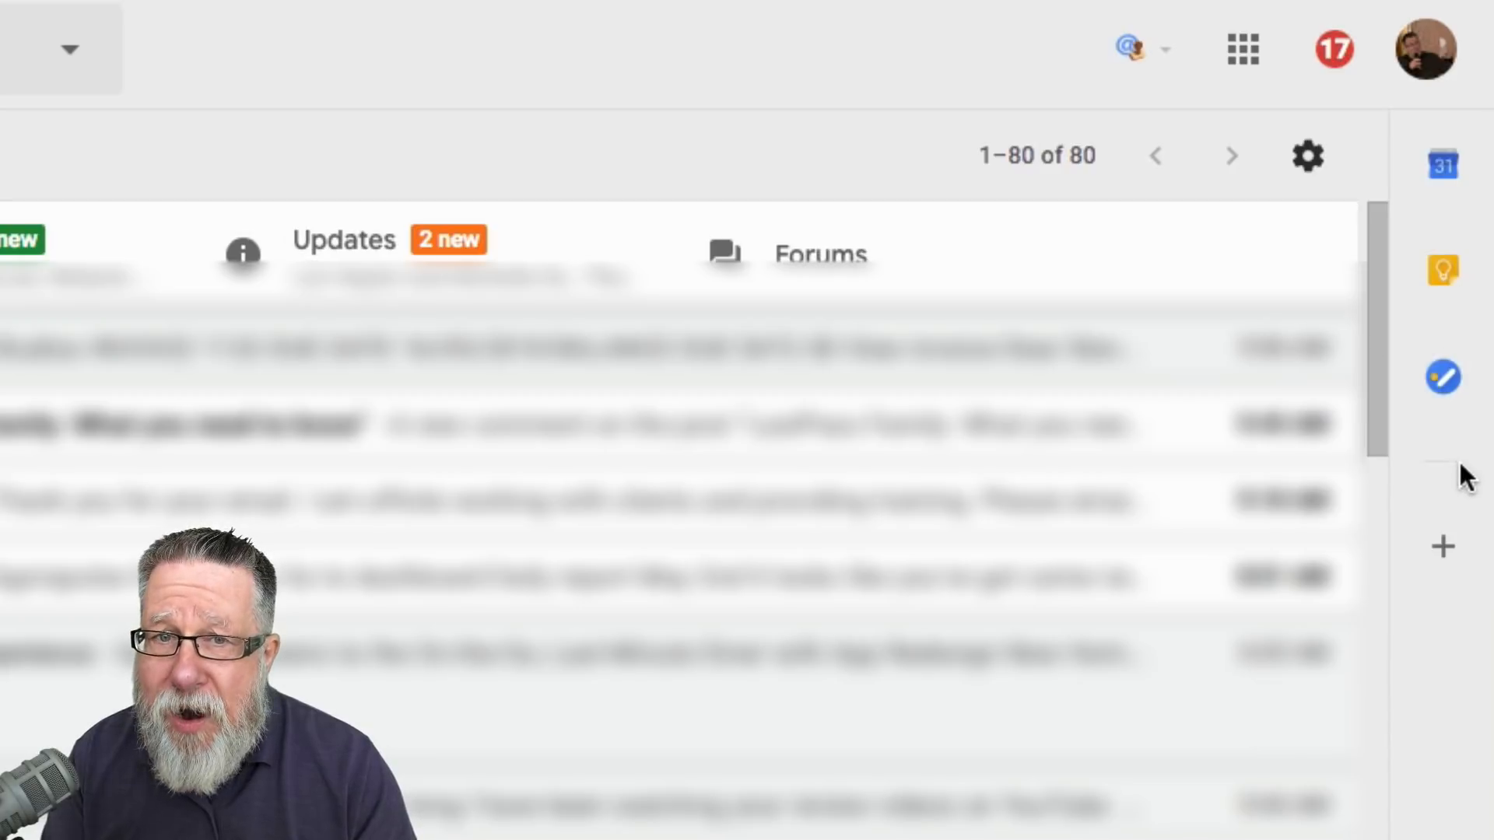
mouse_move(1017, 515)
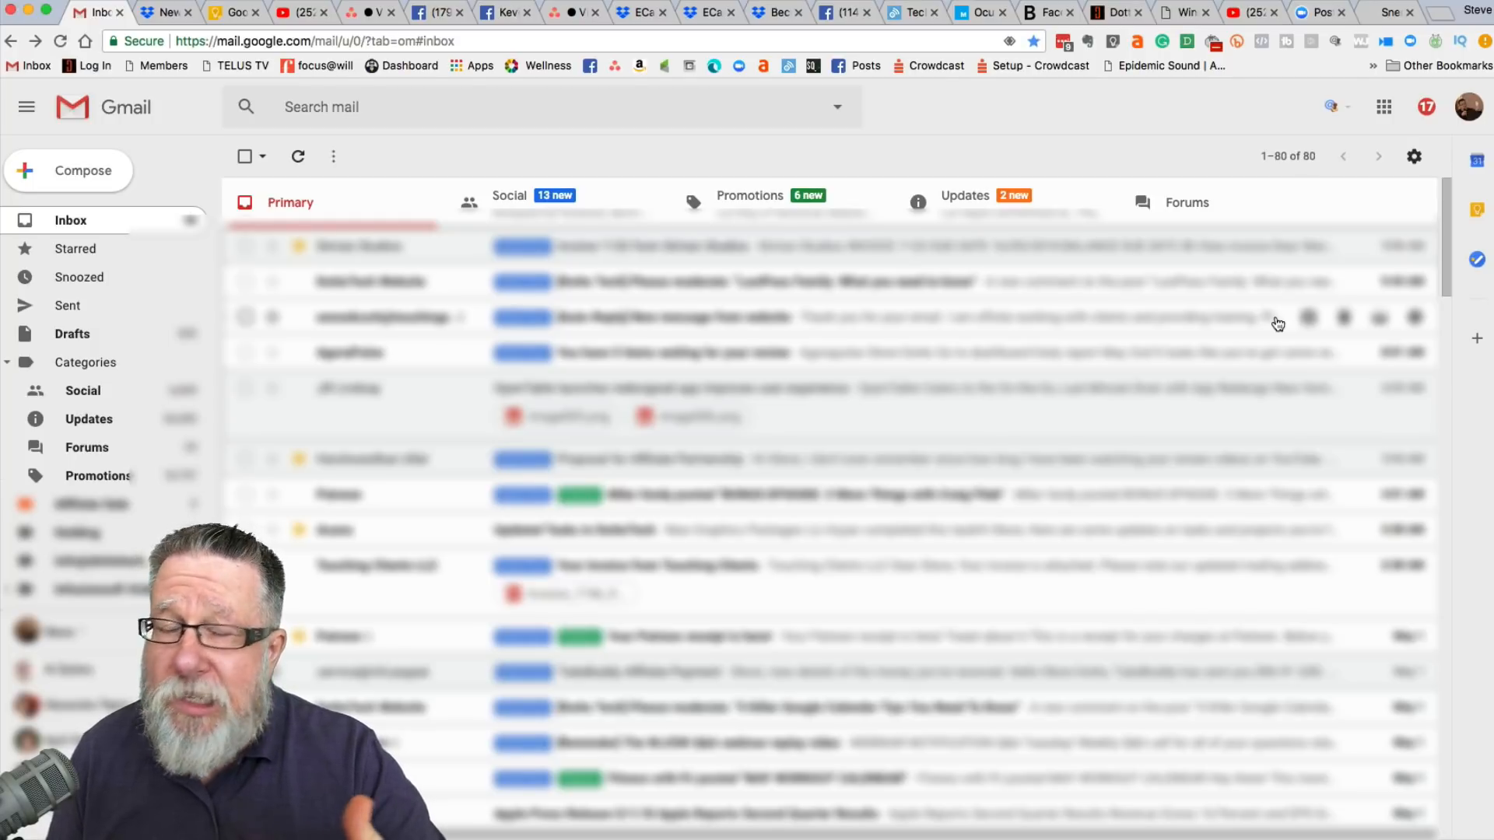
mouse_move(1437, 192)
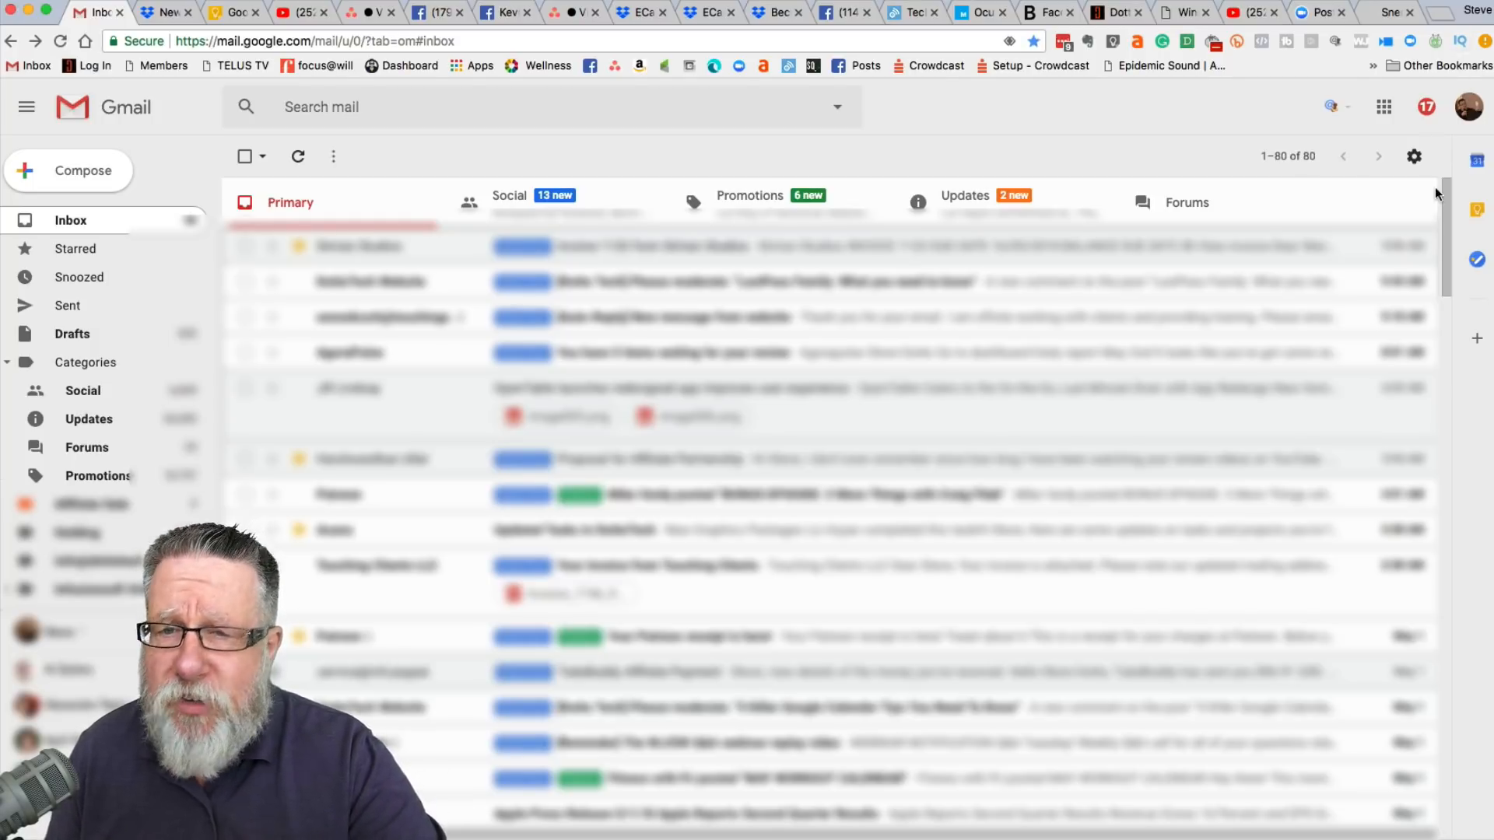
mouse_move(1414, 157)
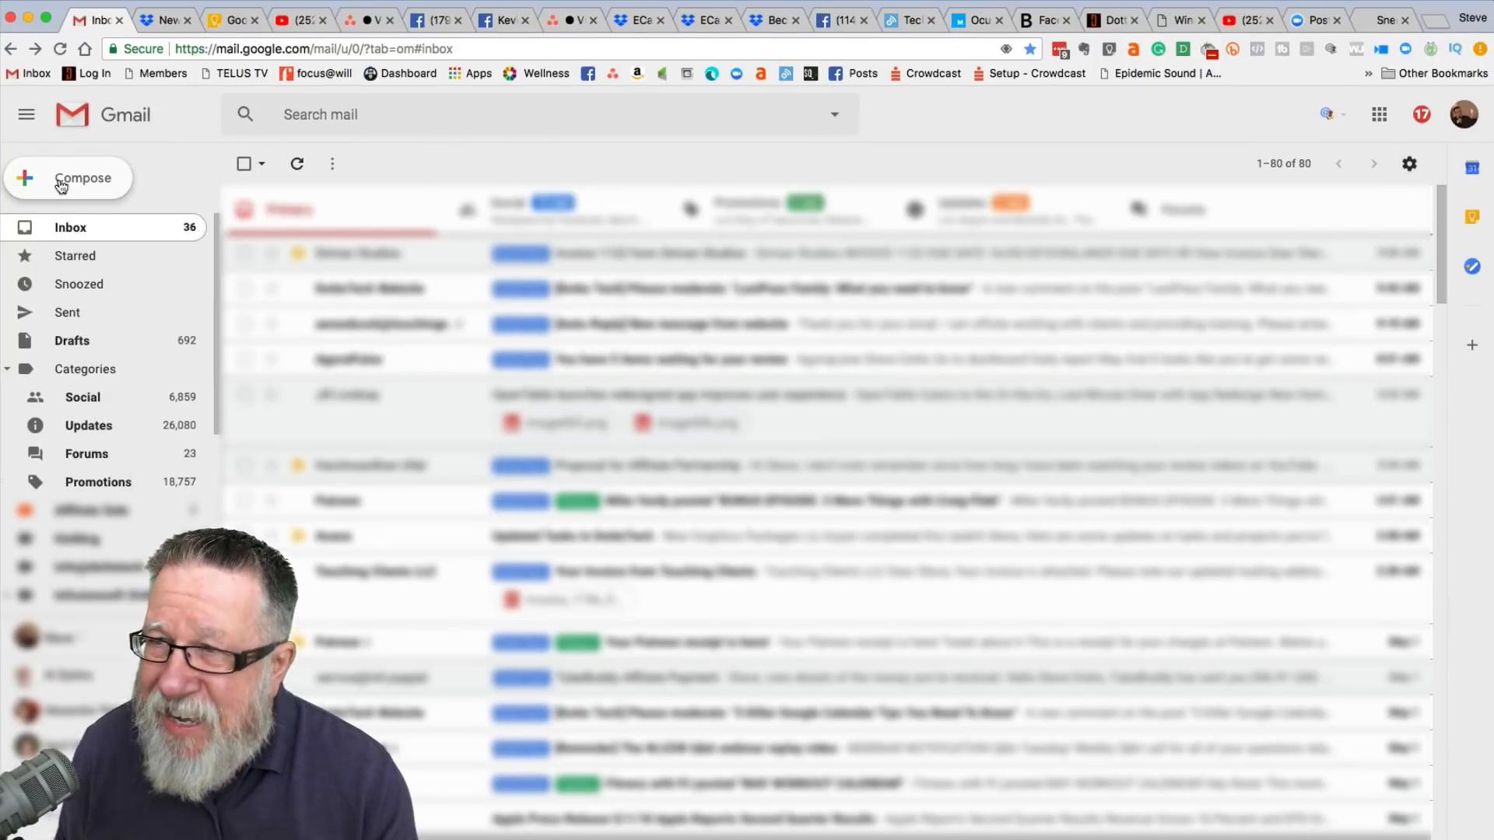
Open a new Compose draft with the sender's signature below an empty body
click(82, 178)
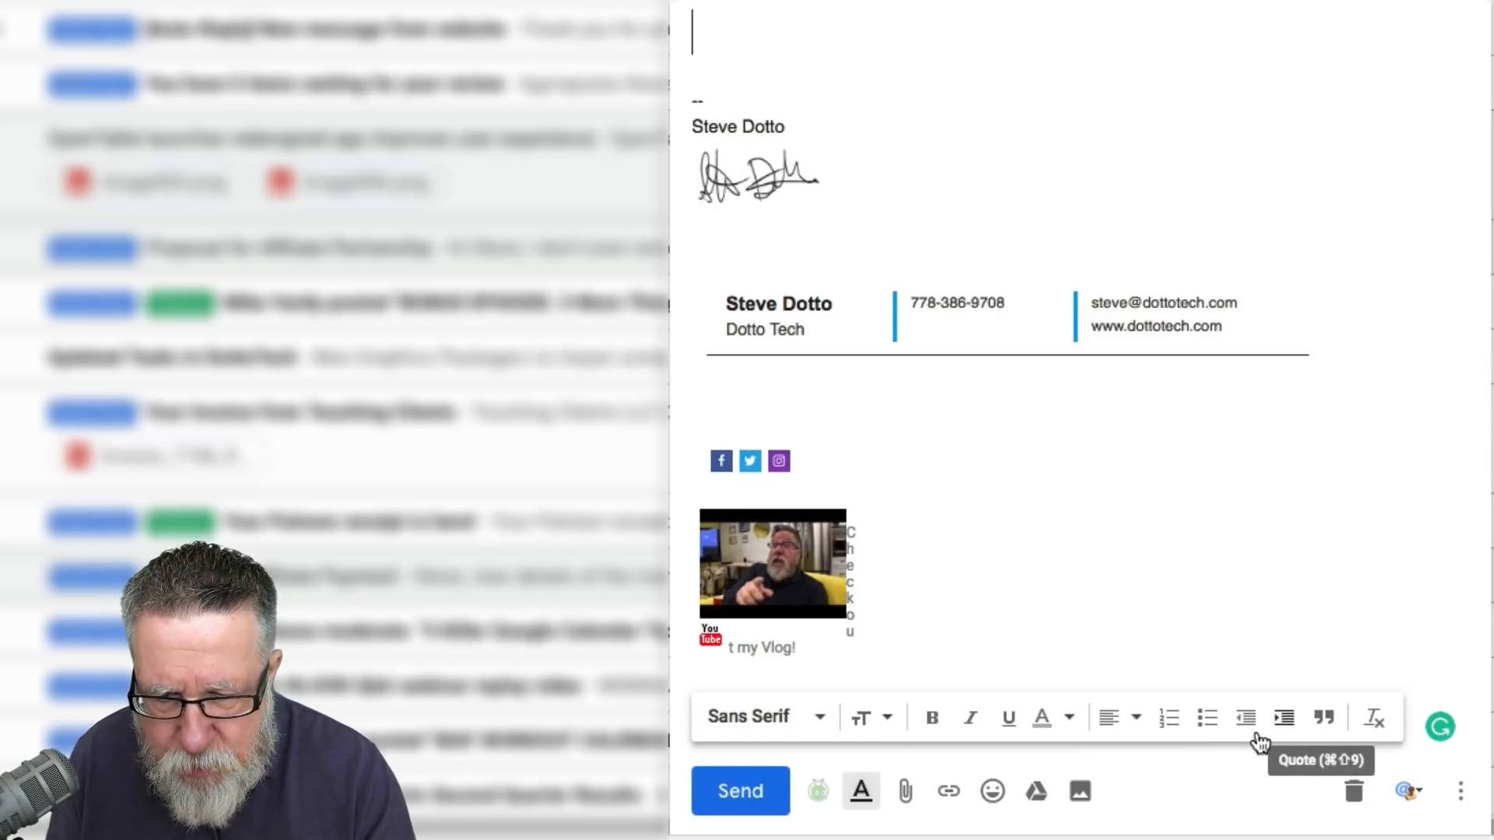
mouse_move(1245, 717)
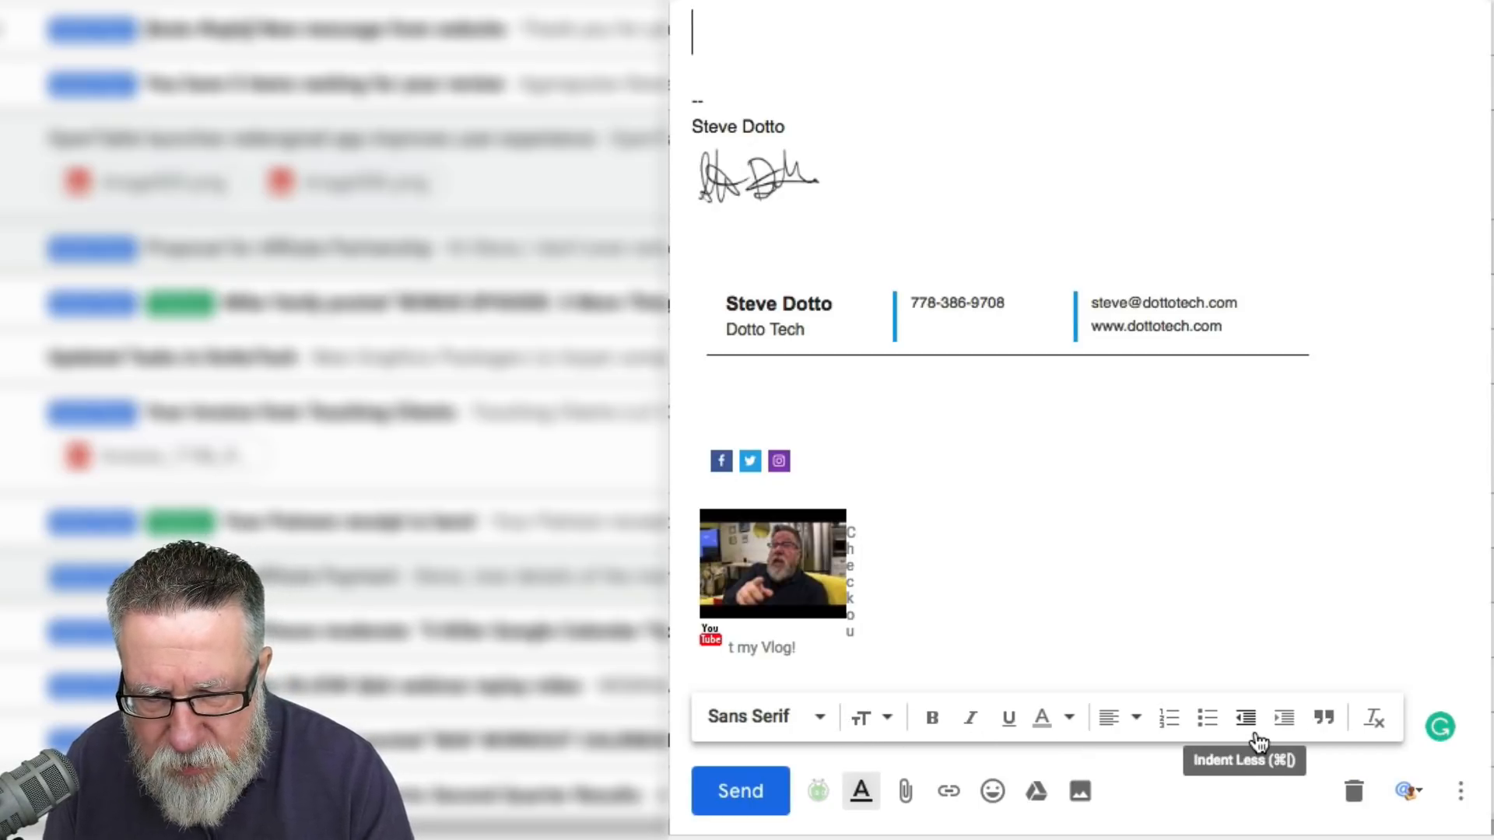